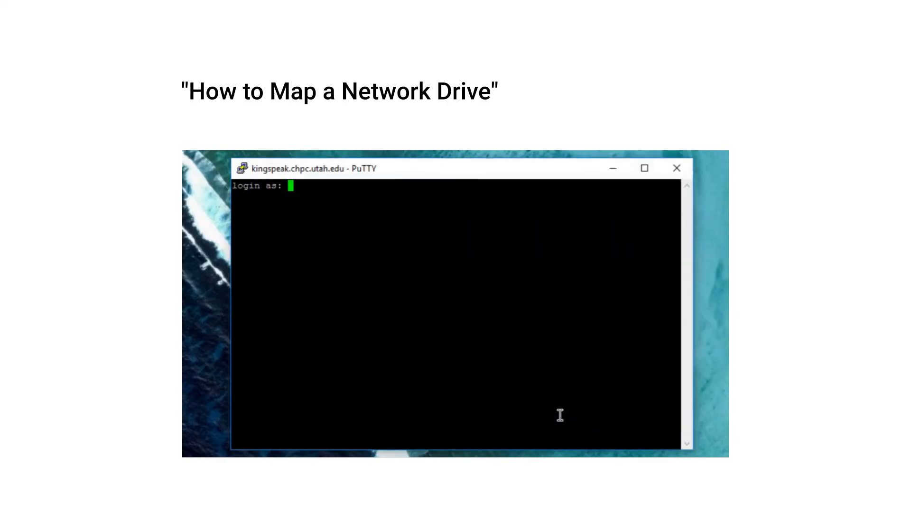
text(u0770690)
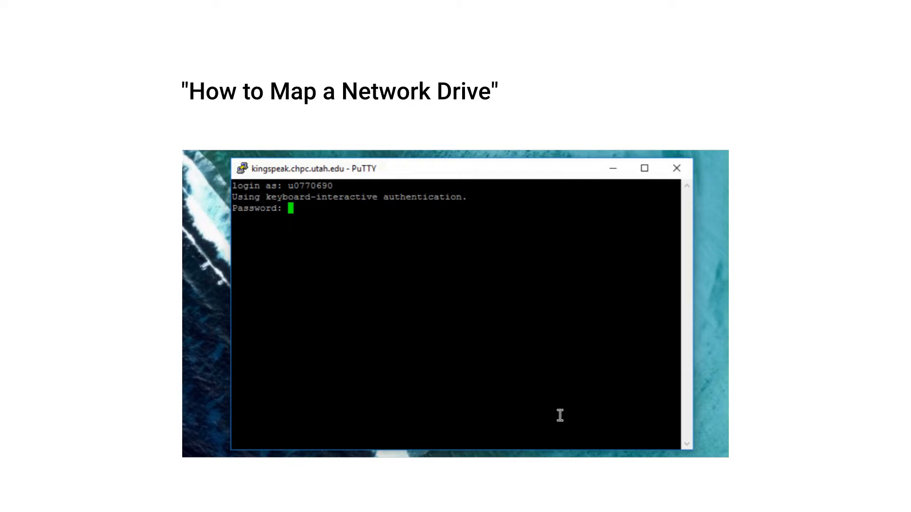
key(Return)
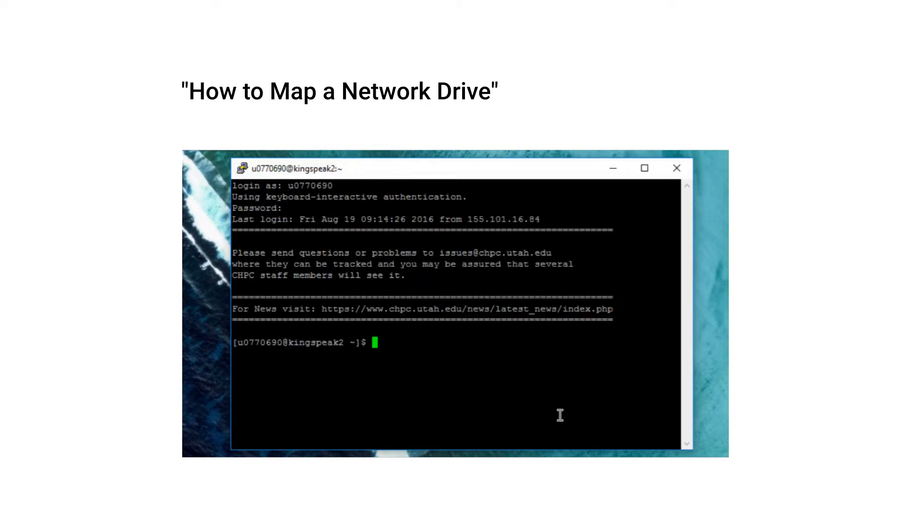
text(df | grep)
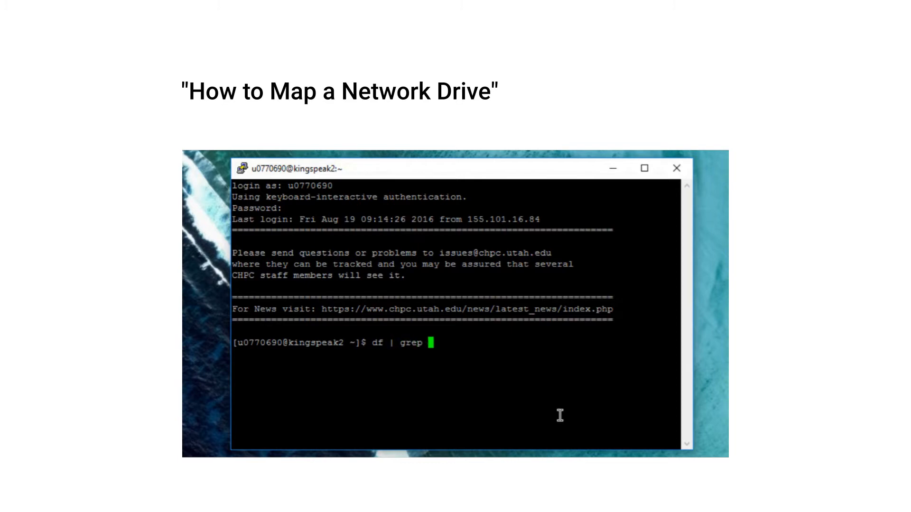
key(Return)
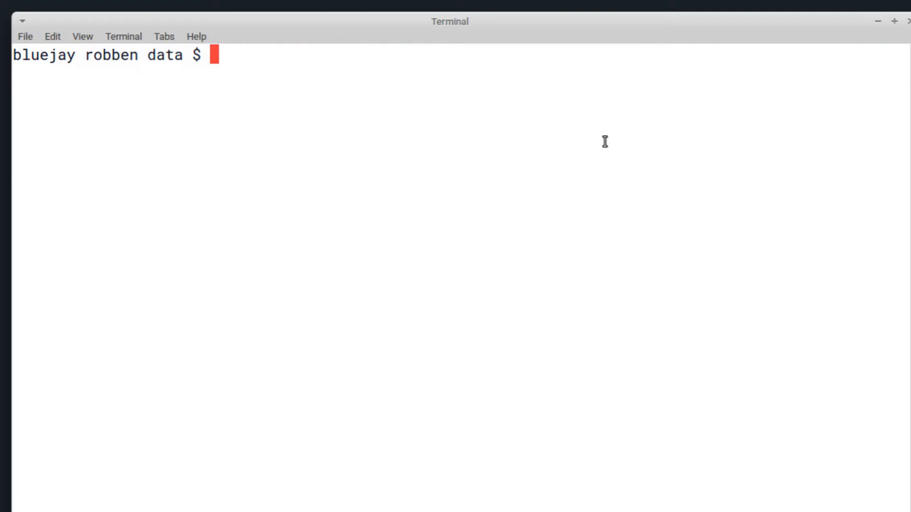
- Type the example command 'scp file1 file2', highlight part of it, then clear it
text(scp)
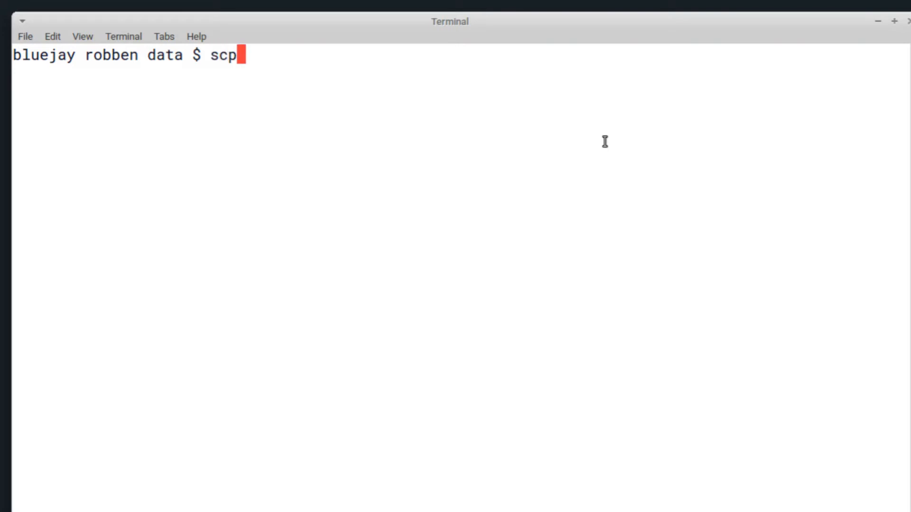
text(file1)
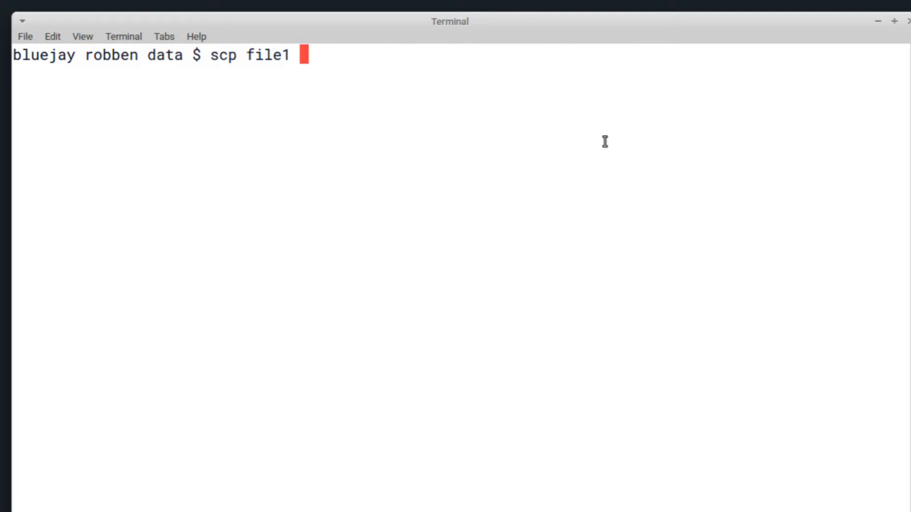
text(file2)
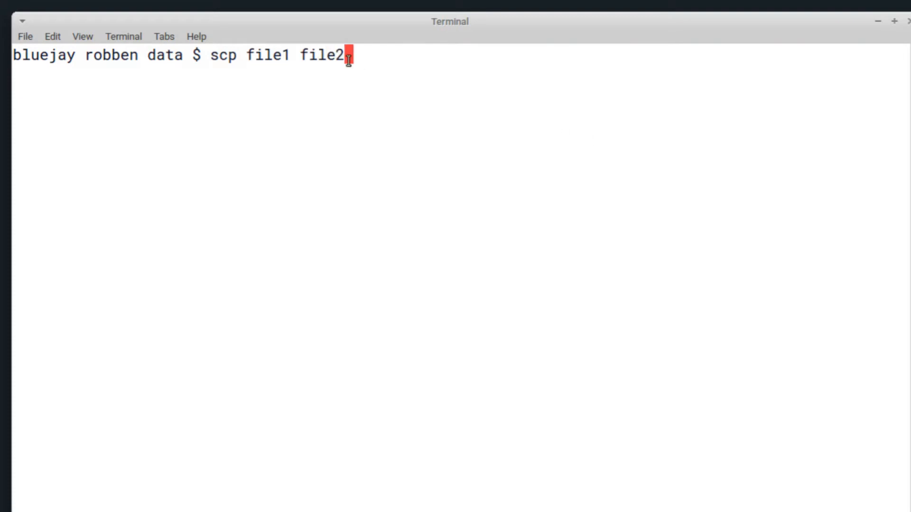
mouse_move(300, 55)
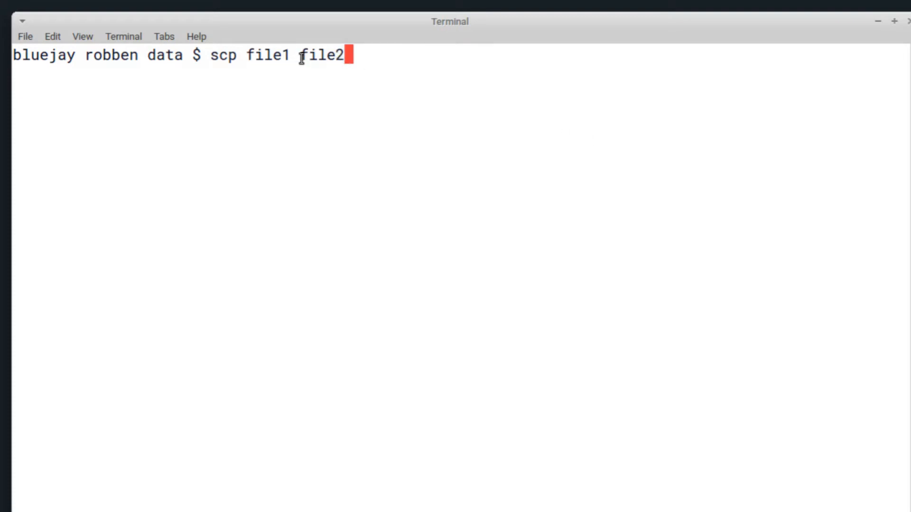
mouse_move(238, 47)
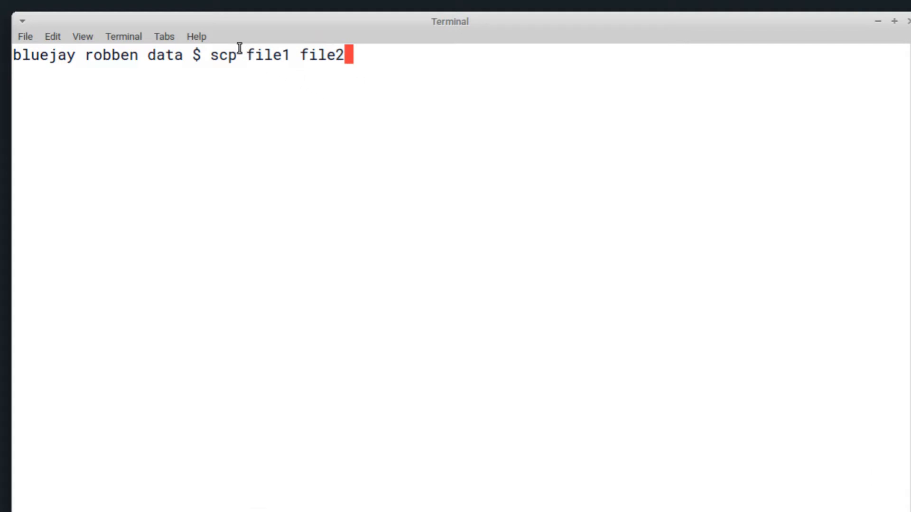
double_click(267, 54)
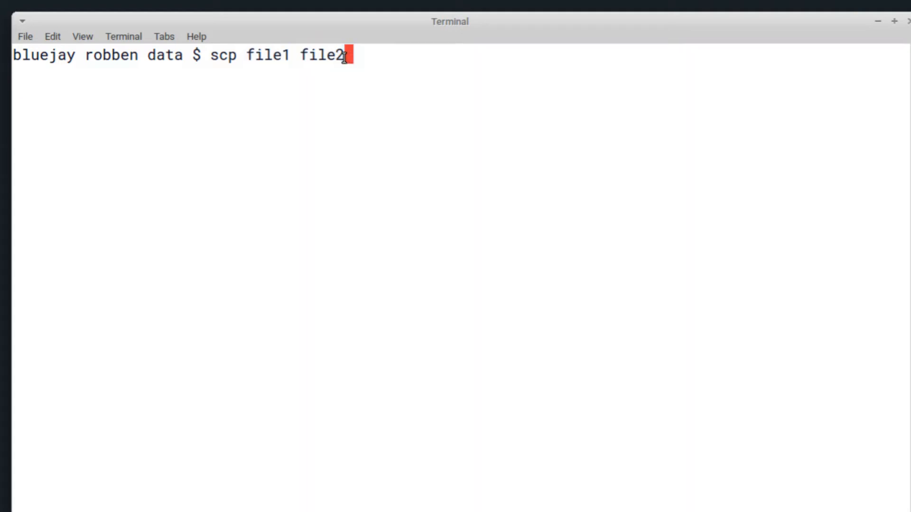
key(BackSpace)
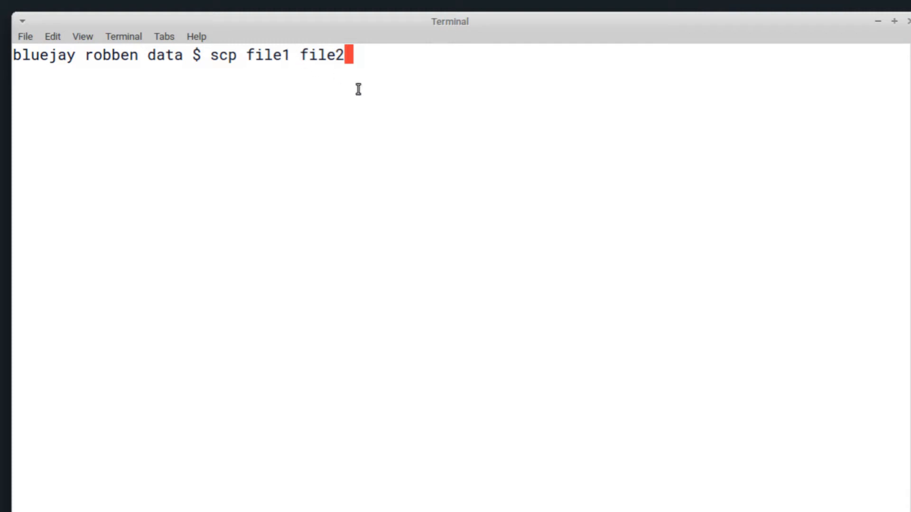
mouse_move(395, 114)
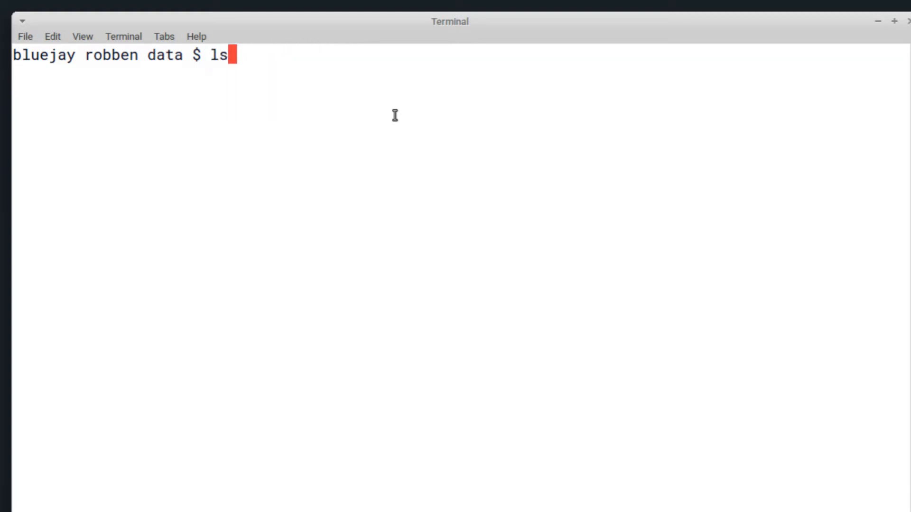
- List the data folder and begin an scp command for hello_world.py
key(Return)
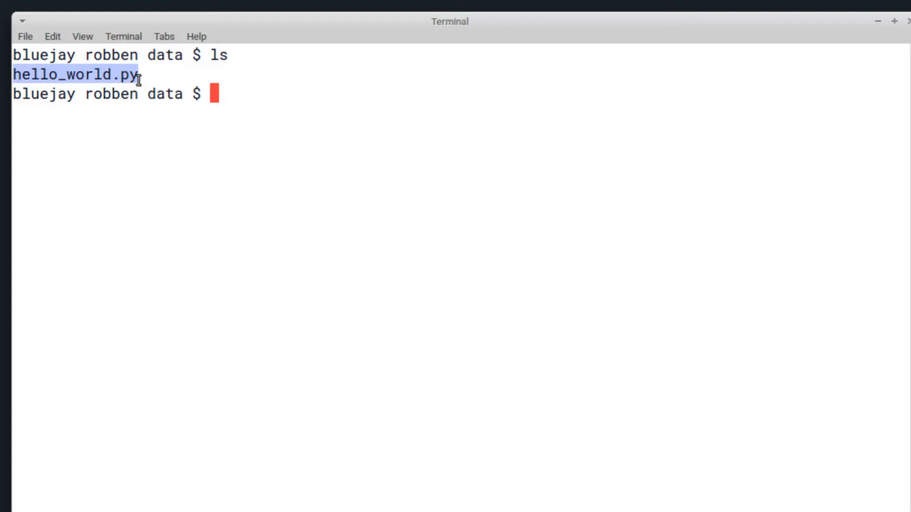
click(245, 119)
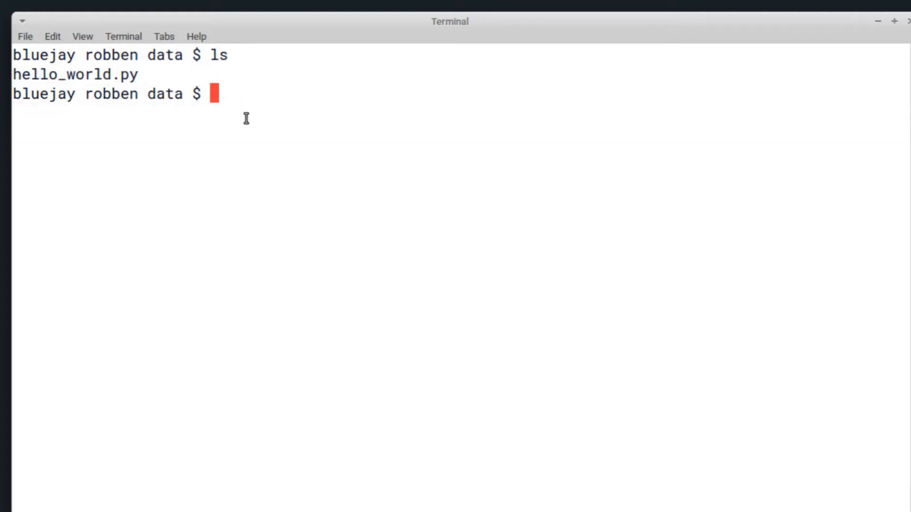
text(scp)
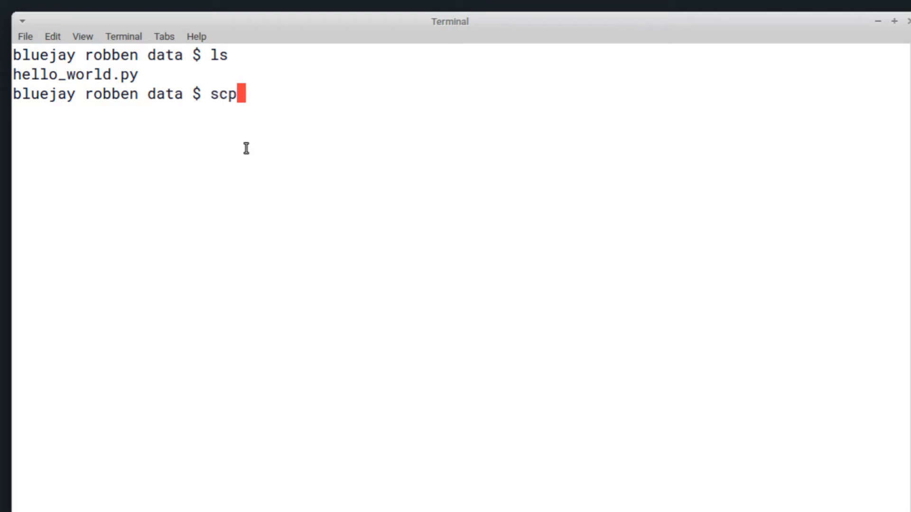
text(hello_)
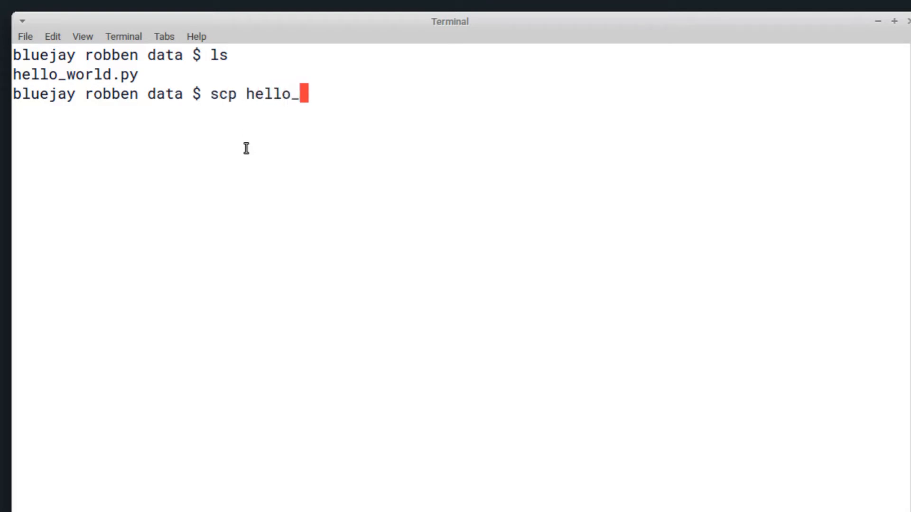
text(world.py .)
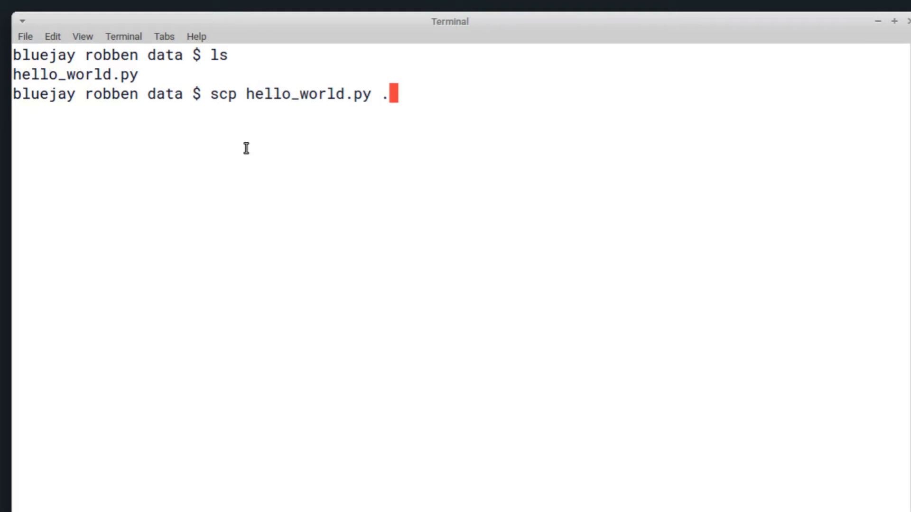
key(BackSpace)
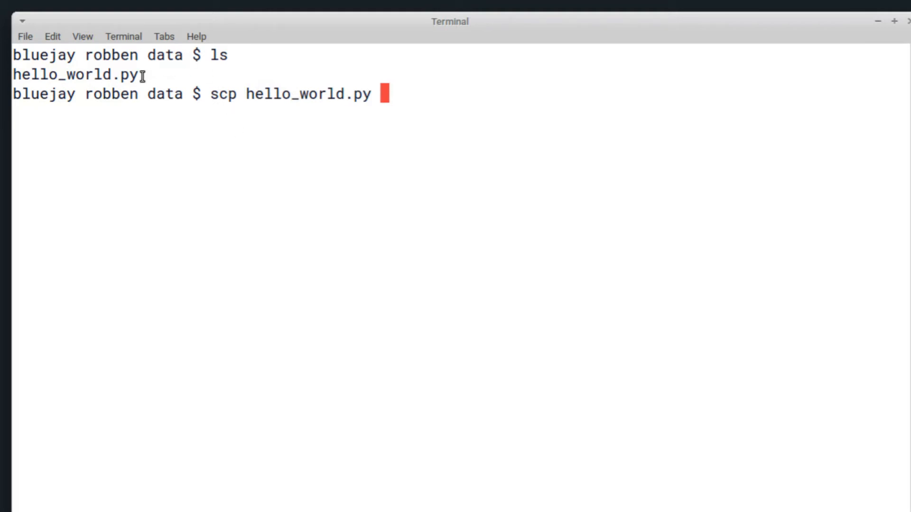
mouse_move(393, 150)
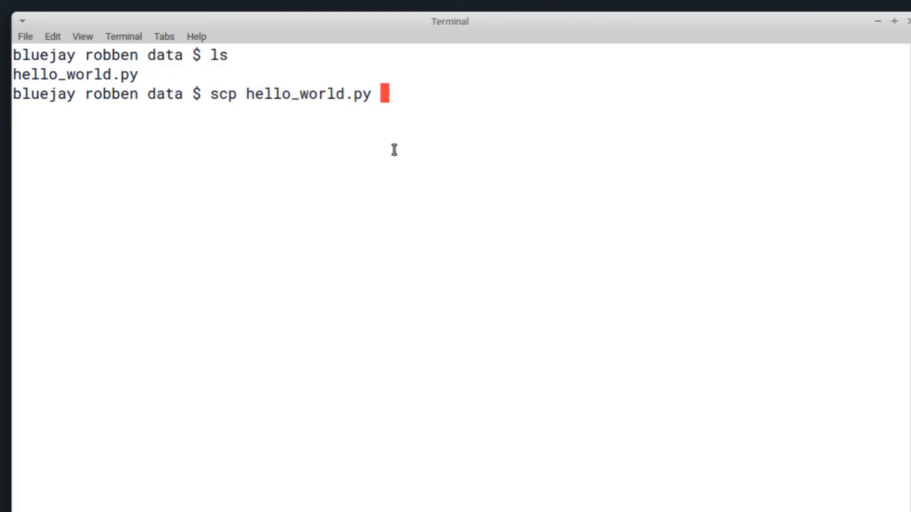
text(u0770690)
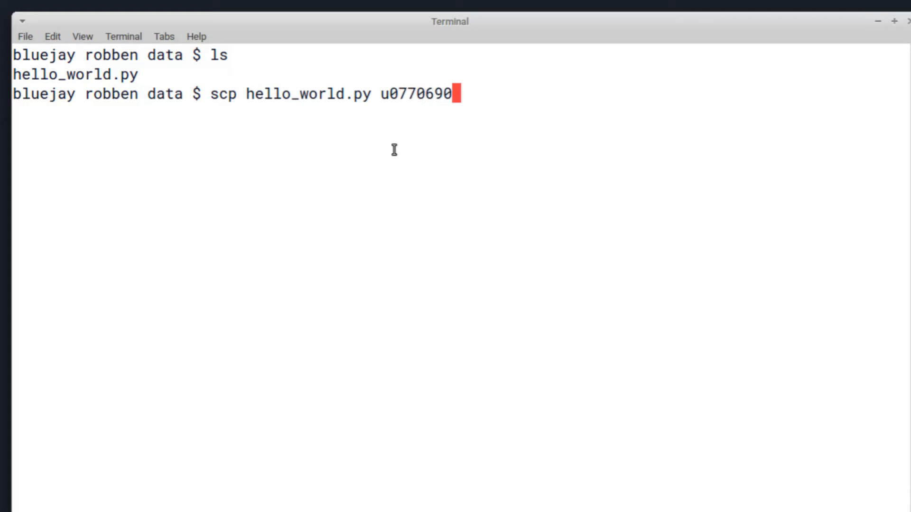
text(@)
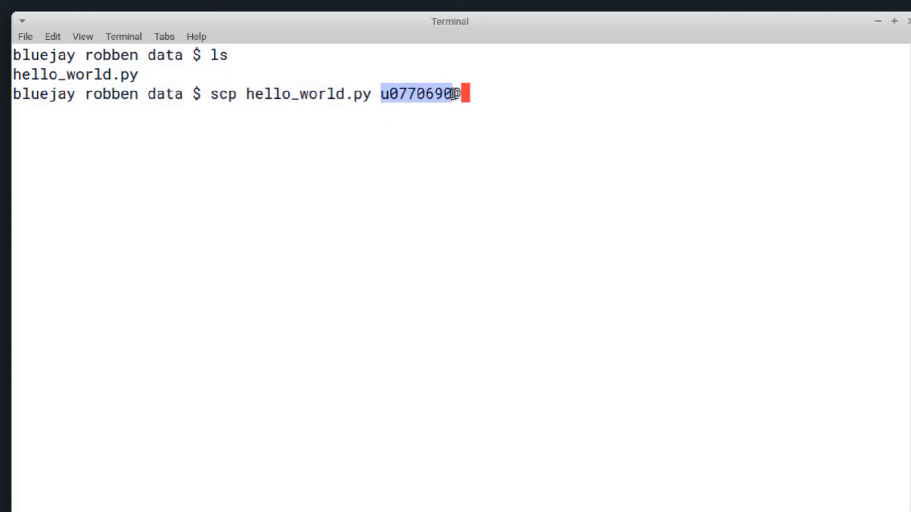
mouse_move(471, 117)
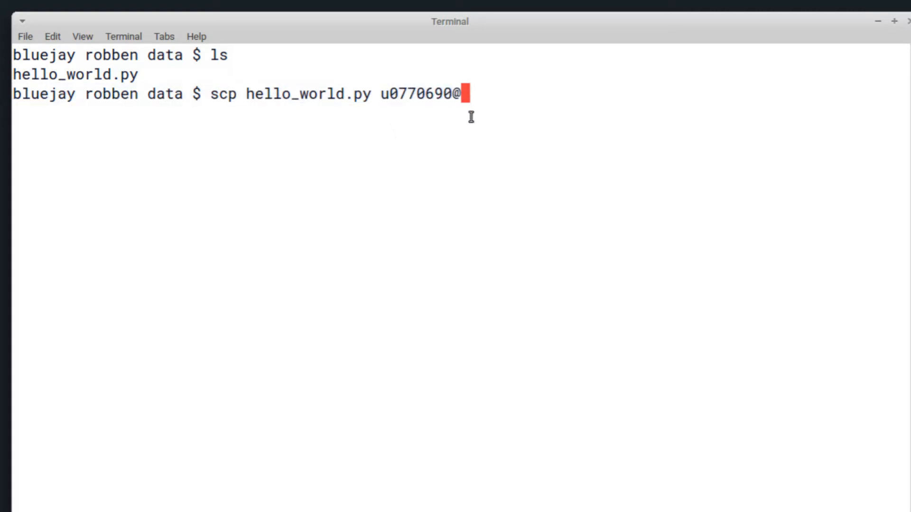
text(kingspeak.ch)
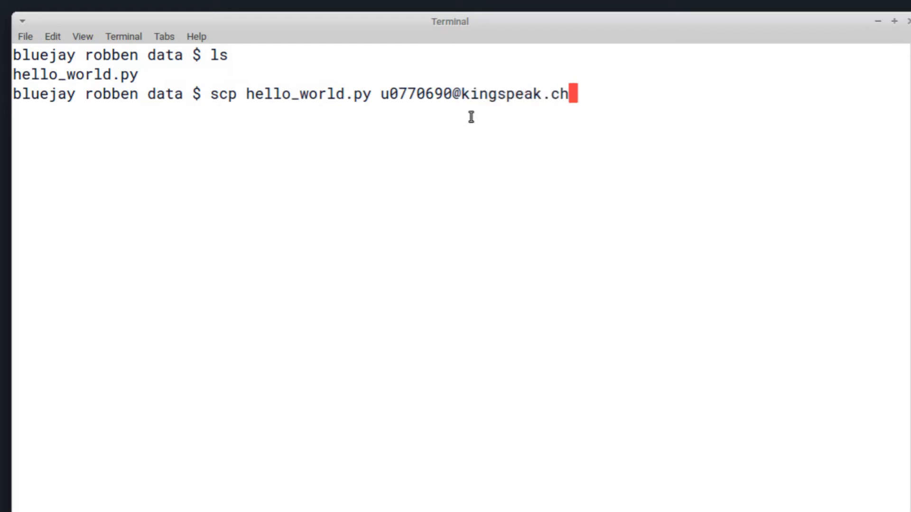
text(pc.utah.edu:)
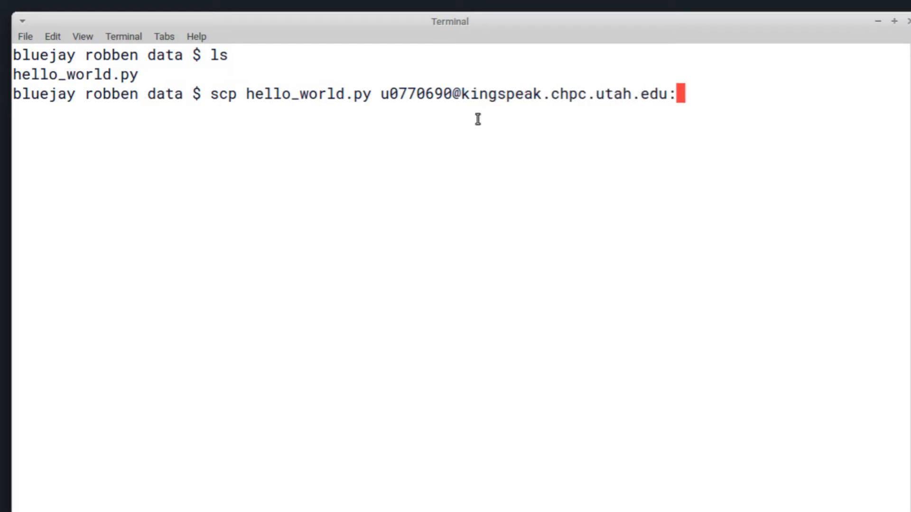
text(~/)
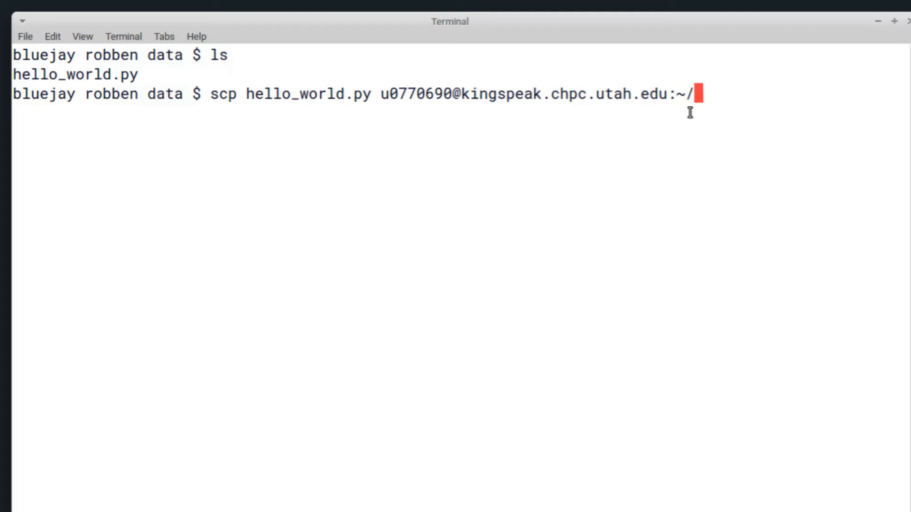
text(hello_world.py)
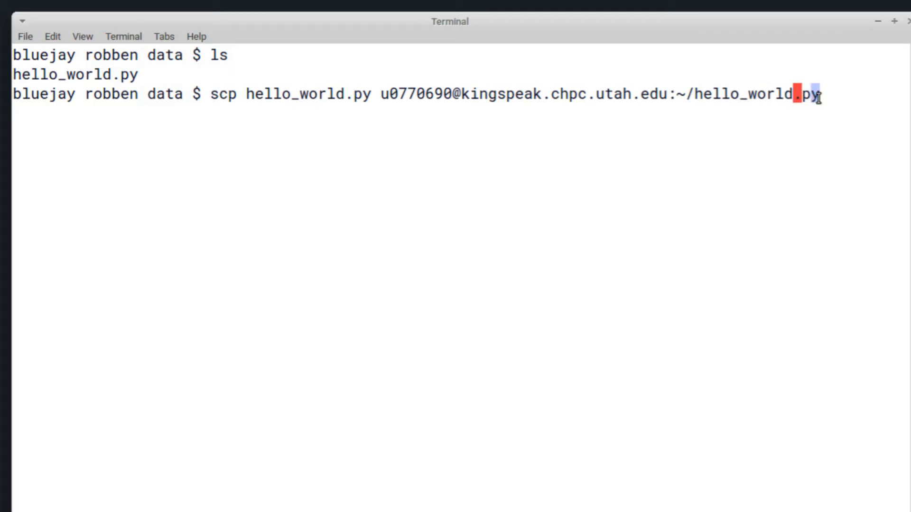
text(_renamed)
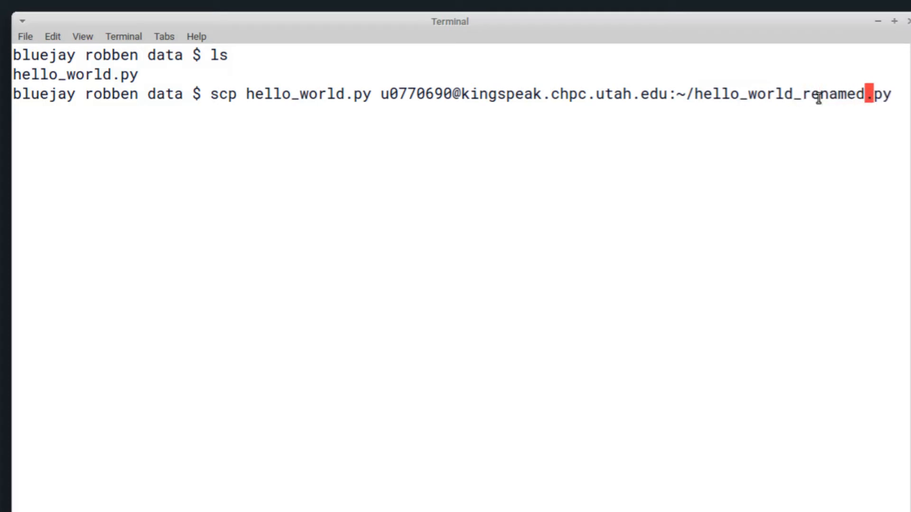
mouse_move(822, 175)
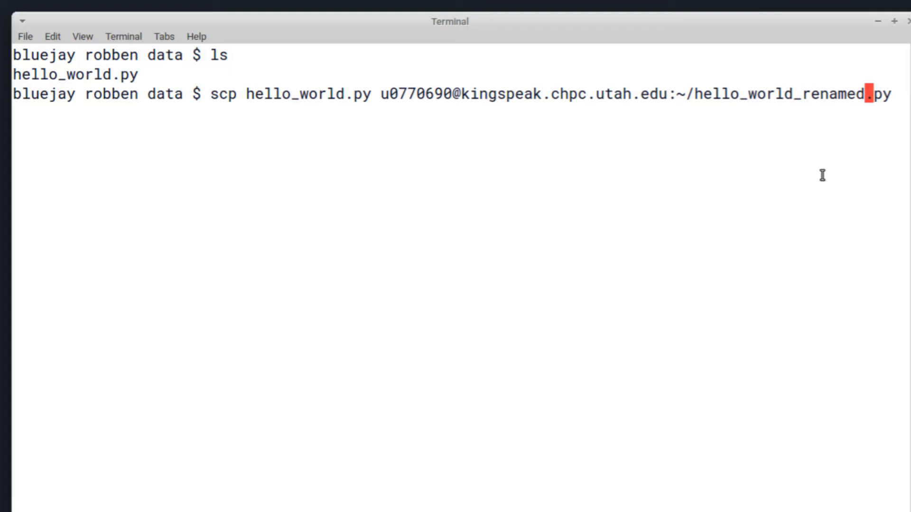
key(Return)
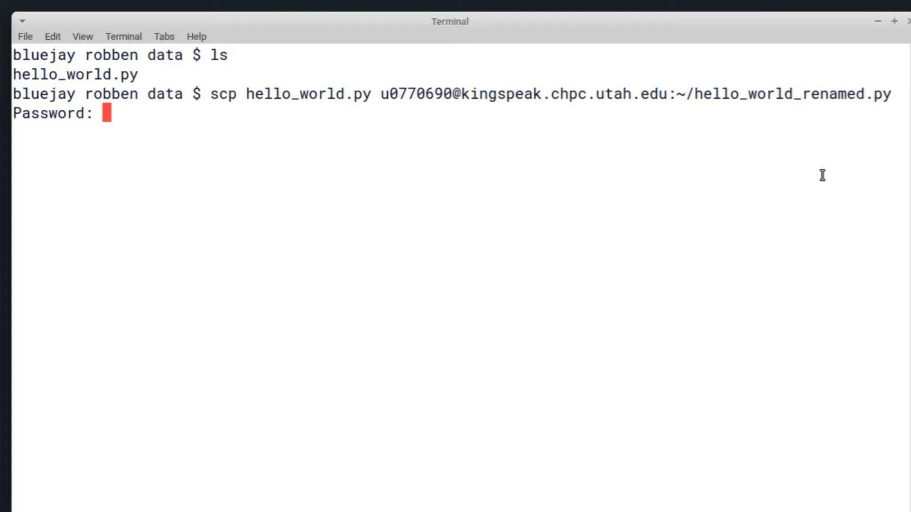
mouse_move(549, 102)
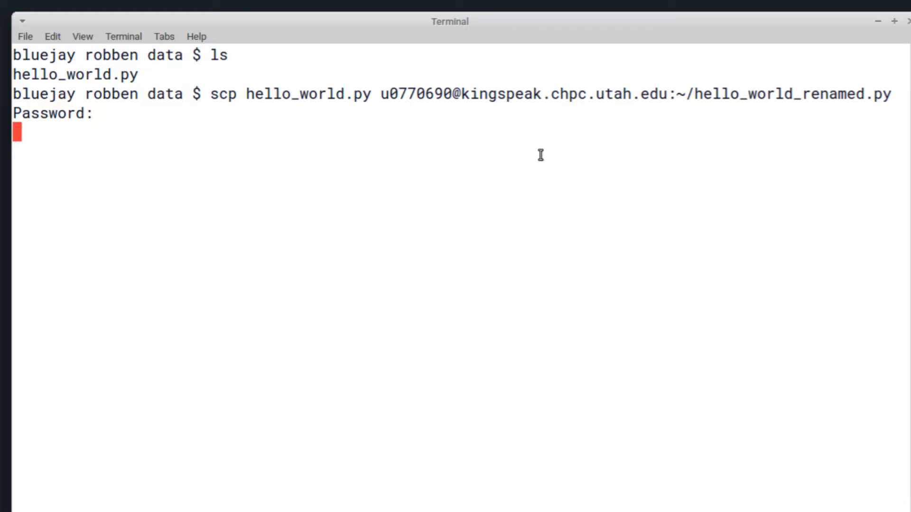
key(Return)
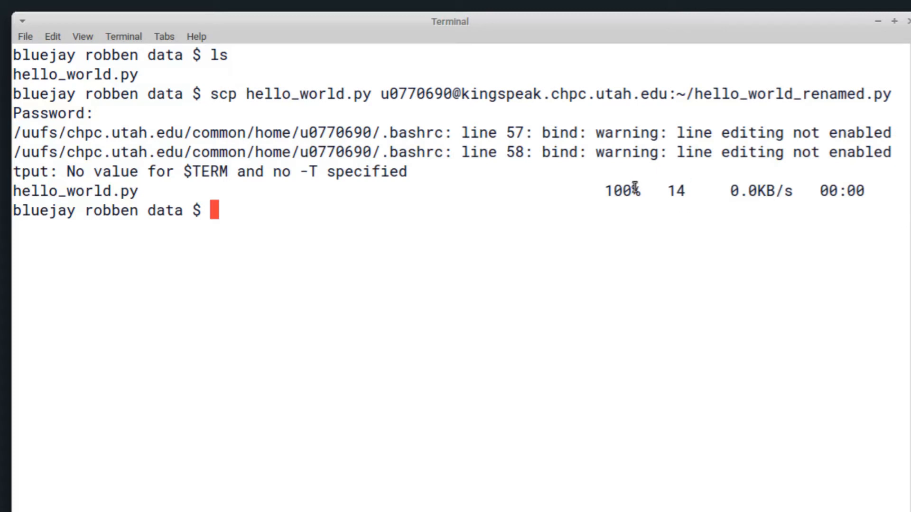
double_click(621, 190)
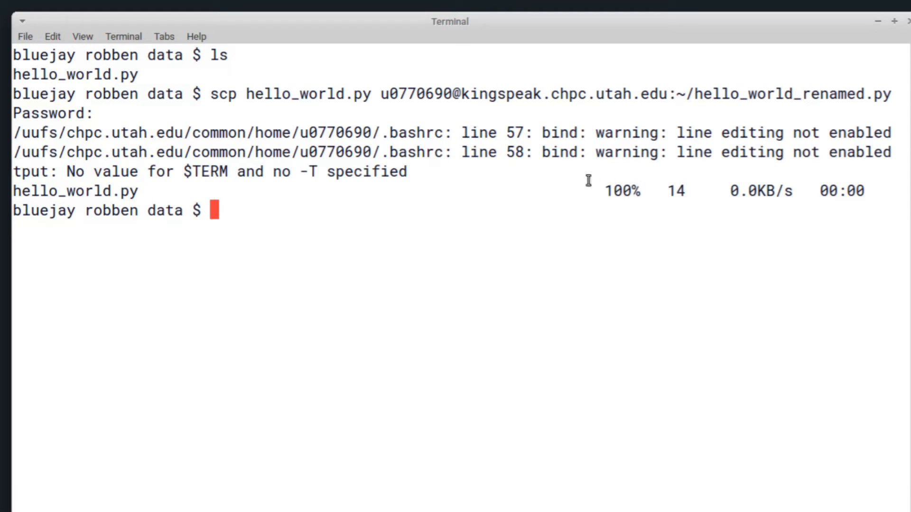
mouse_move(818, 152)
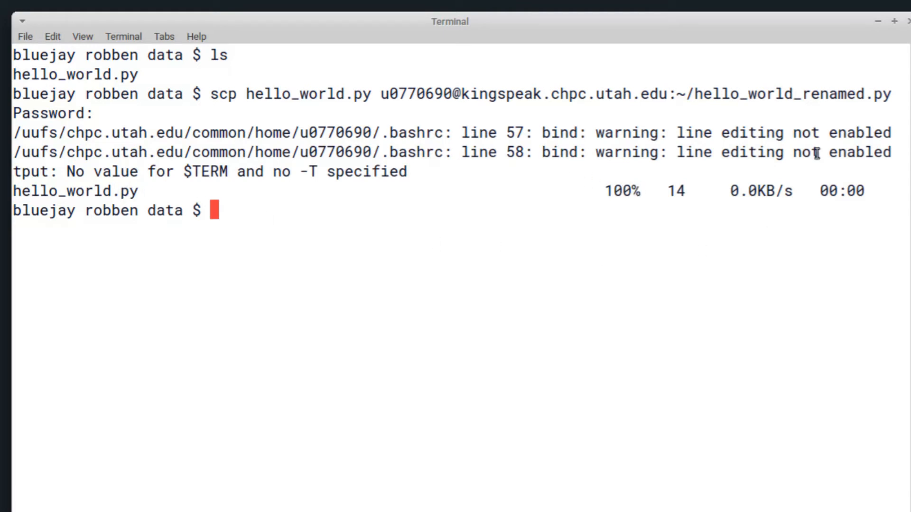
mouse_move(743, 229)
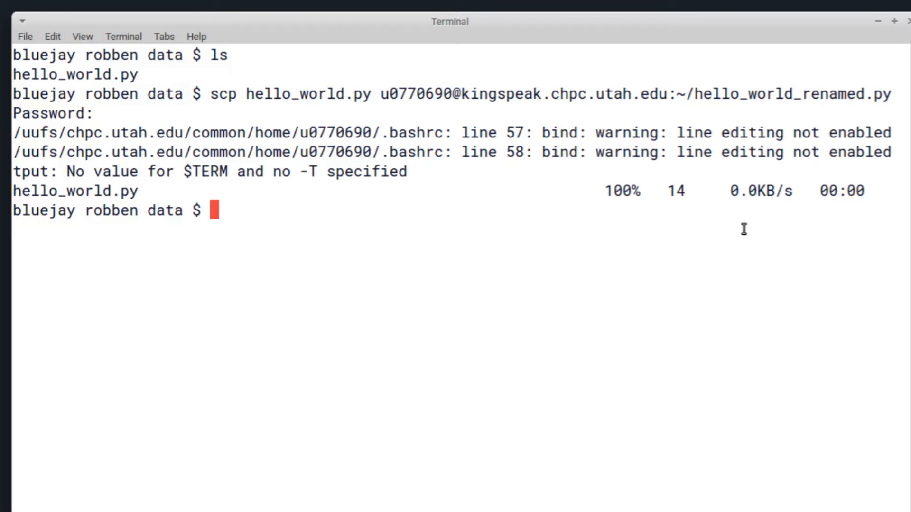
mouse_move(721, 245)
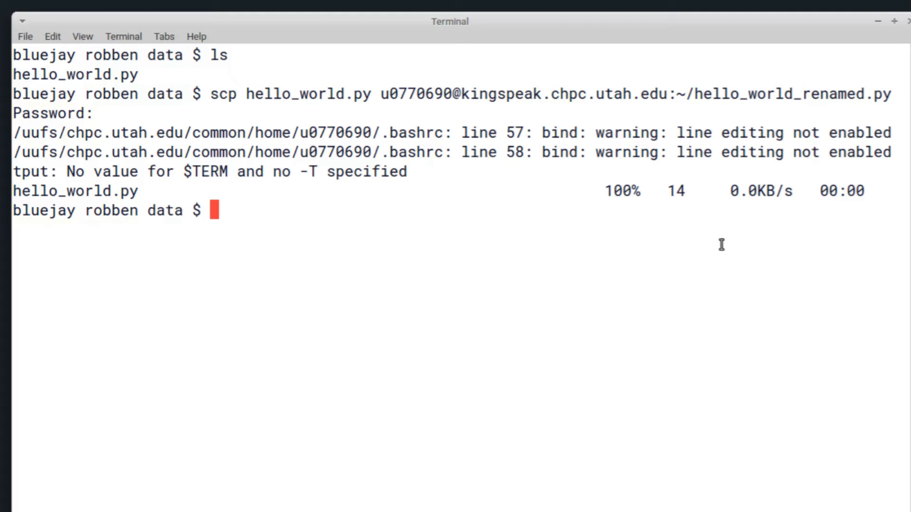
mouse_move(235, 72)
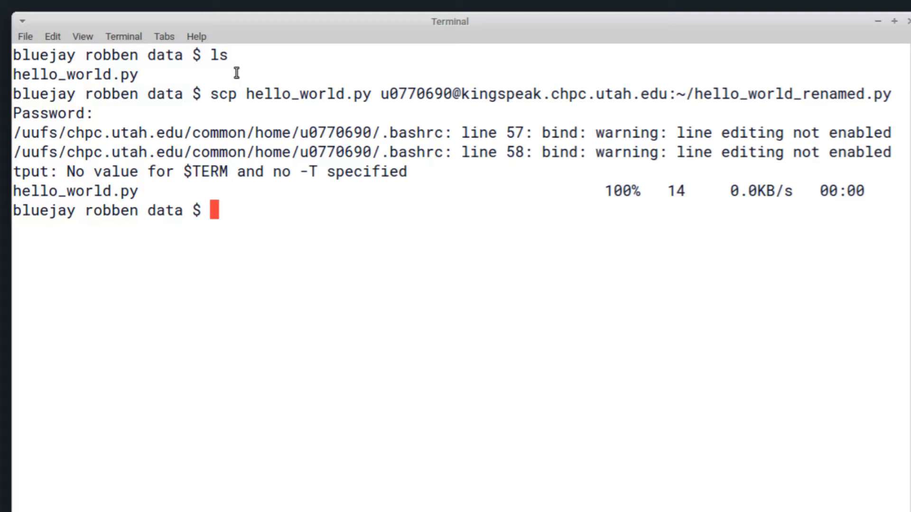
- Run scp to fetch ~/hello_world_renamed.py from kingspeak as hello_world_renamed_2.py
text(scp)
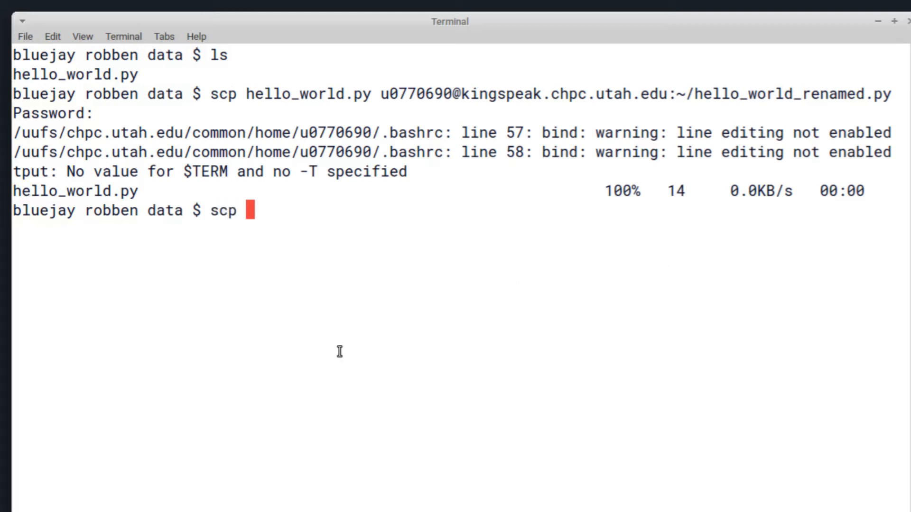
text(u0770690@kingspeak)
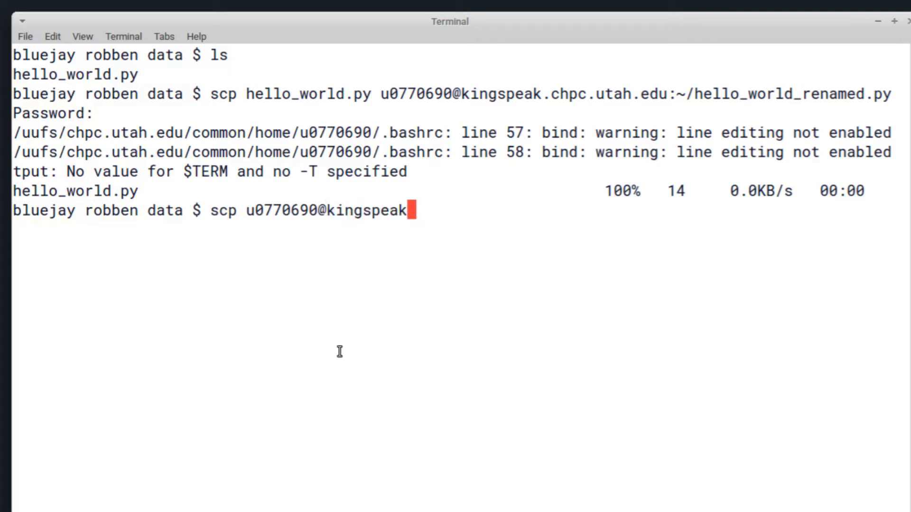
text(.chpc.utah.edu:)
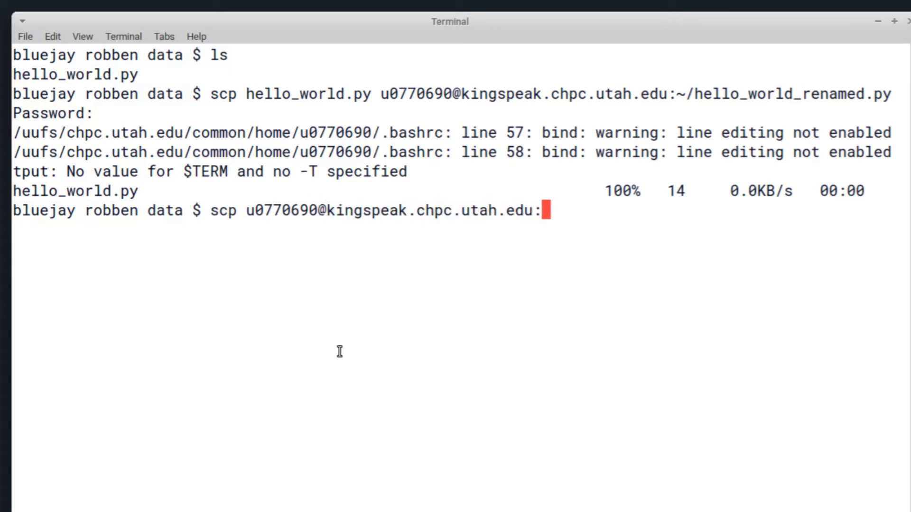
text(~/hello)
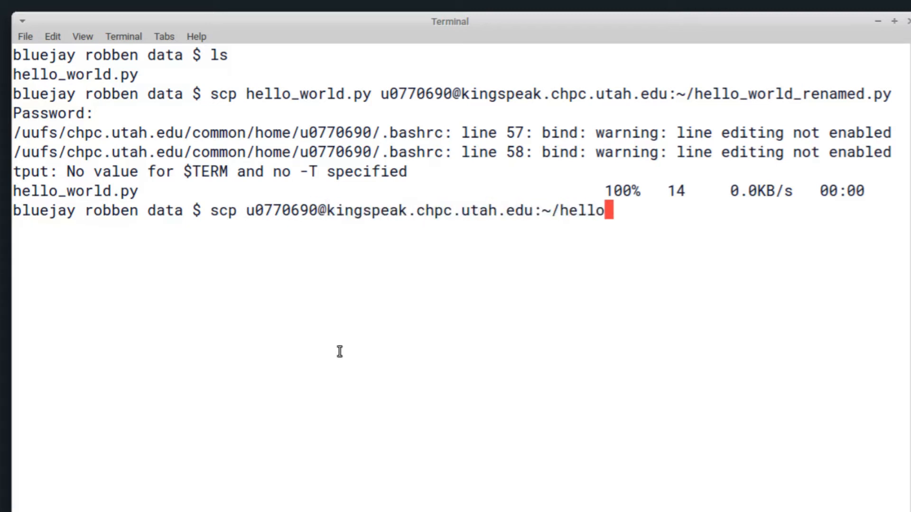
text(_world_renamed.)
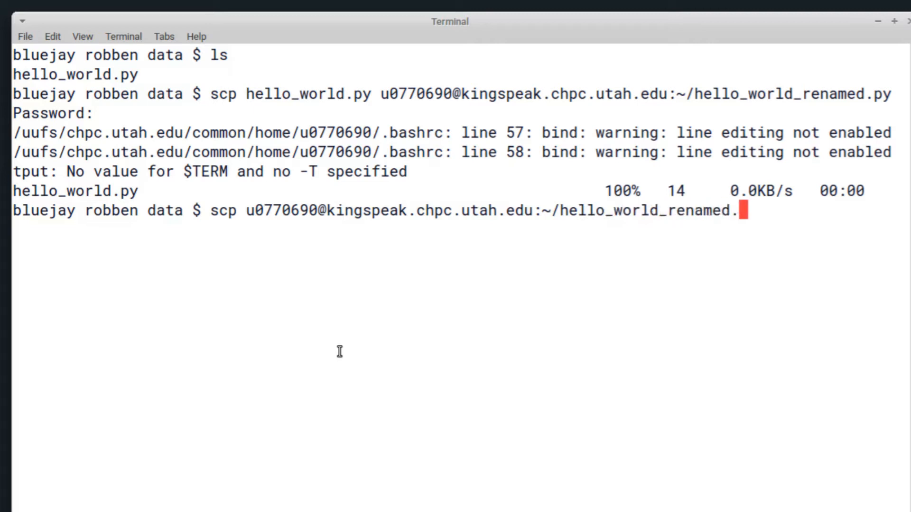
text(py)
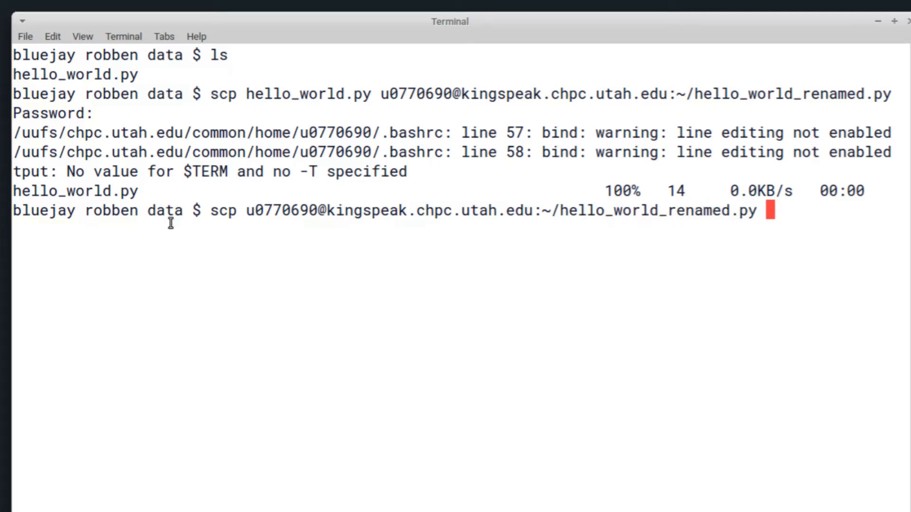
text(hello_world_re)
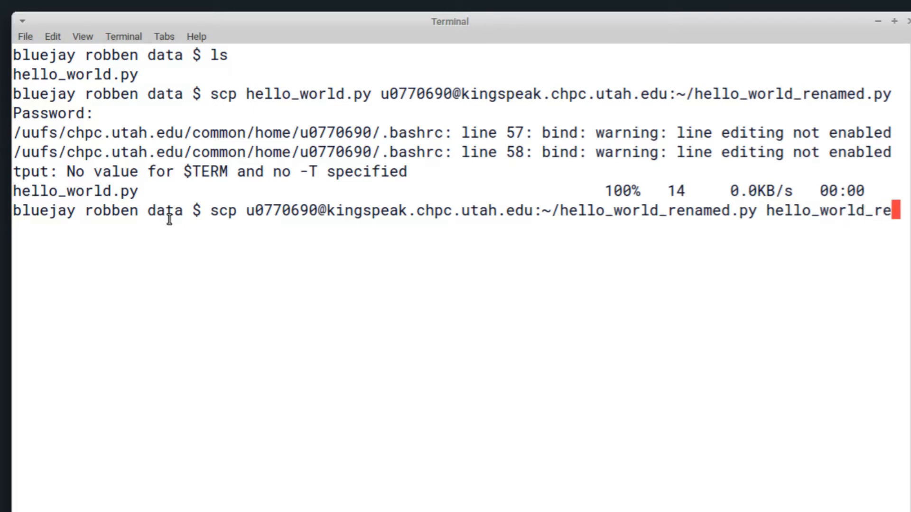
text(med_2.py)
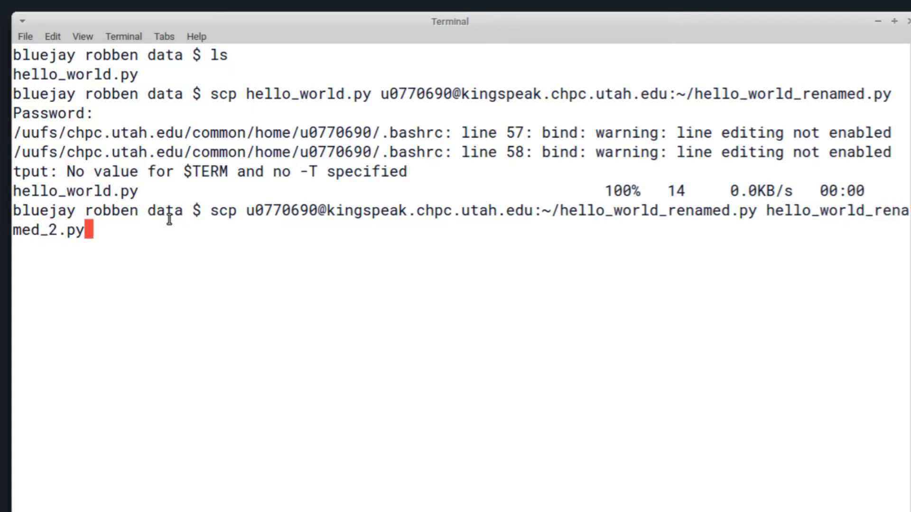
key(Return)
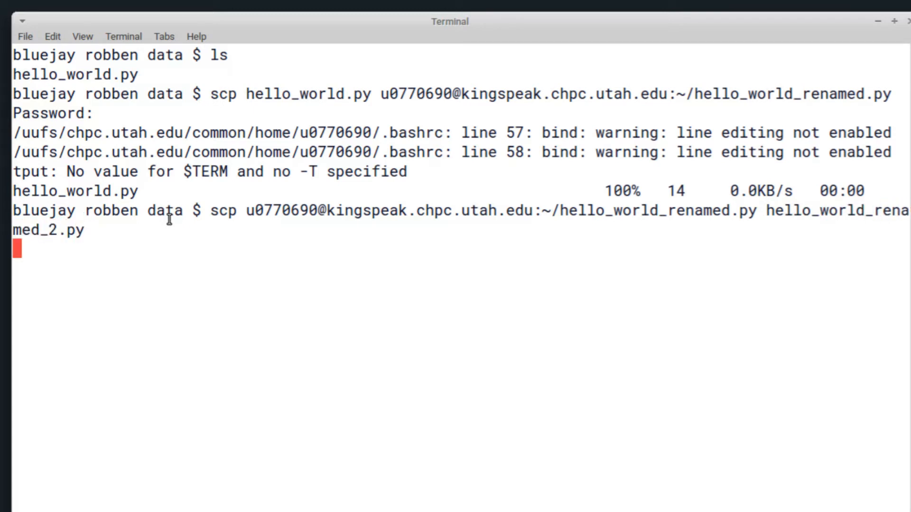
- Enter the password and list the folder, marking hello_world_renamed_2.py
key(Return)
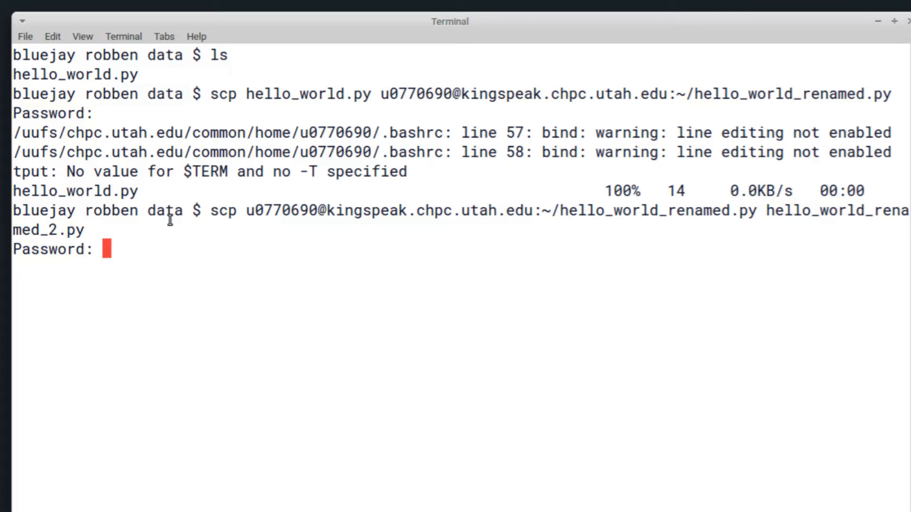
key(Return)
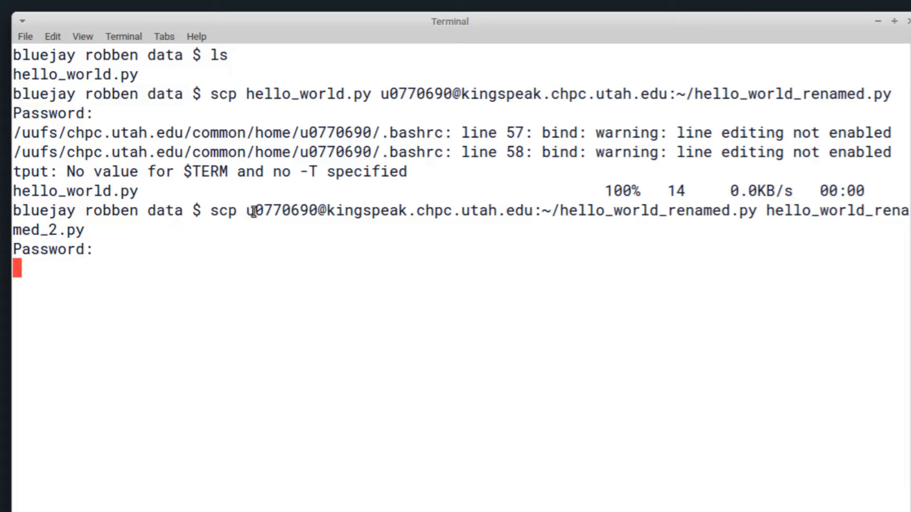
key(Return)
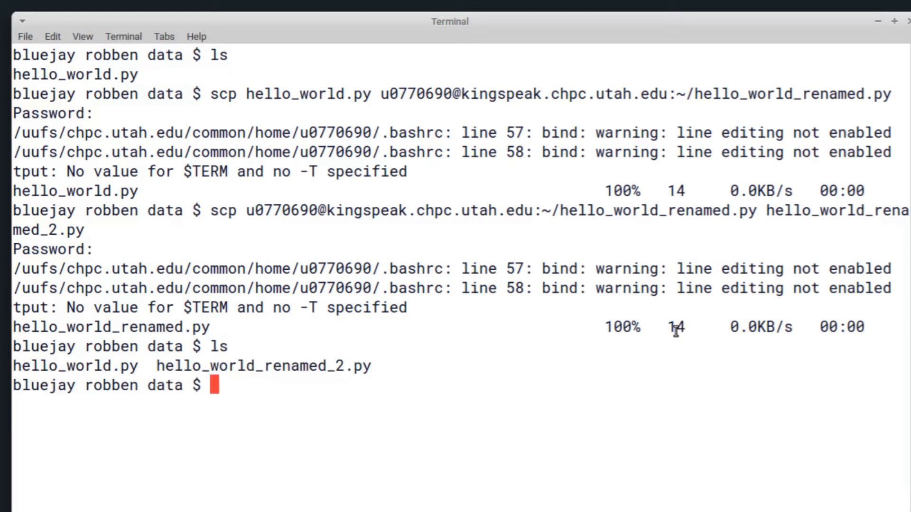
double_click(262, 366)
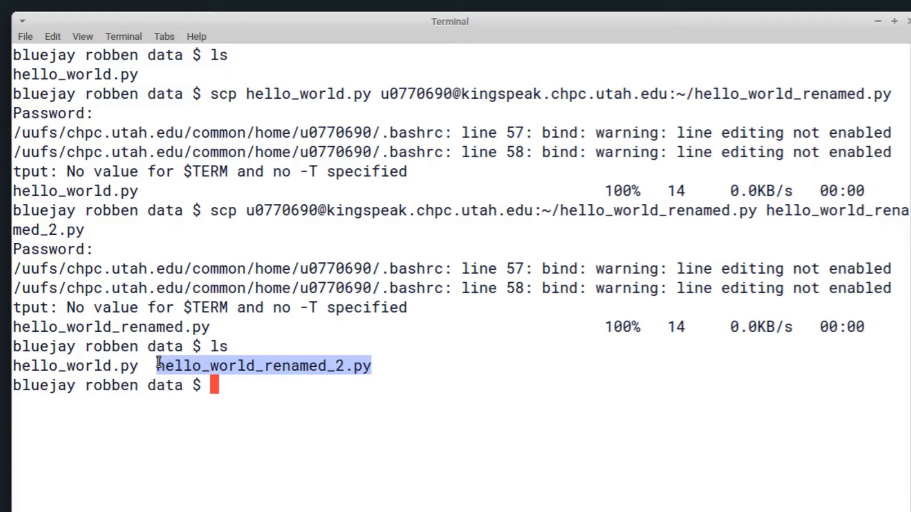
click(236, 414)
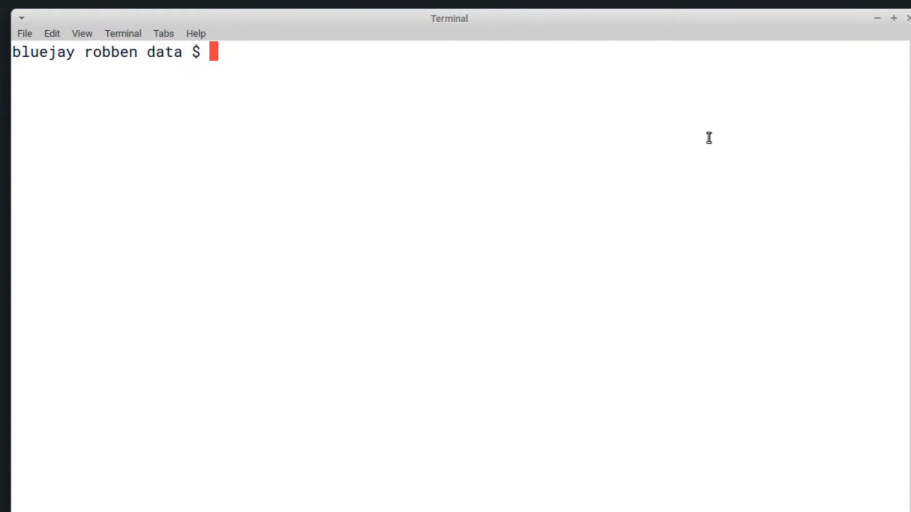
text(path)
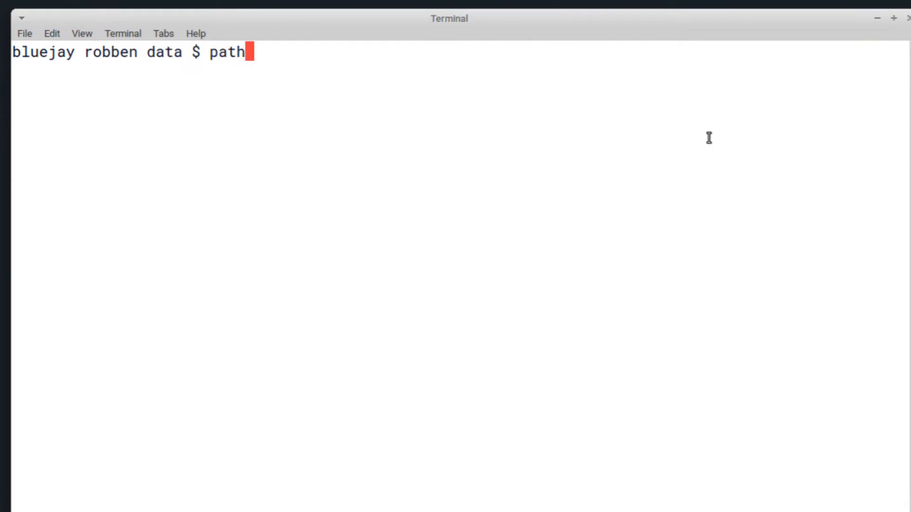
text(/to/your/files)
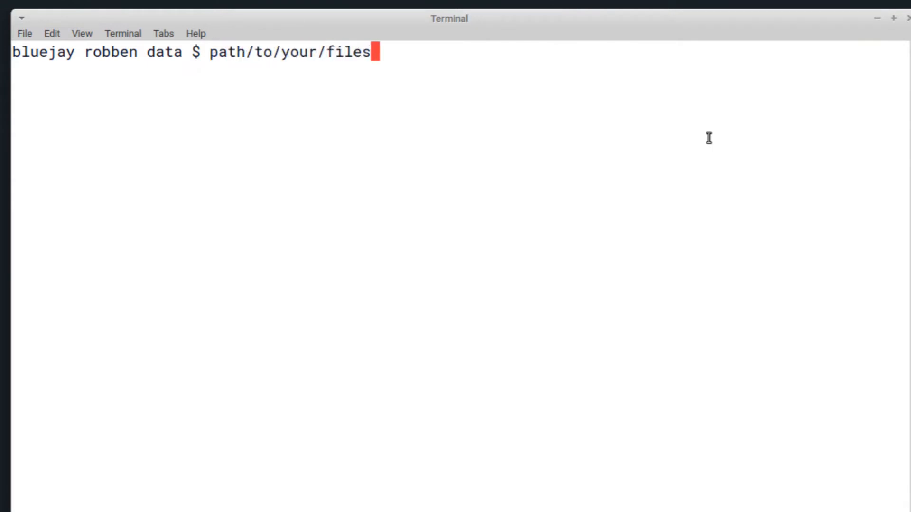
text(/"files)
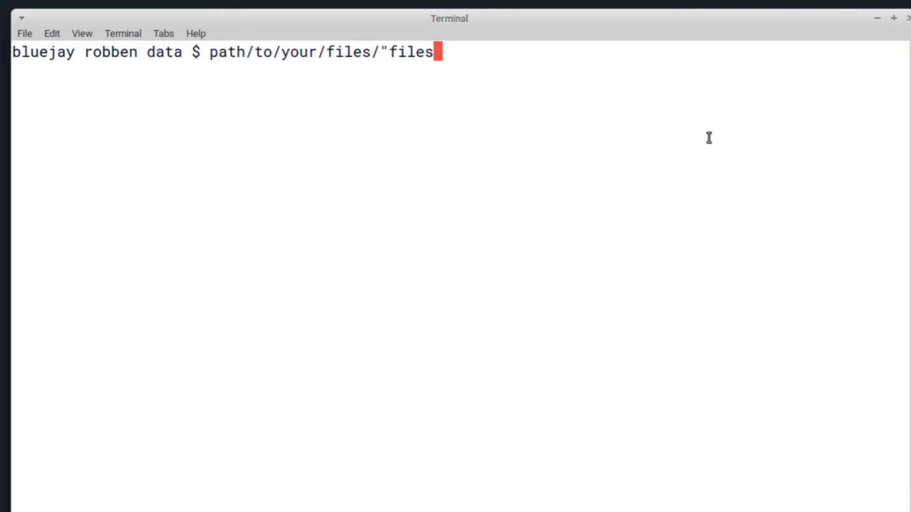
text(1 files)
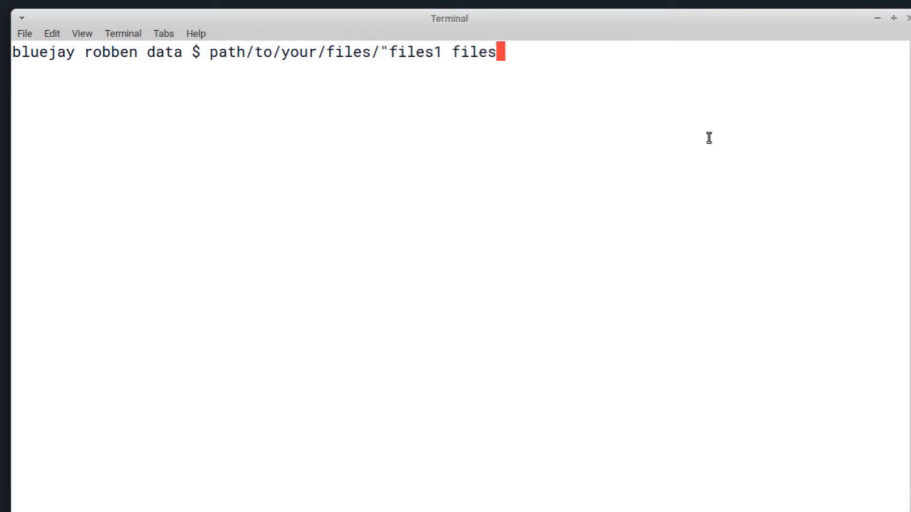
text(2")
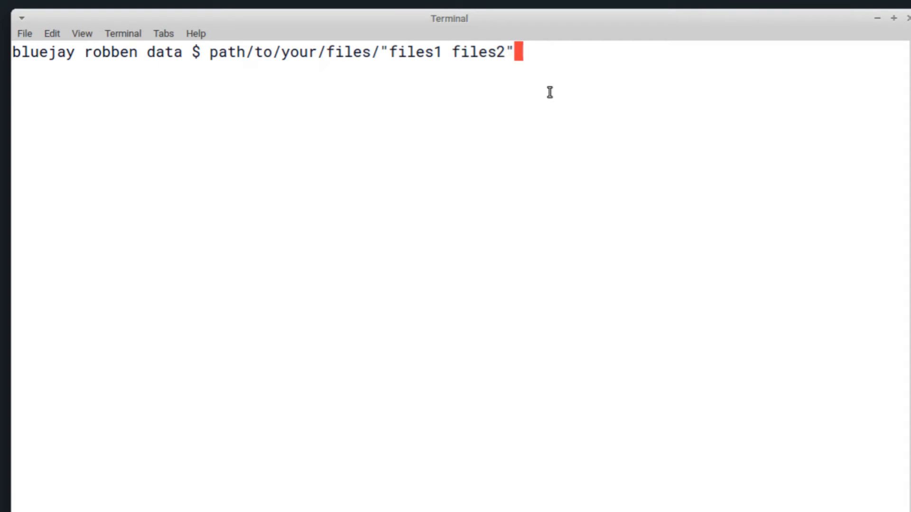
key(BackSpace)
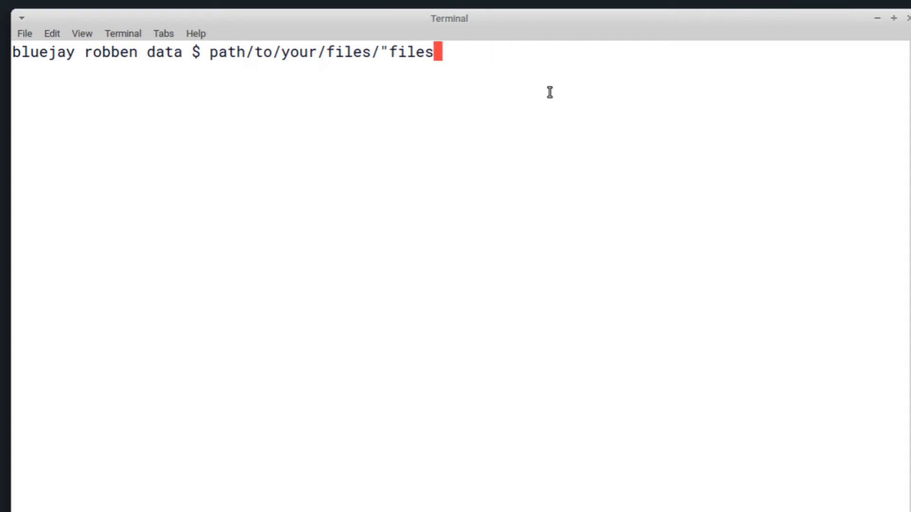
key(ctrl+u)
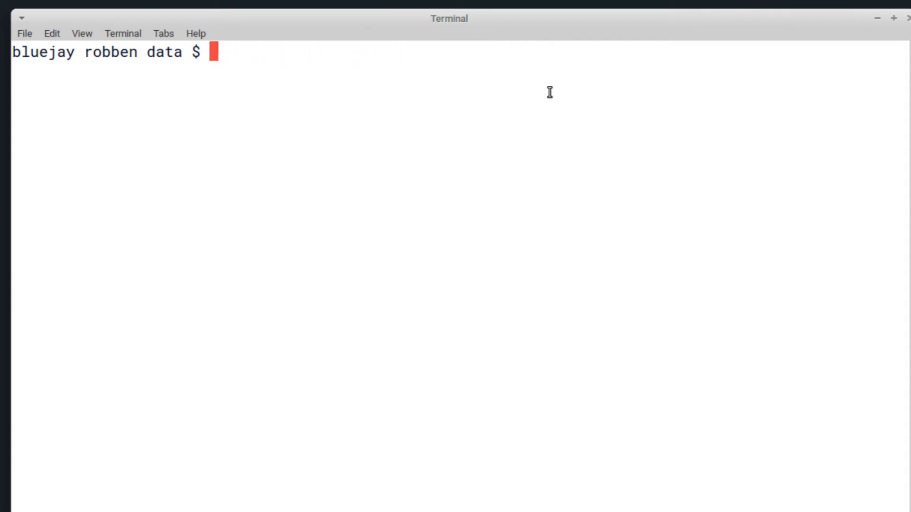
- List the example folder's files (hello, hey, hi, howdy), then clear the screen
text(ls)
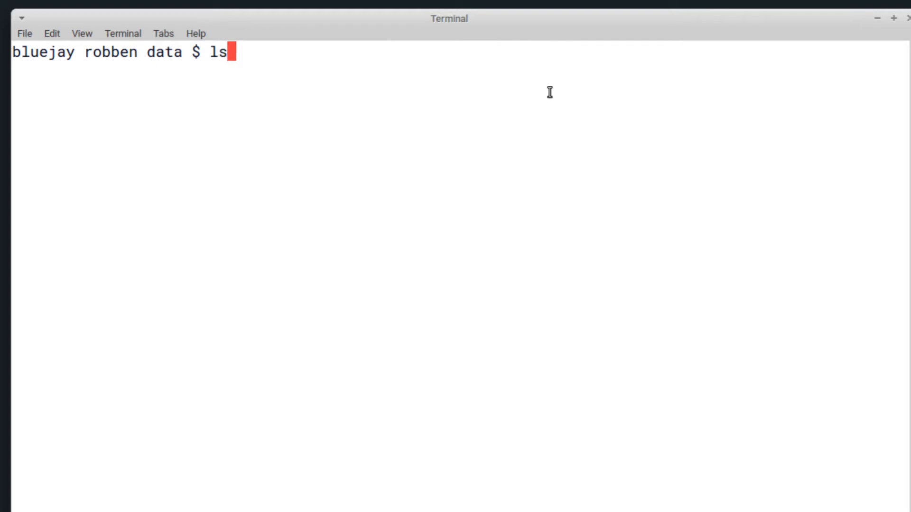
key(Return)
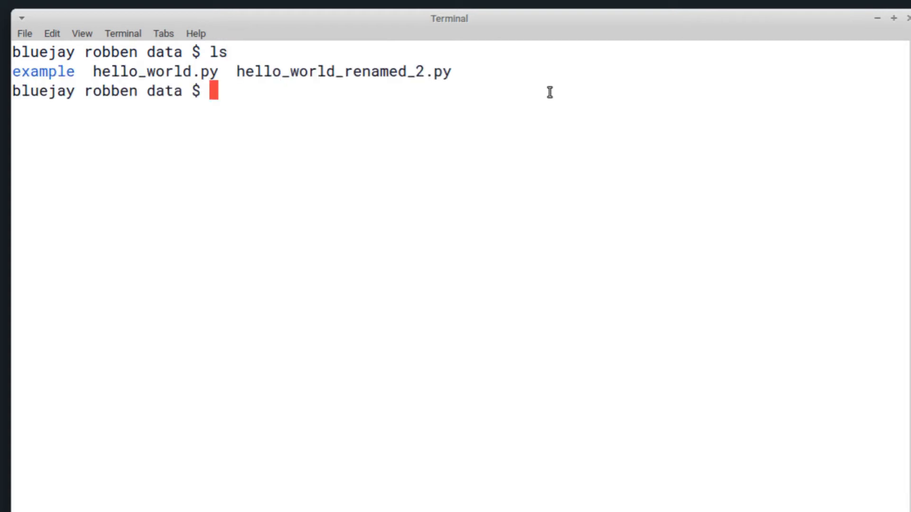
key(Return)
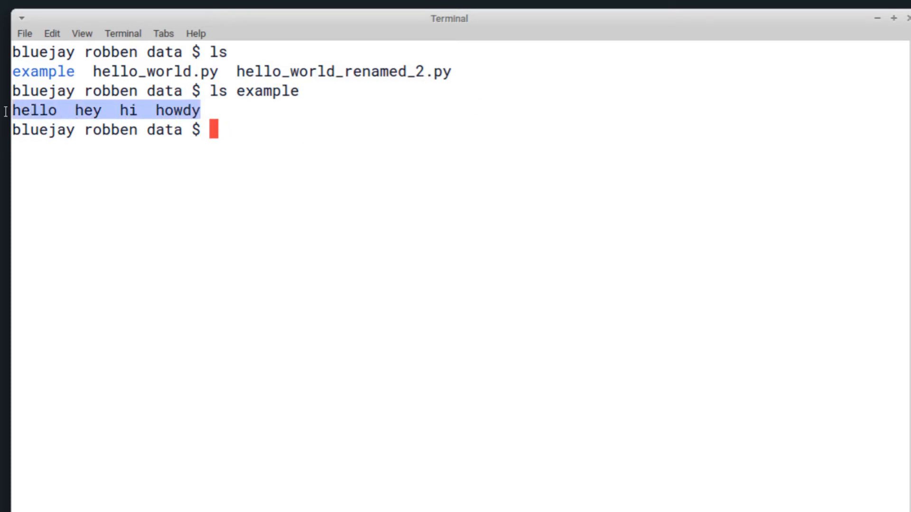
click(194, 111)
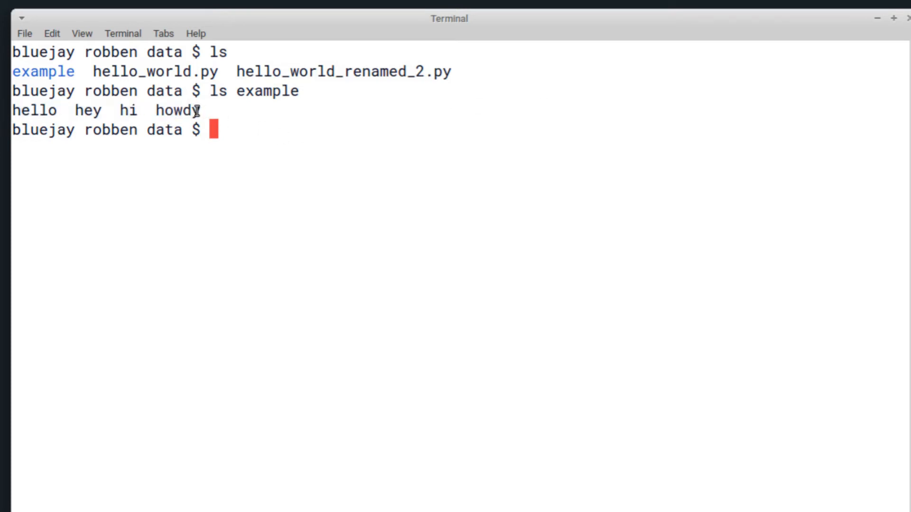
mouse_move(319, 201)
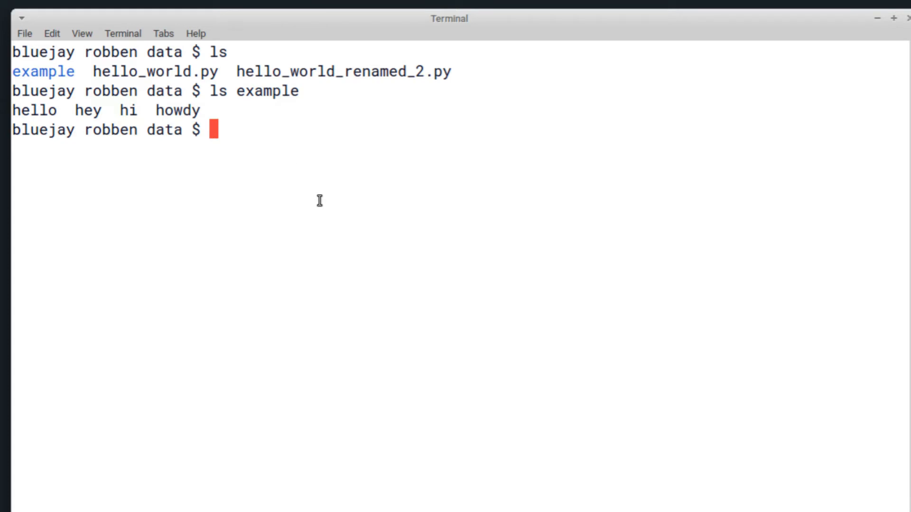
text(clear)
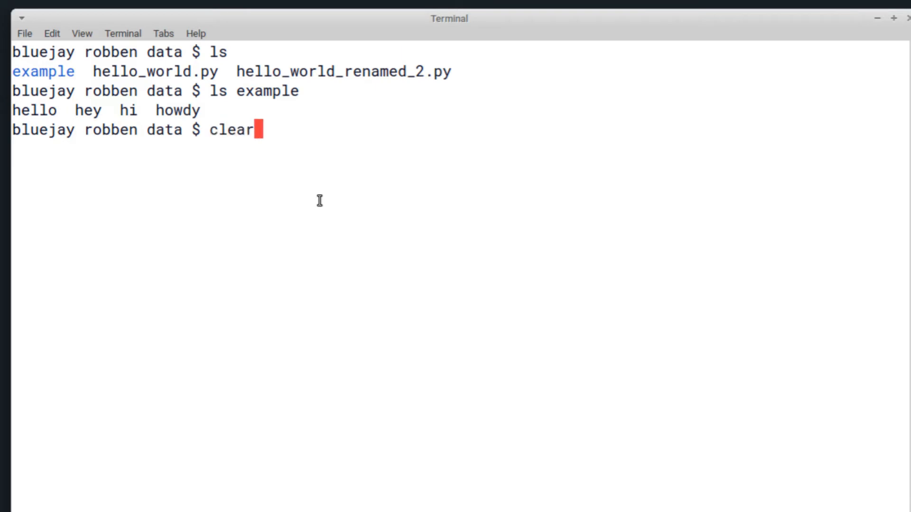
key(Return)
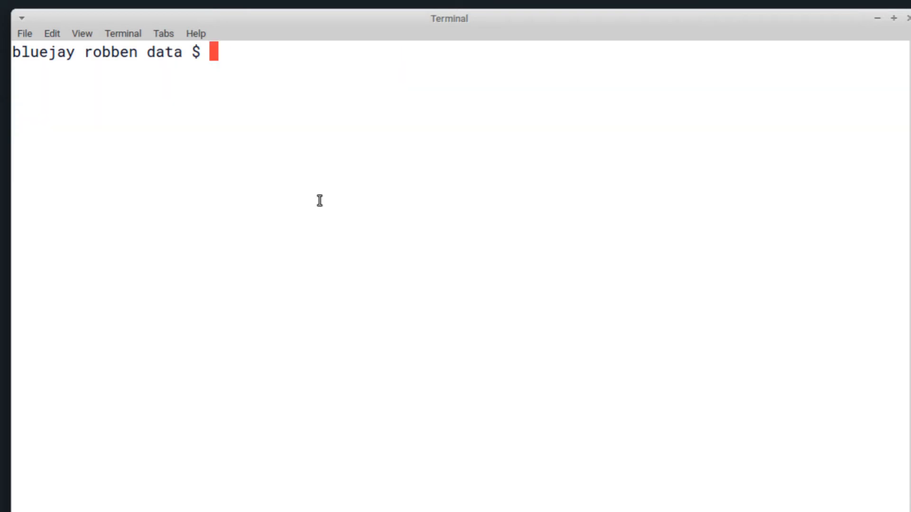
text(scp -r)
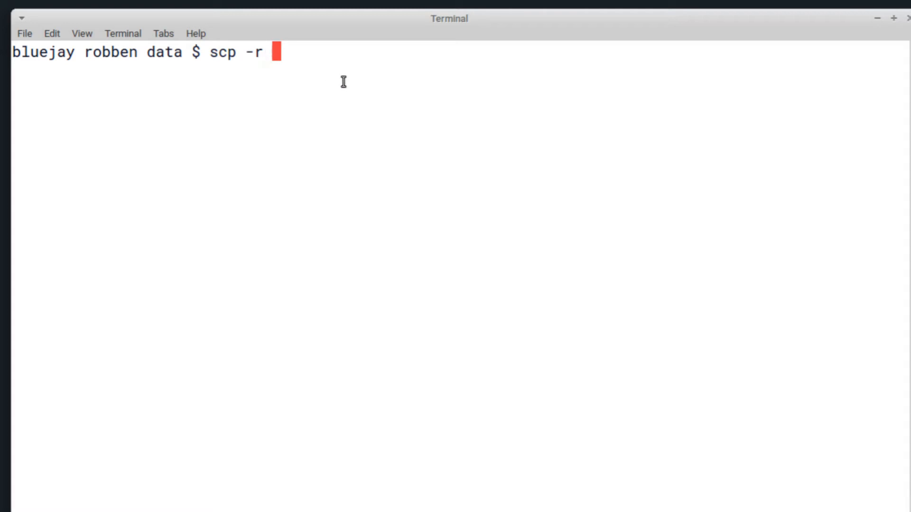
text(examp)
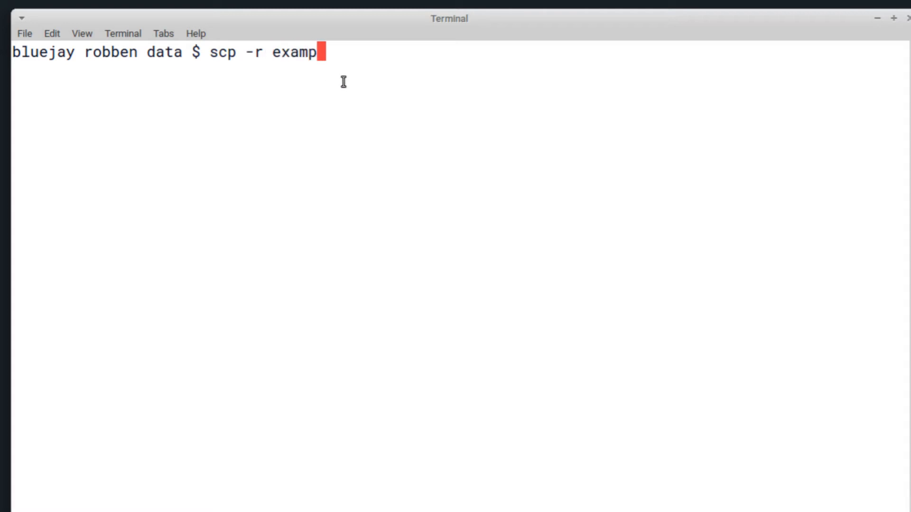
text(le u077)
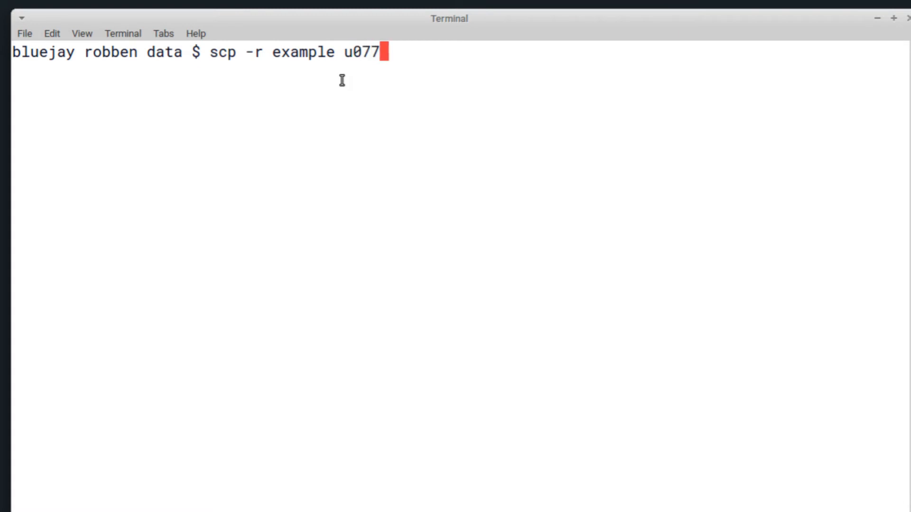
text(0690@kingspeak.)
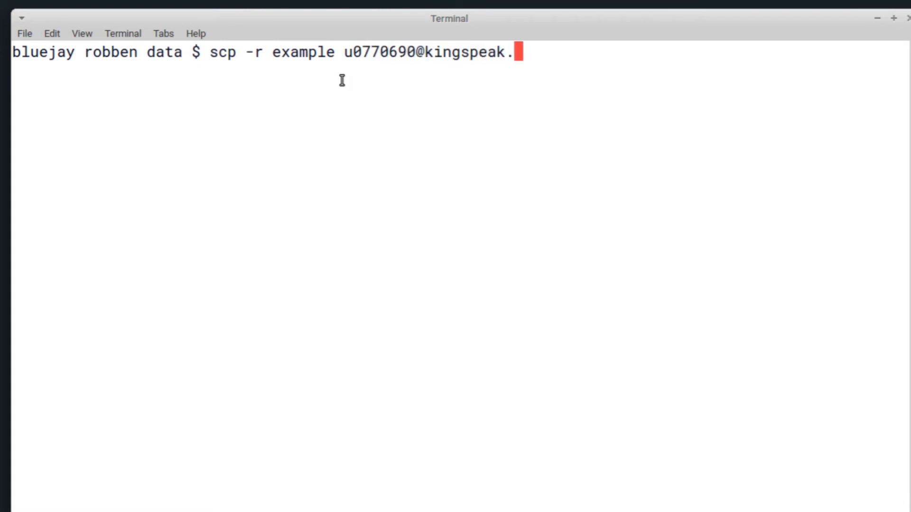
text(chpc.utah.edu)
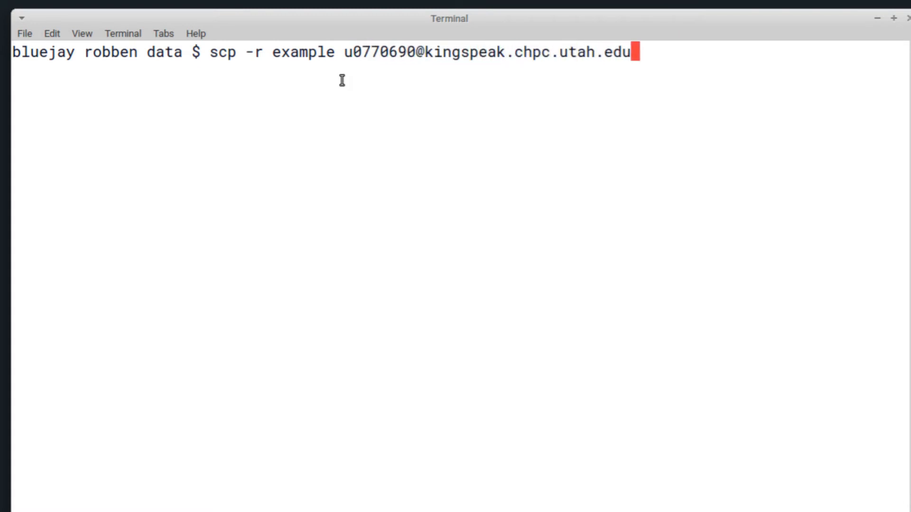
text(:~/)
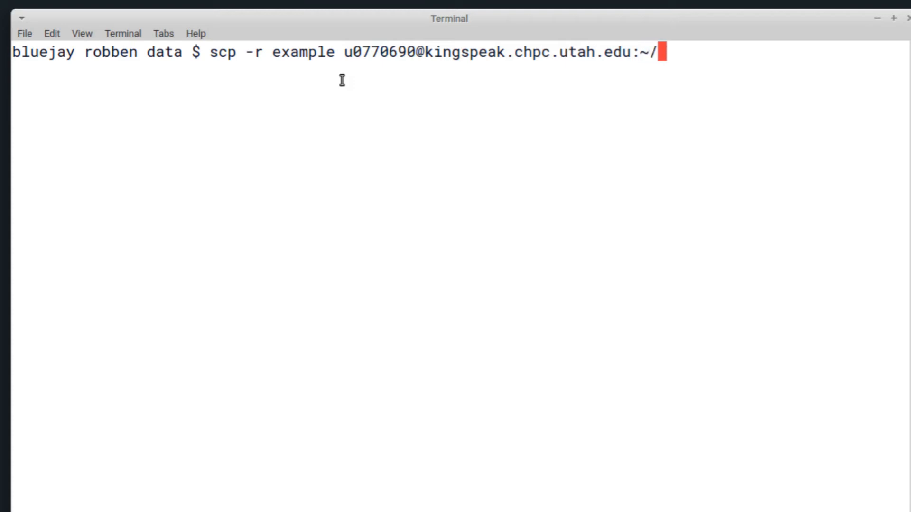
text(example_directory)
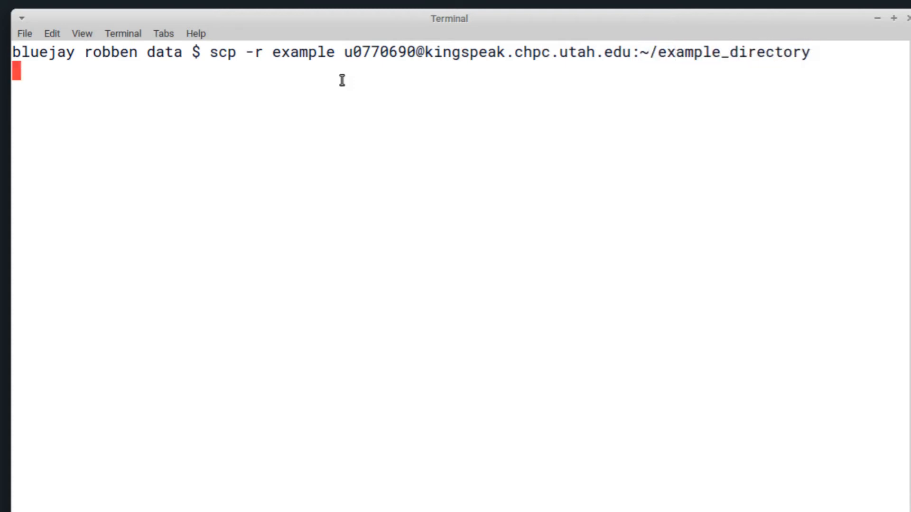
key(Return)
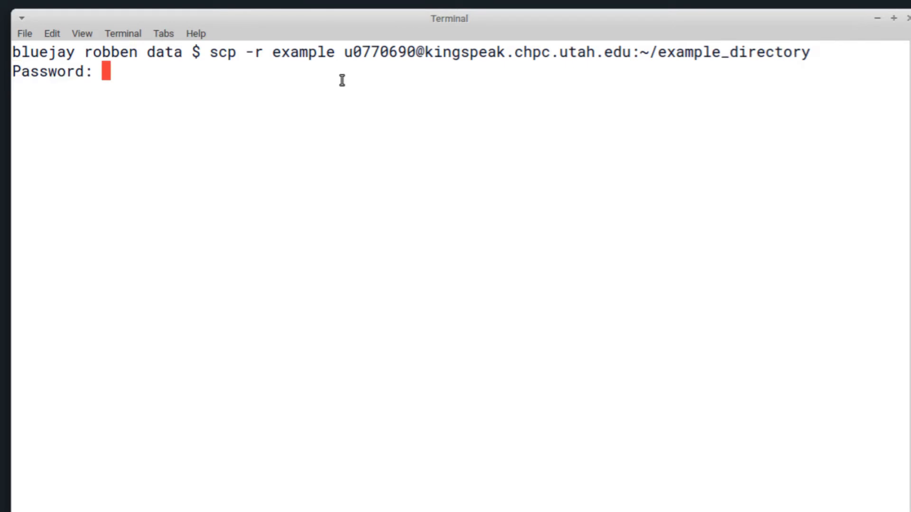
- Enter the password and review hi, hey, howdy and hello transferred at 100%
key(Return)
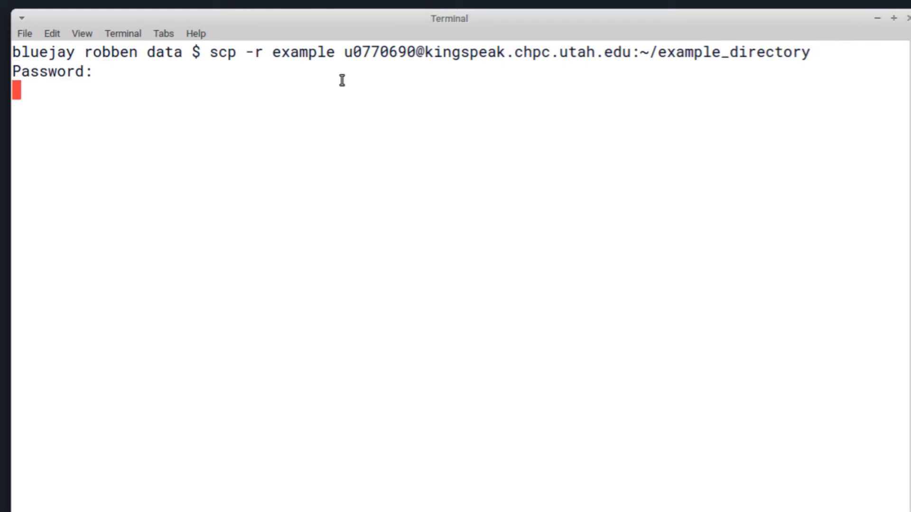
key(Return)
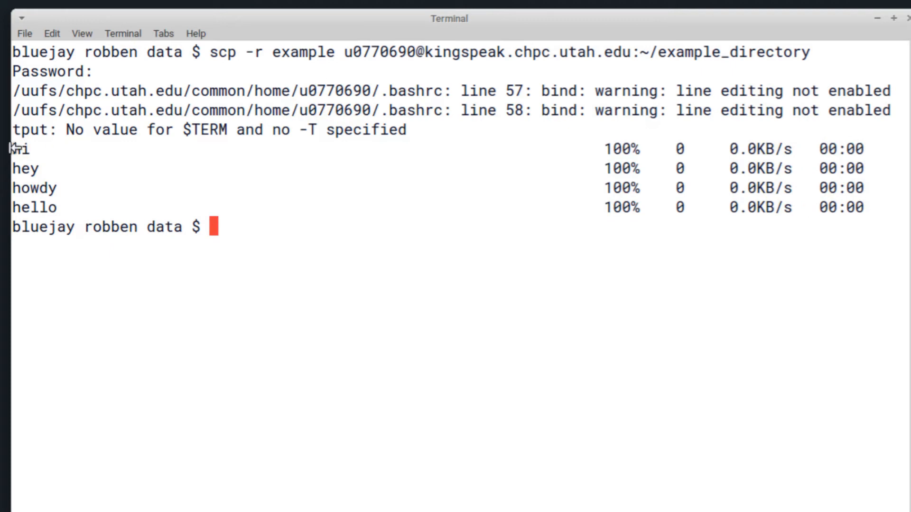
drag(12, 148, 66, 208)
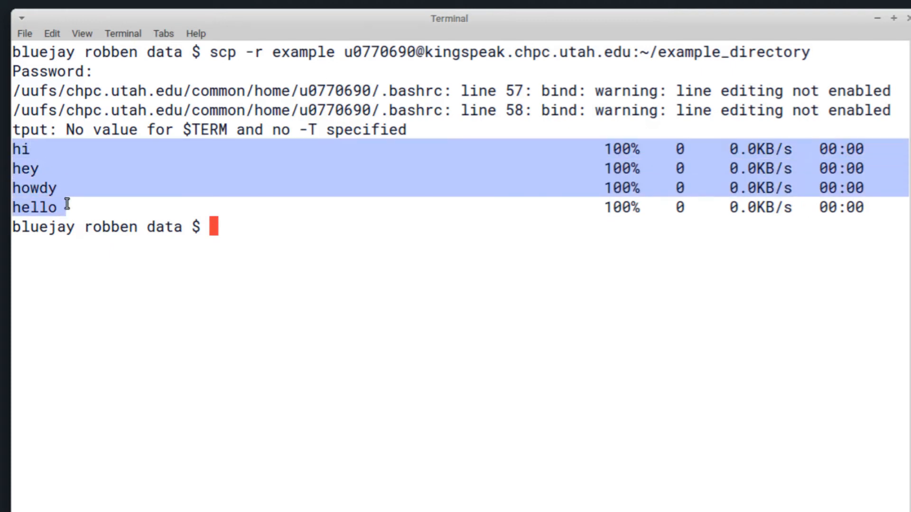
click(106, 194)
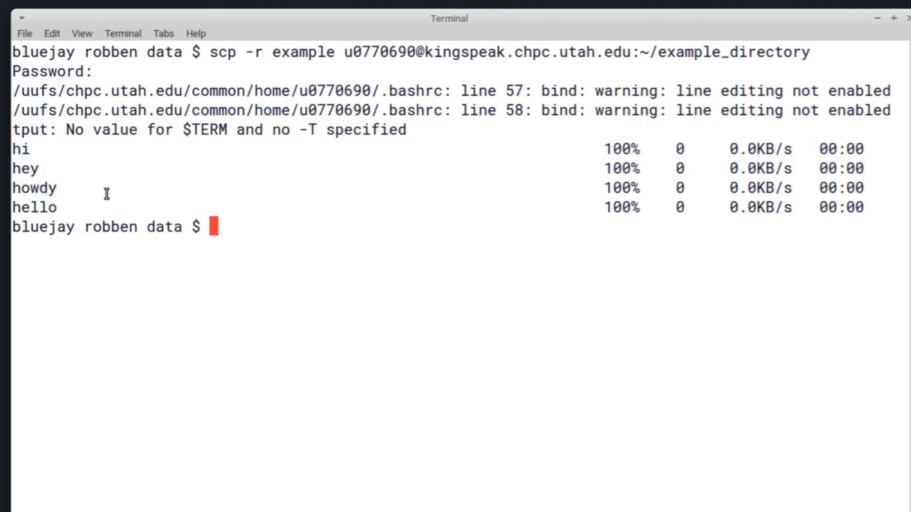
mouse_move(582, 324)
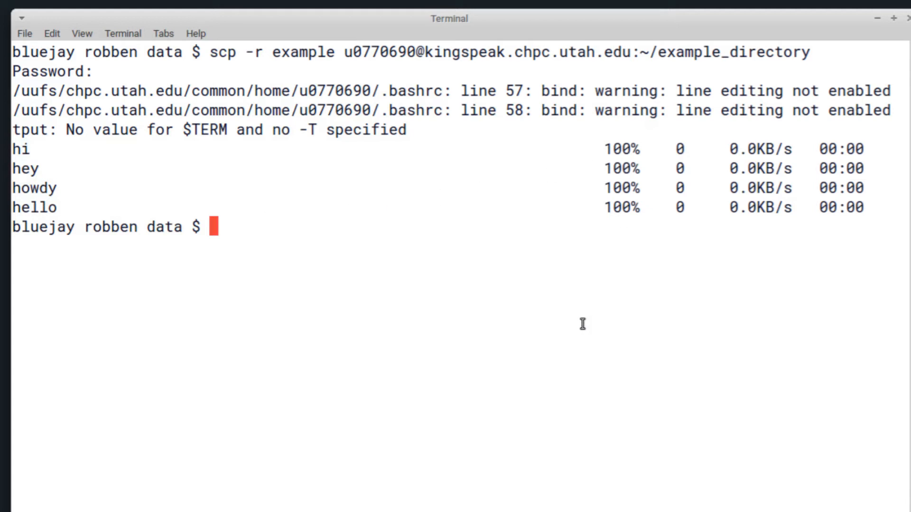
text(clear)
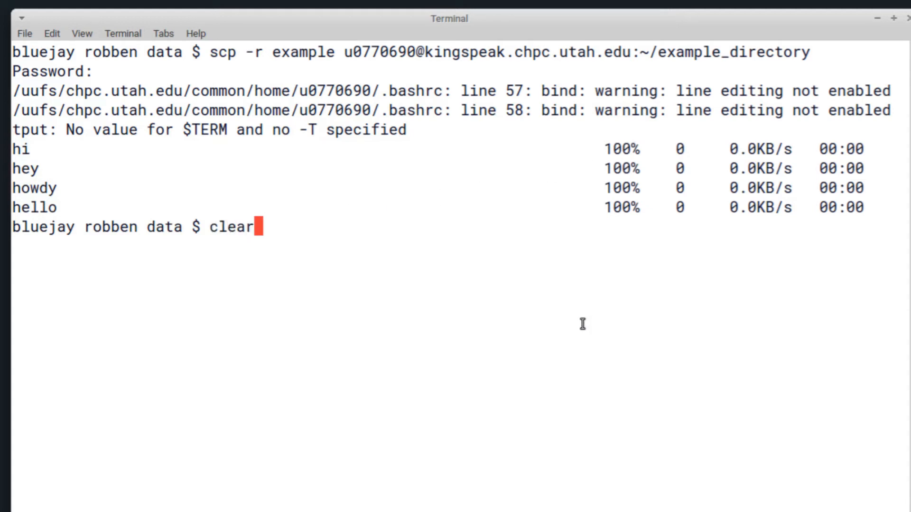
- Clear the screen and run scp -r to download ~/example_directory as example_directory
key(Return)
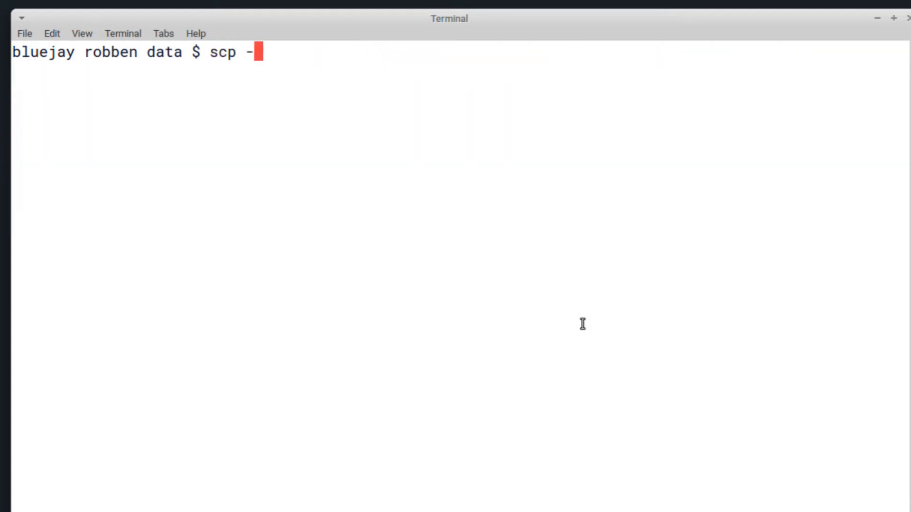
text(r)
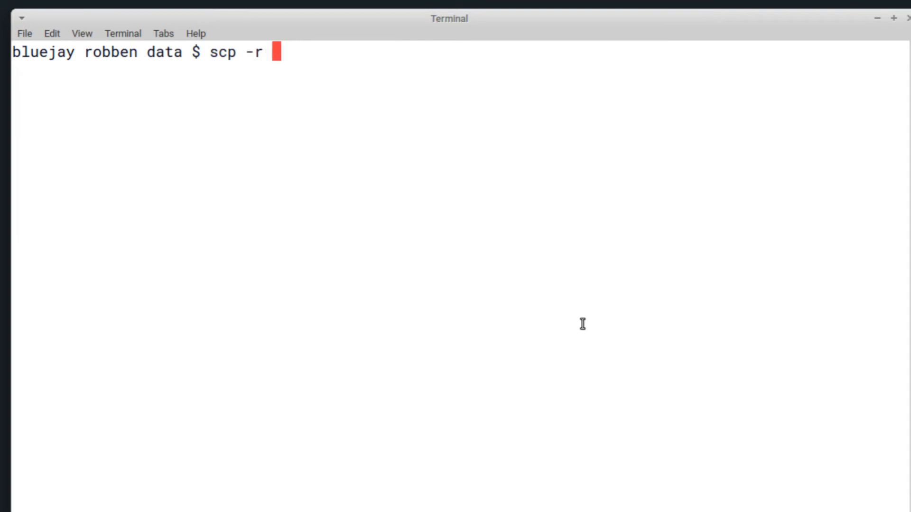
text(u0770690@king)
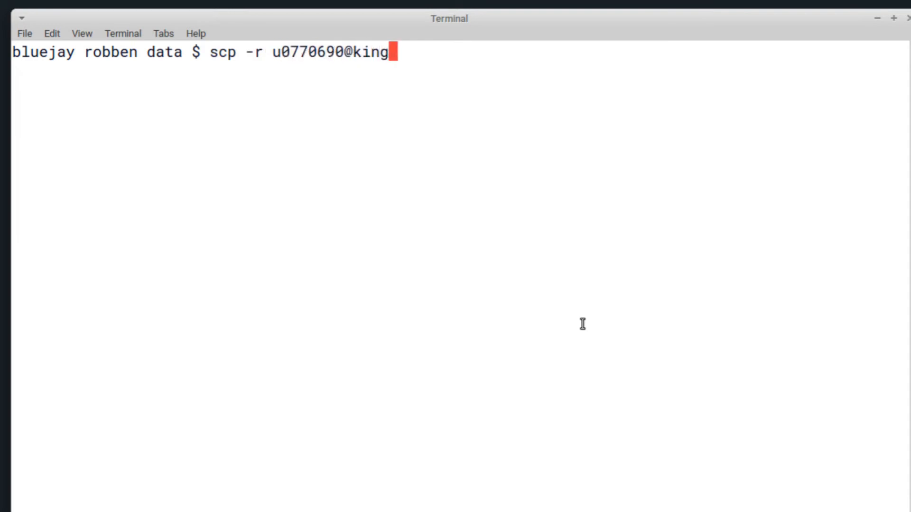
text(speak.chpc.utah.)
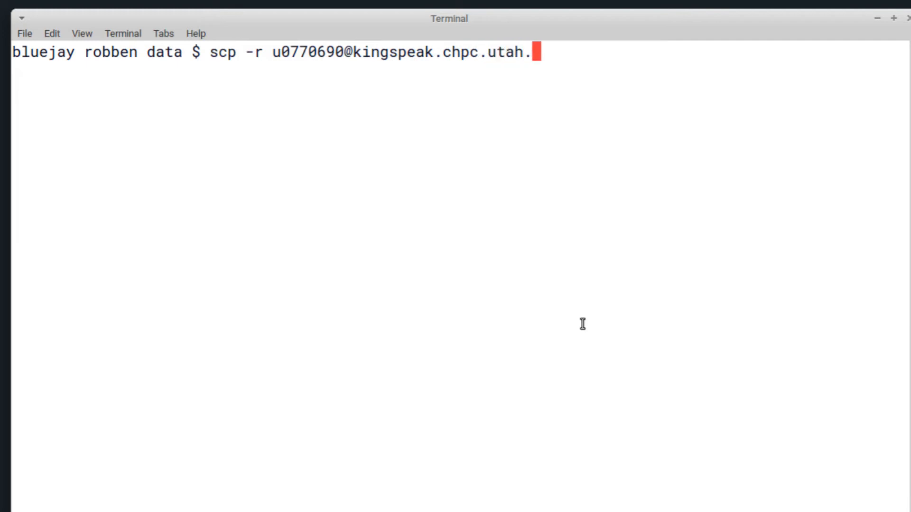
text(edu:~/)
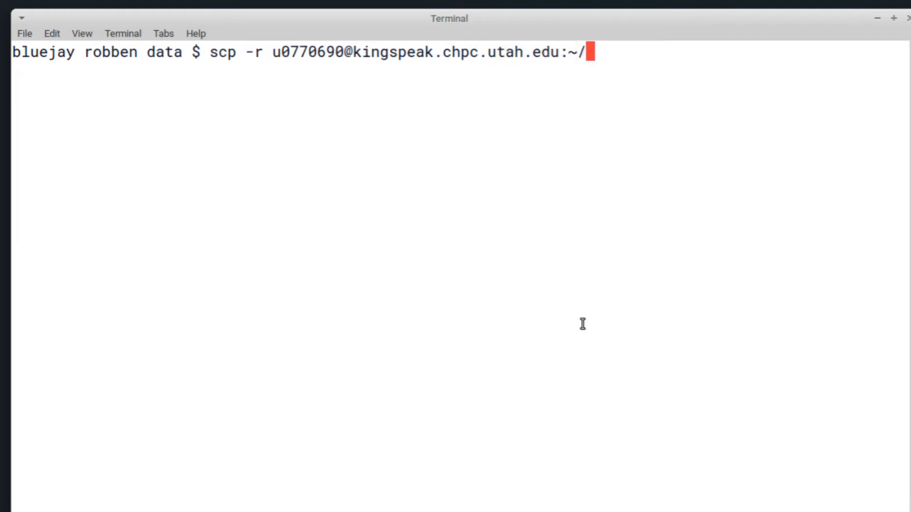
text(example_direc)
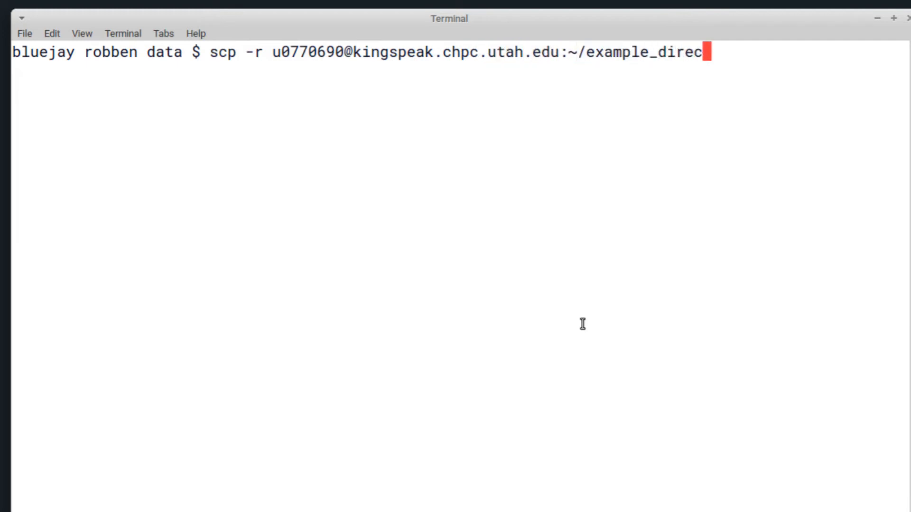
text(tory)
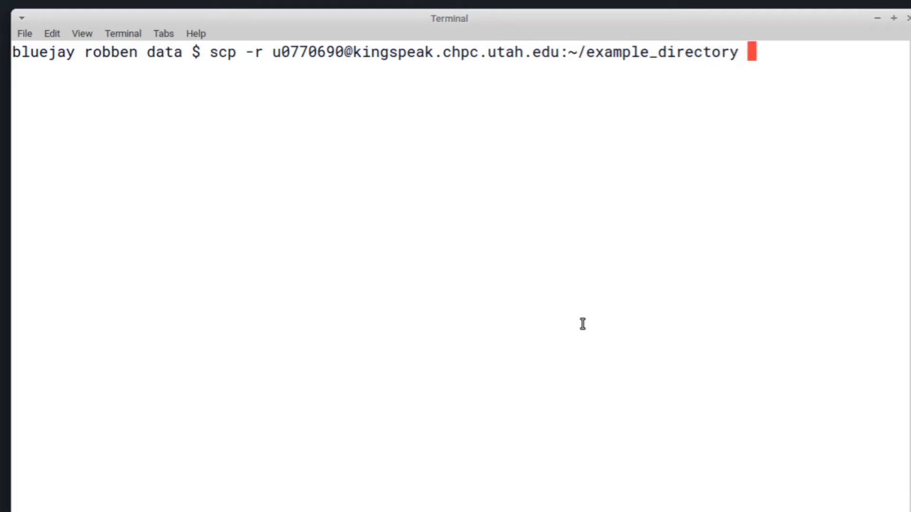
text(example_director)
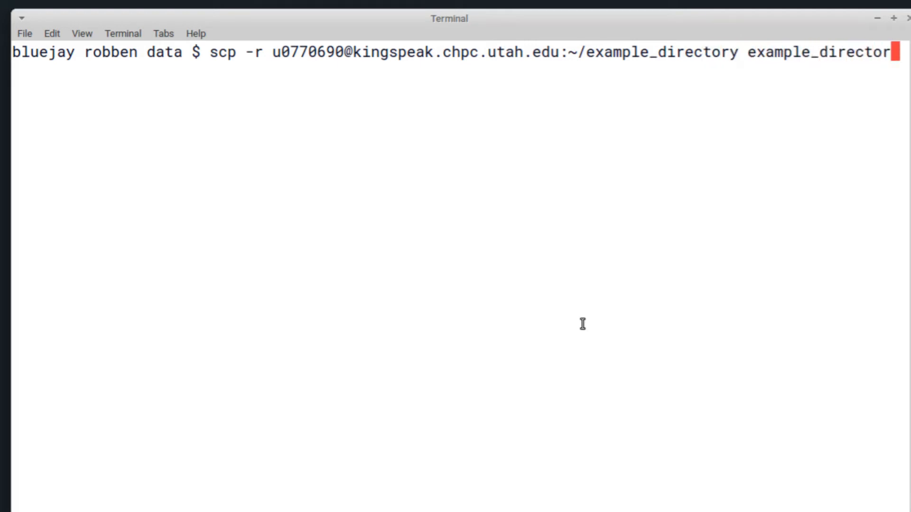
text(y)
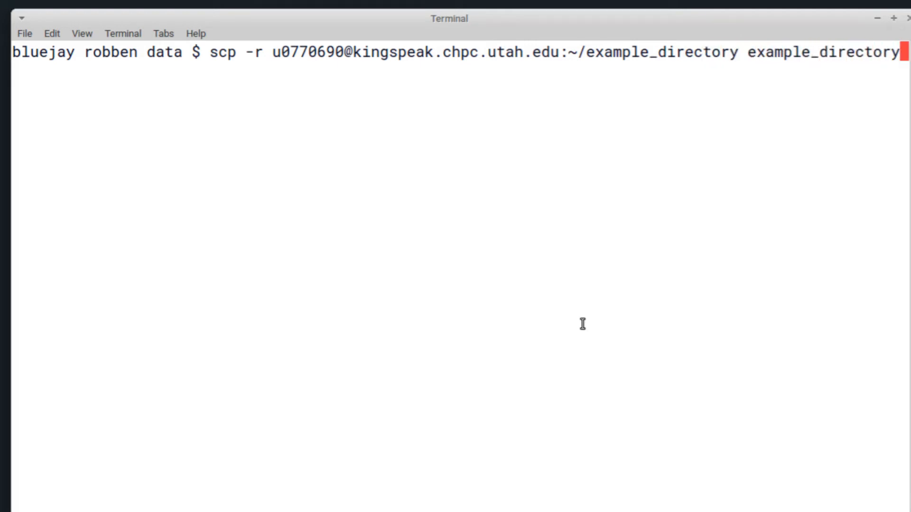
key(Return)
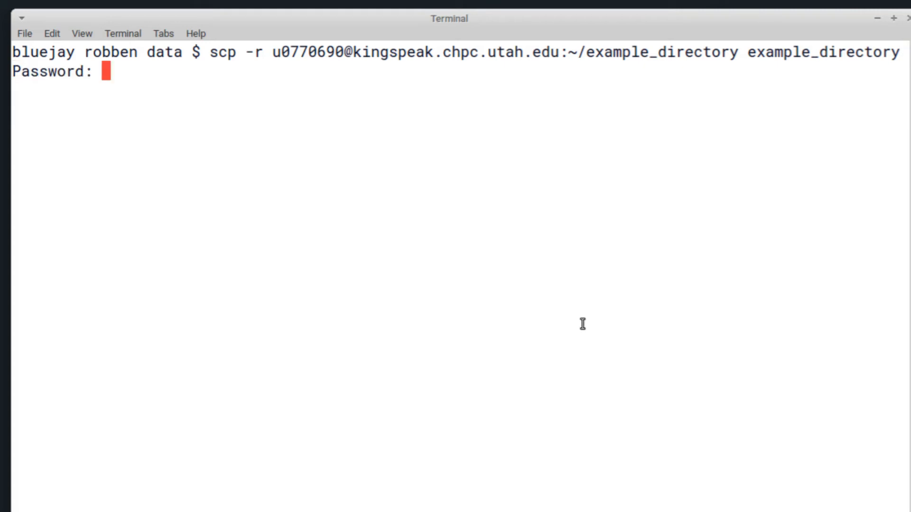
- Enter the password, then list the local folder to confirm example_directory arrived
key(Return)
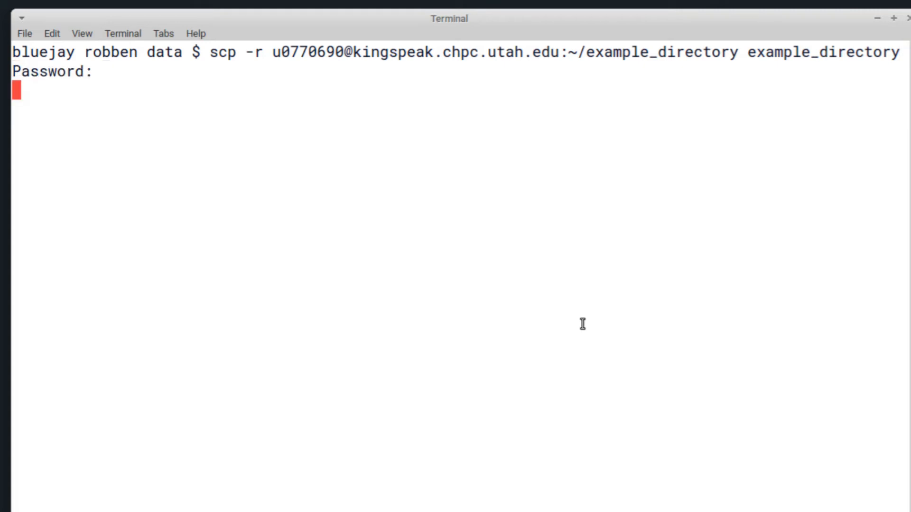
mouse_move(246, 121)
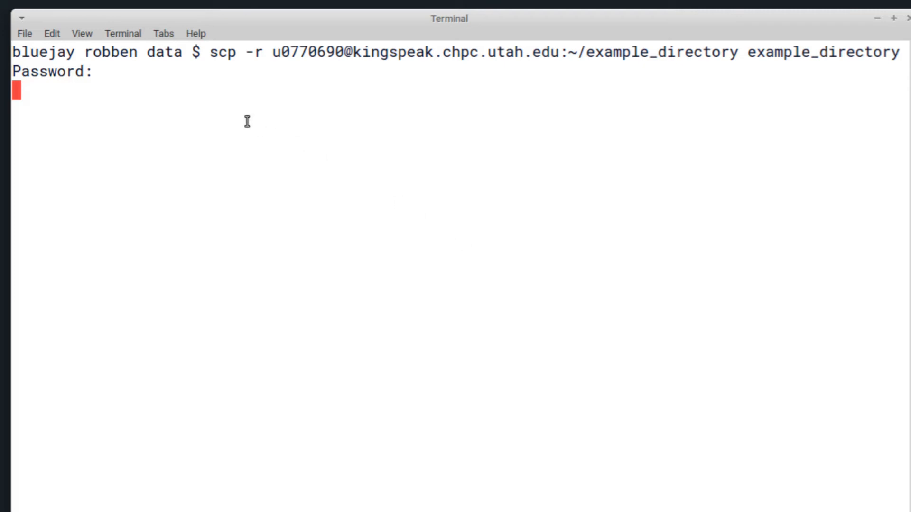
key(Return)
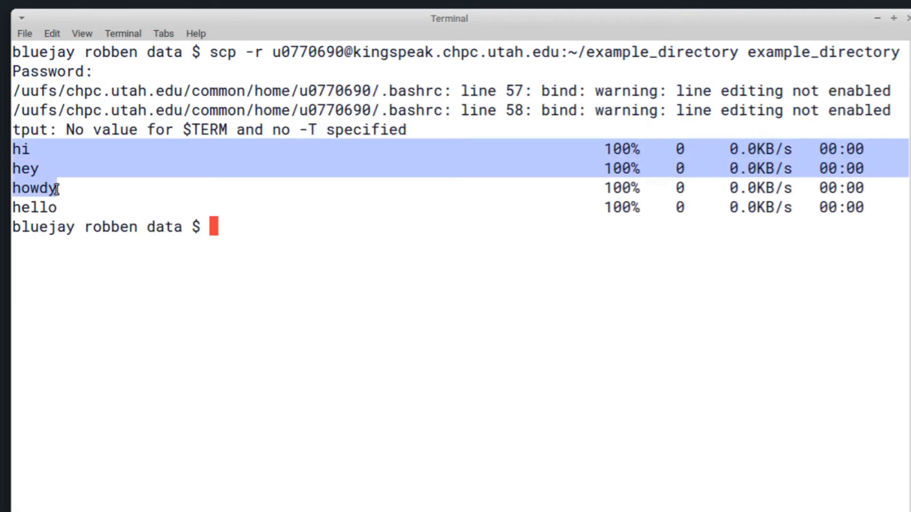
key(Return)
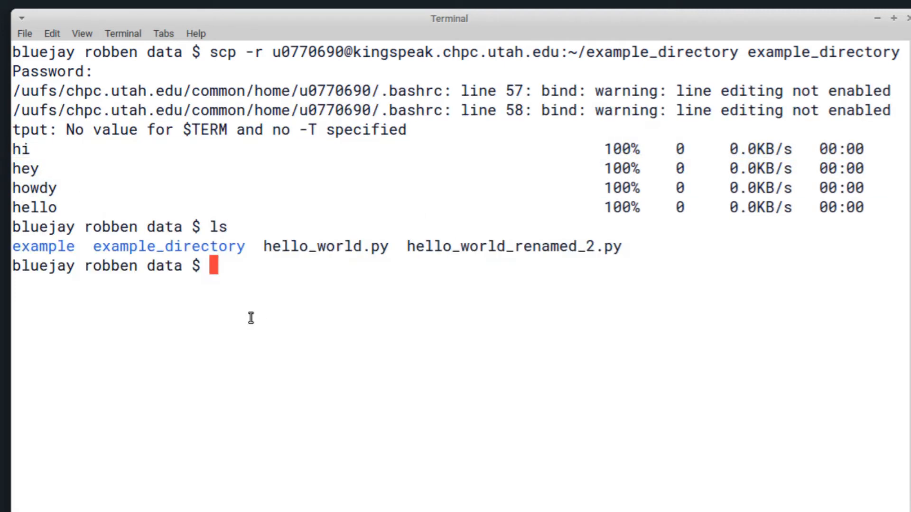
double_click(169, 246)
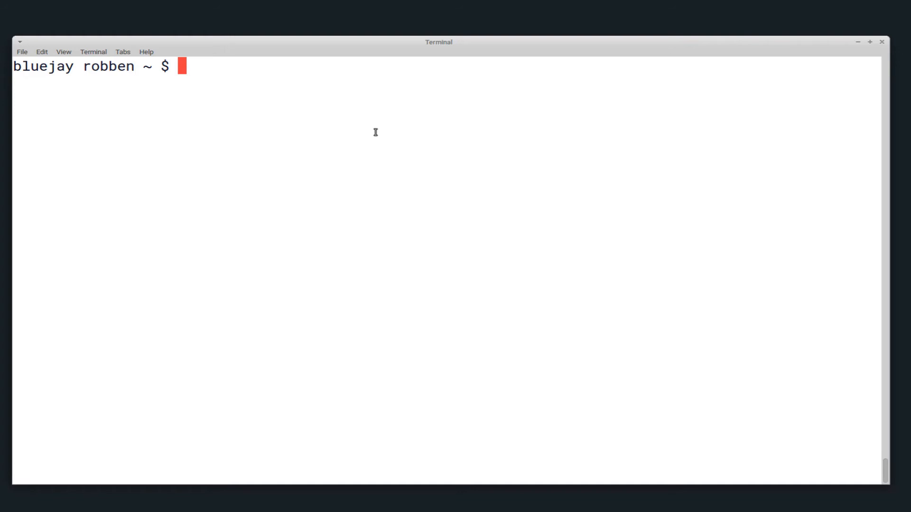
- Page through rsync --help output, noting the -c checksum option, then quit with q
text(rsync --help)
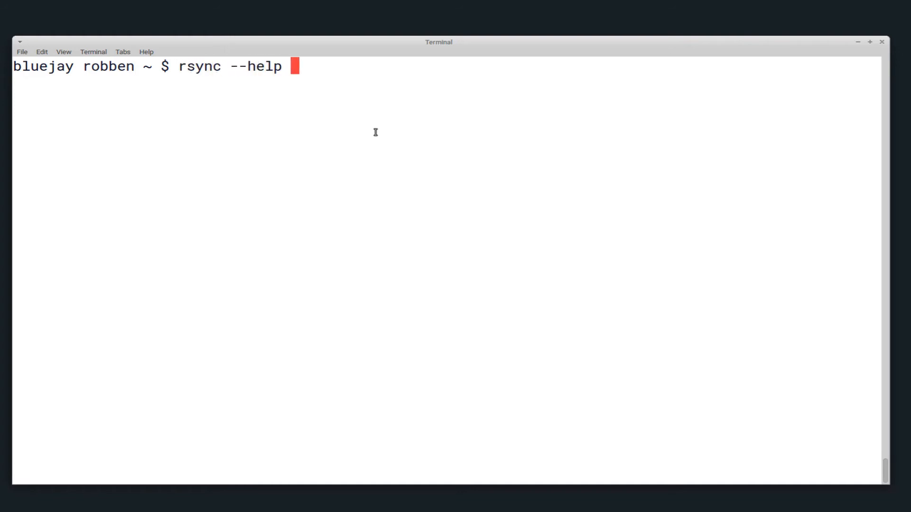
key(Return)
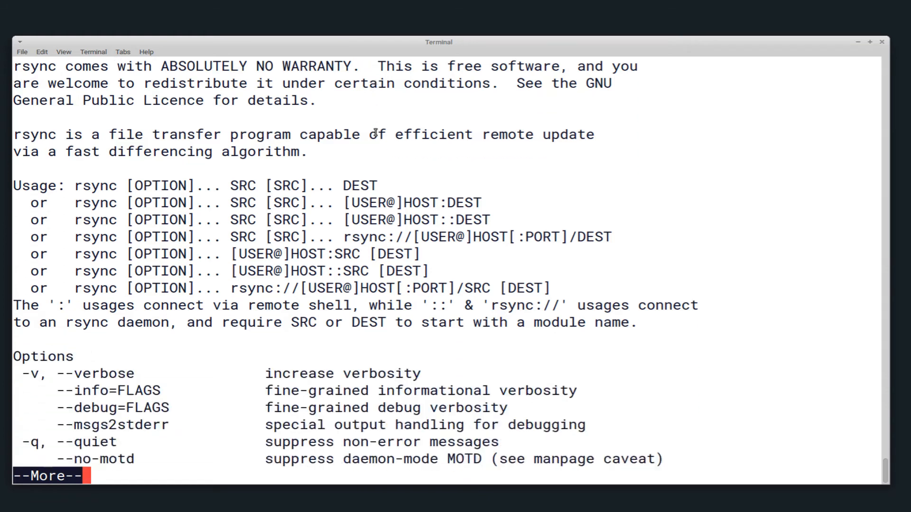
scroll(down, 3)
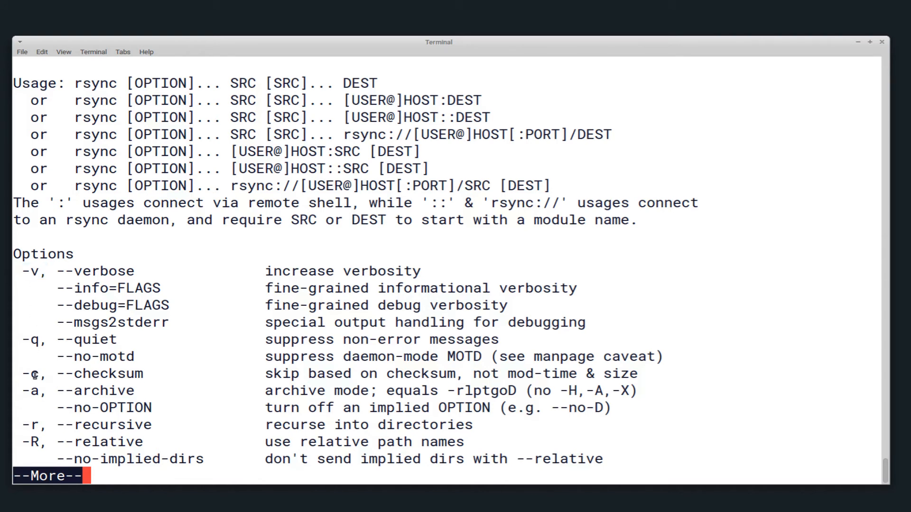
double_click(34, 374)
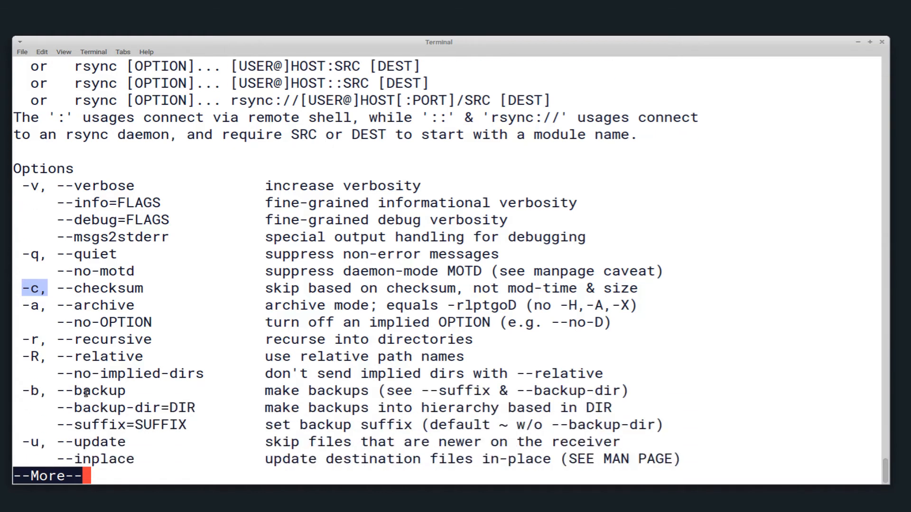
scroll(down, 3)
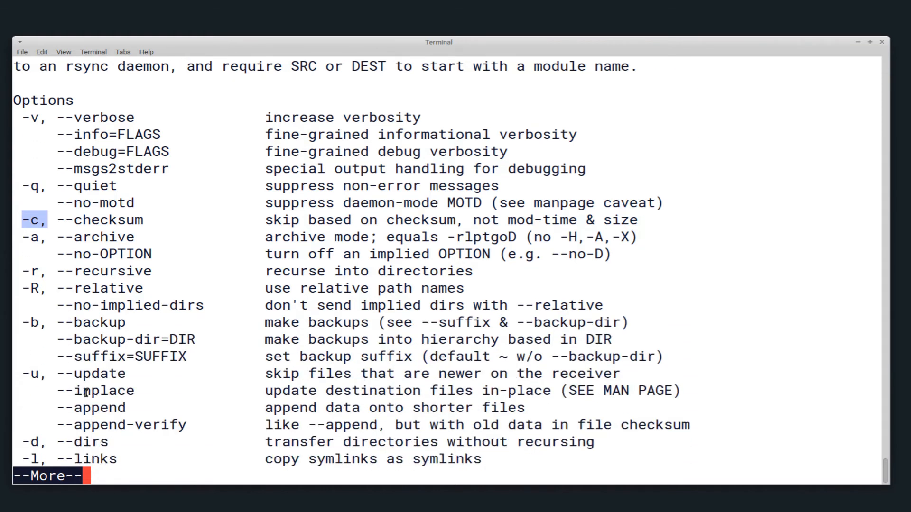
scroll(down, 3)
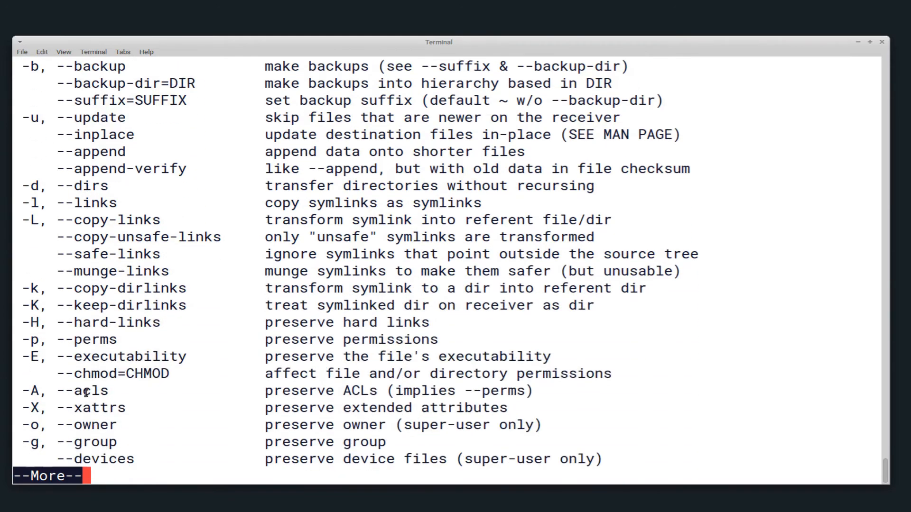
key(space)
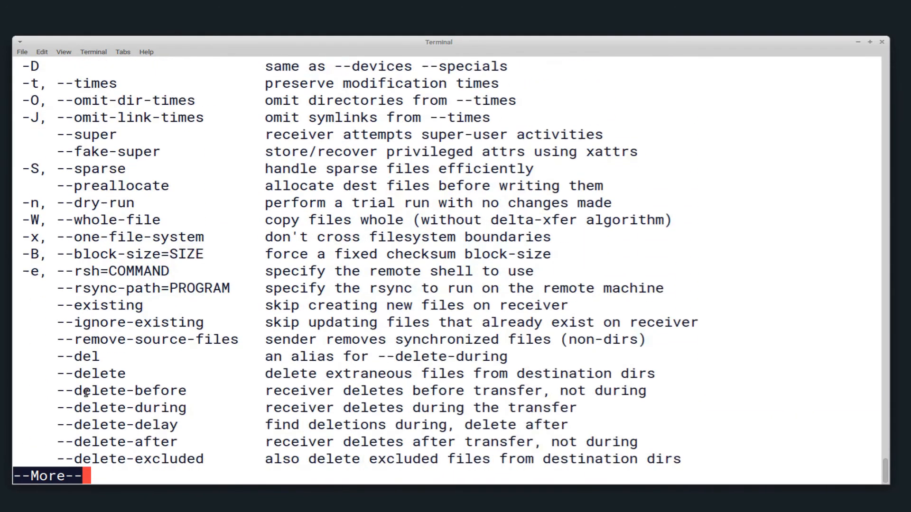
scroll(down, 3)
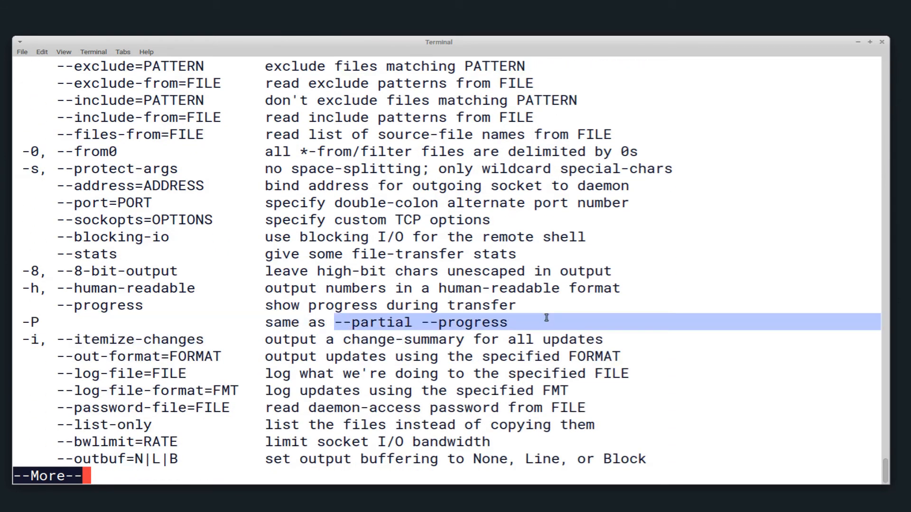
mouse_move(546, 411)
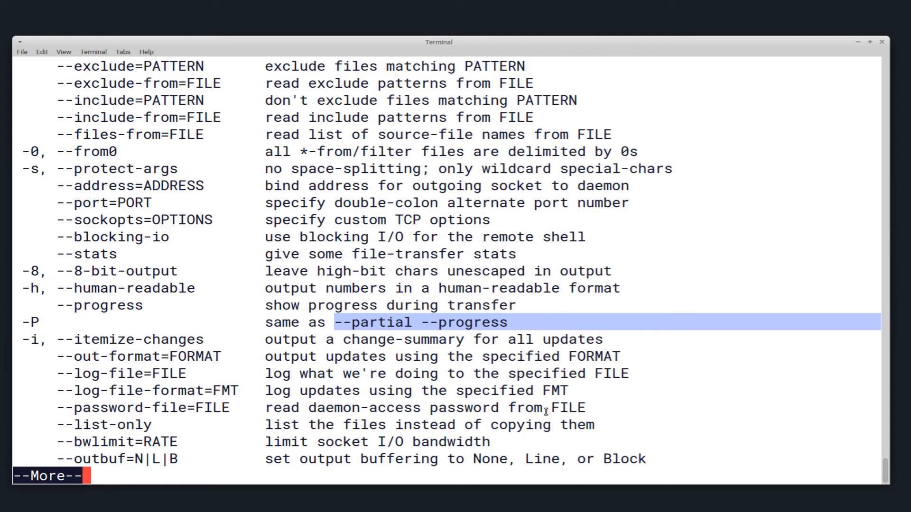
mouse_move(542, 413)
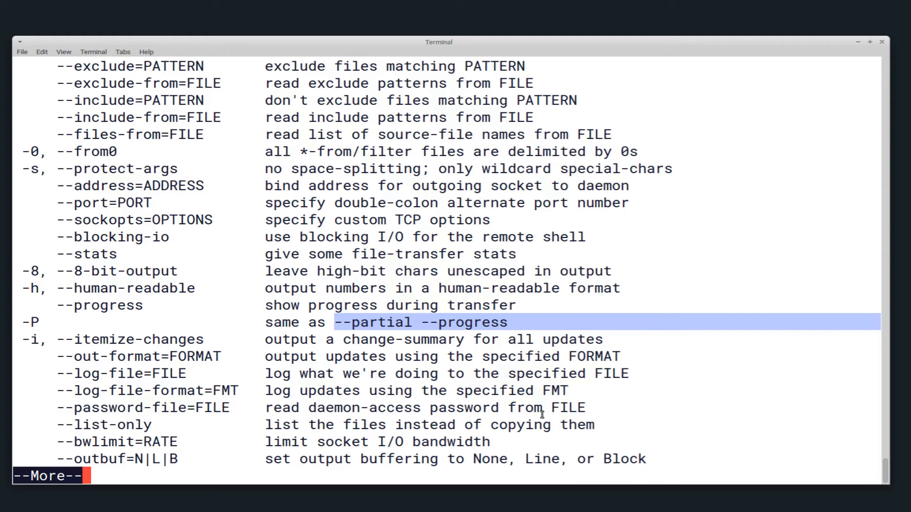
key(q)
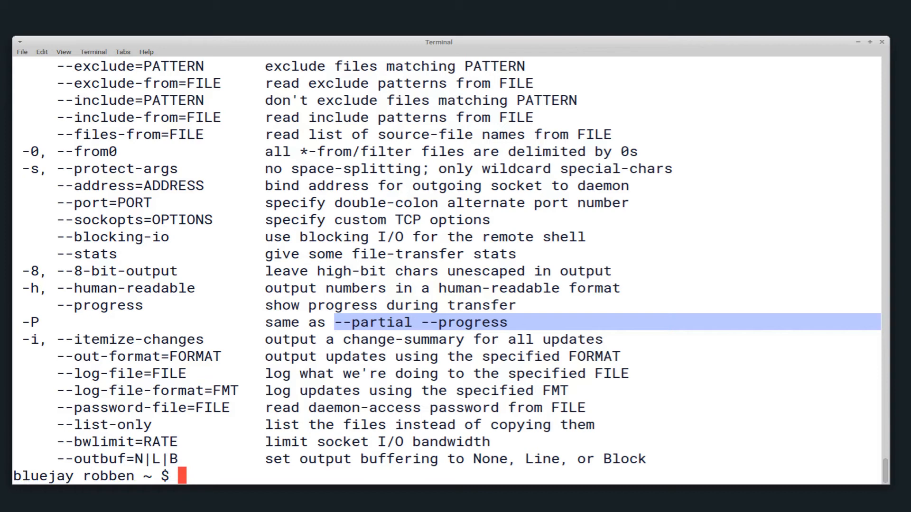
mouse_move(204, 246)
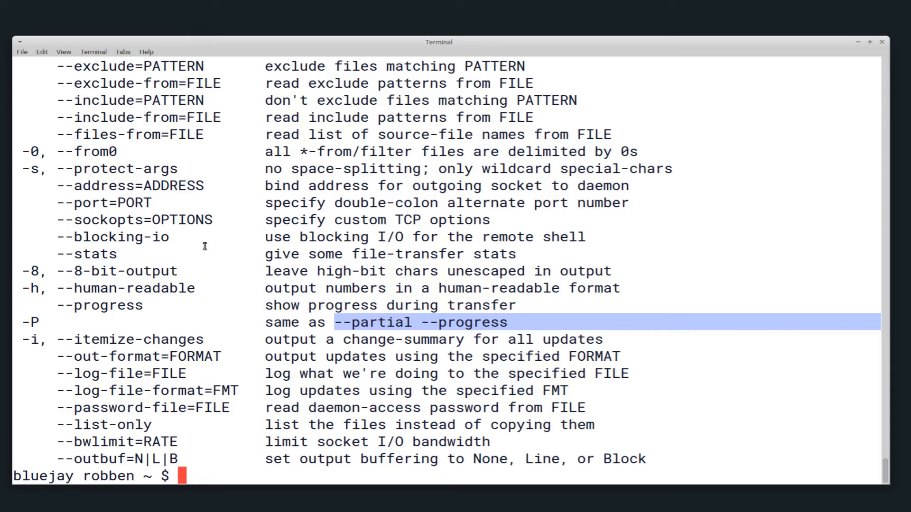
text(rsync -)
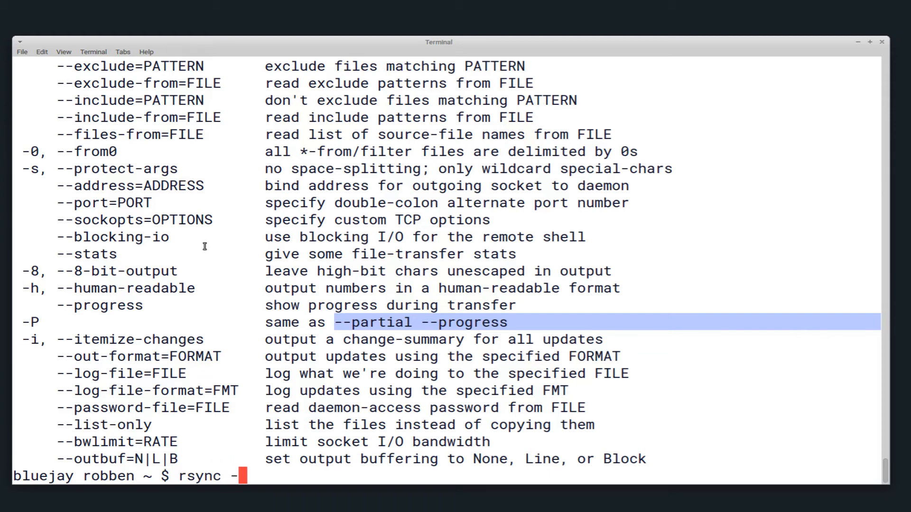
text(hacvzP)
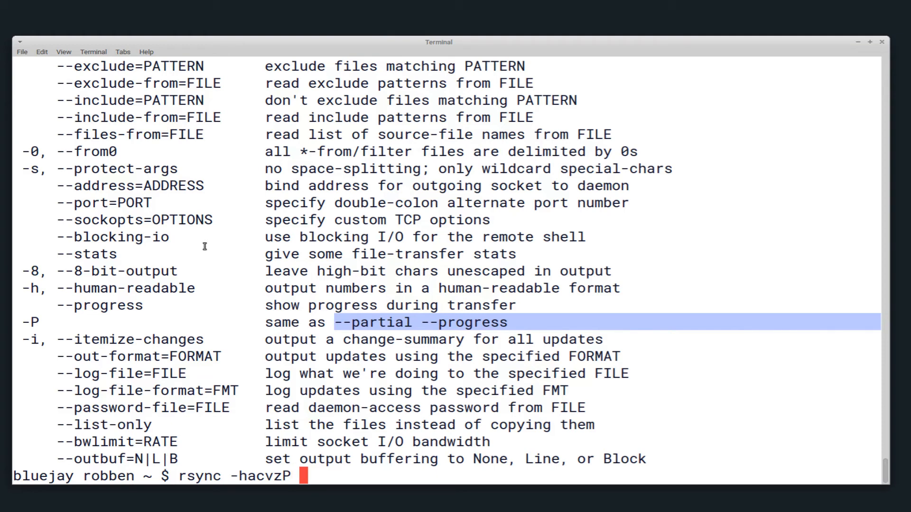
text(sample_data/)
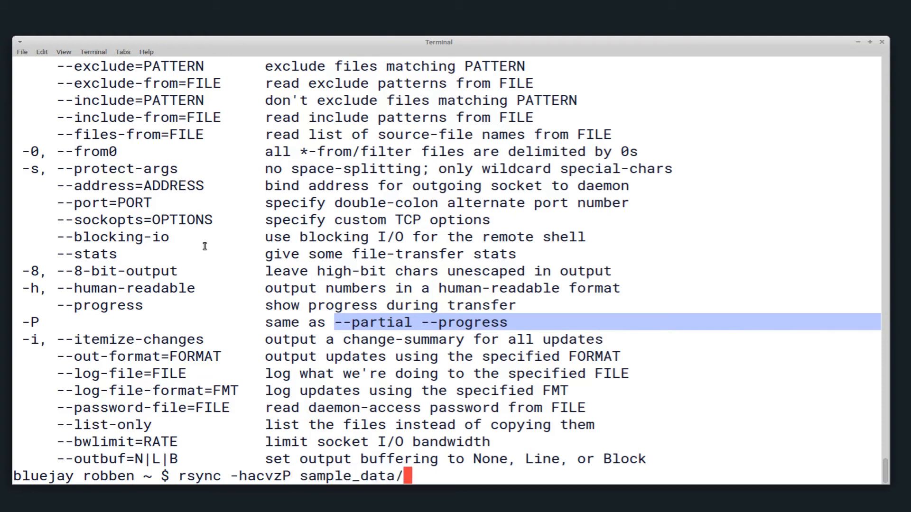
text(u0)
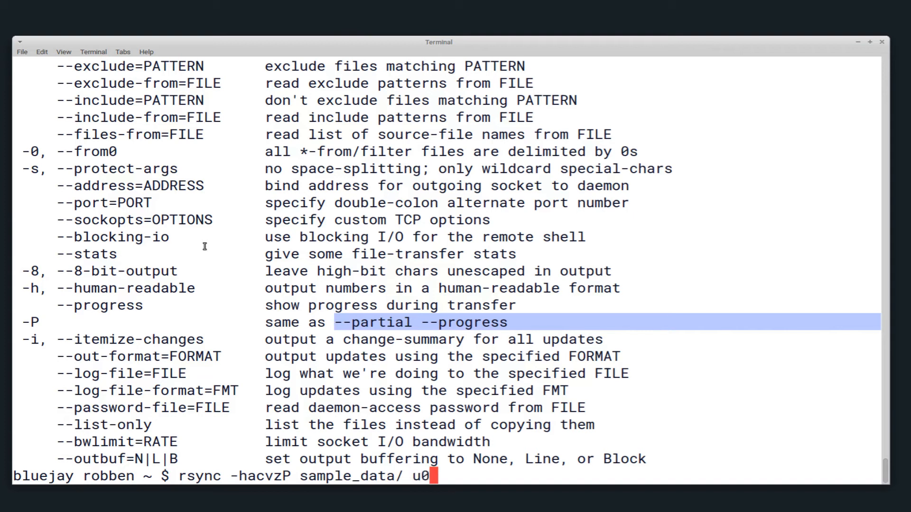
text(770690)
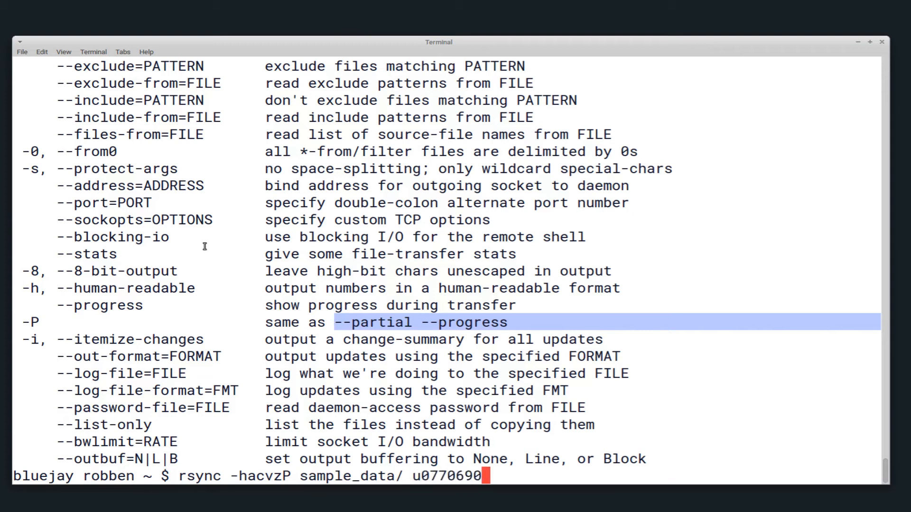
text(@kingspeak.chpc)
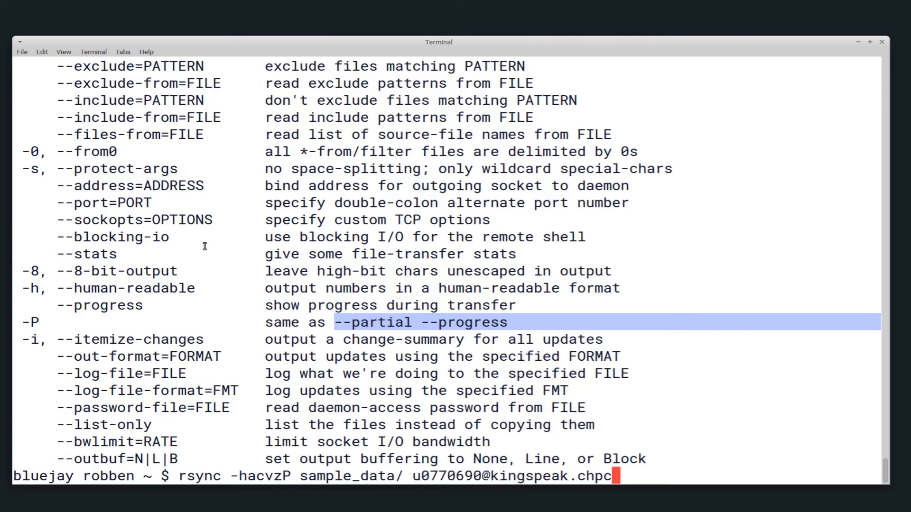
text(.utah.edu:/)
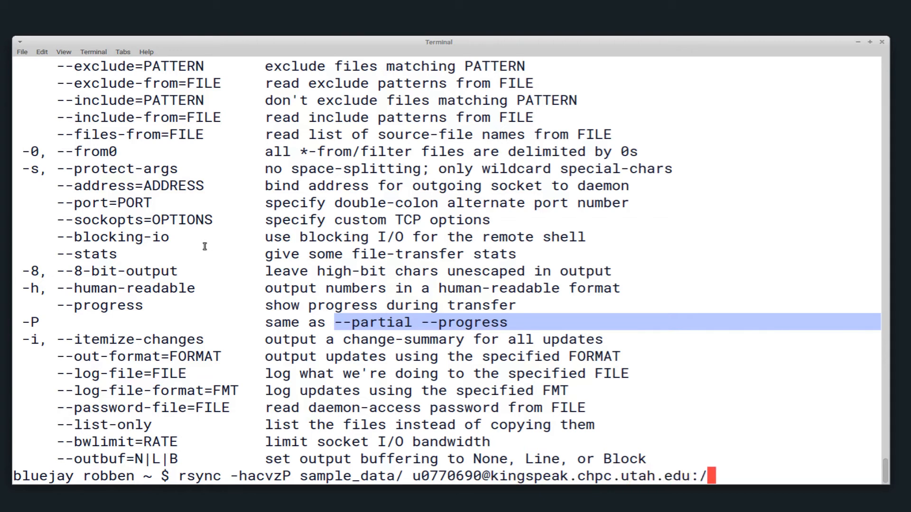
text(~/samp)
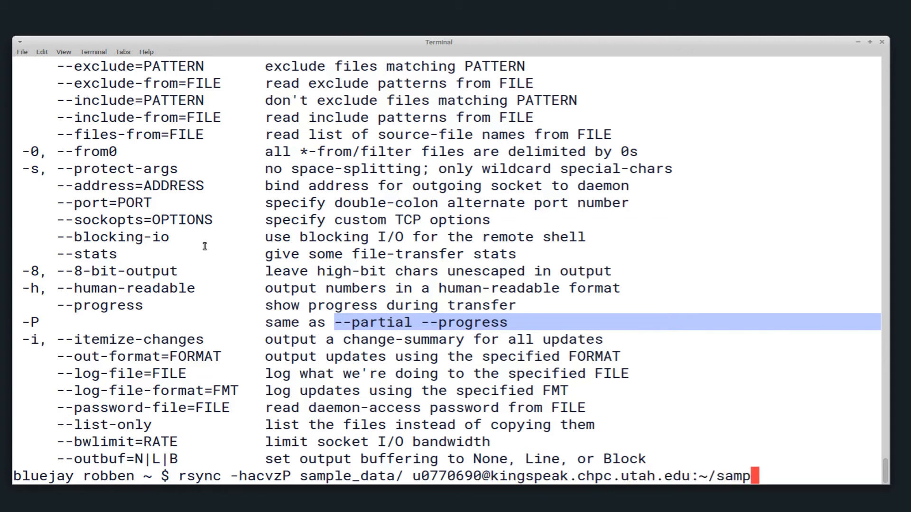
key(Return)
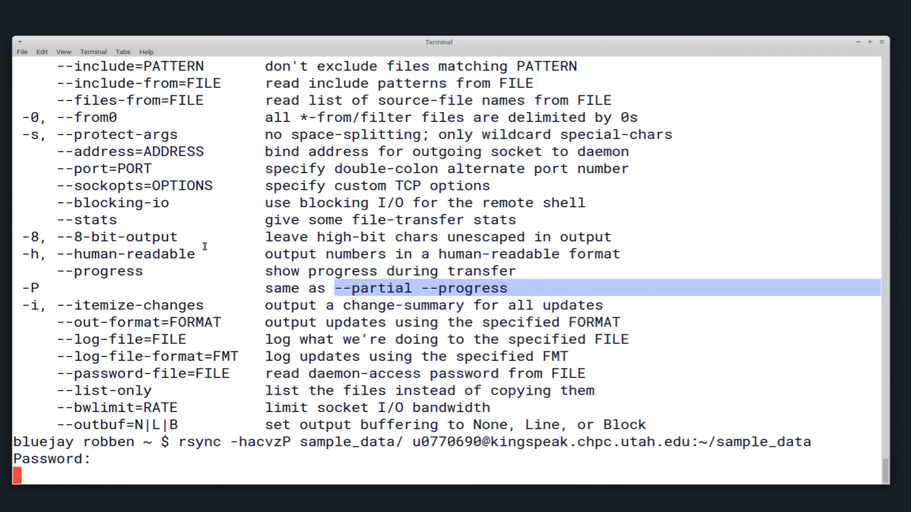
key(Return)
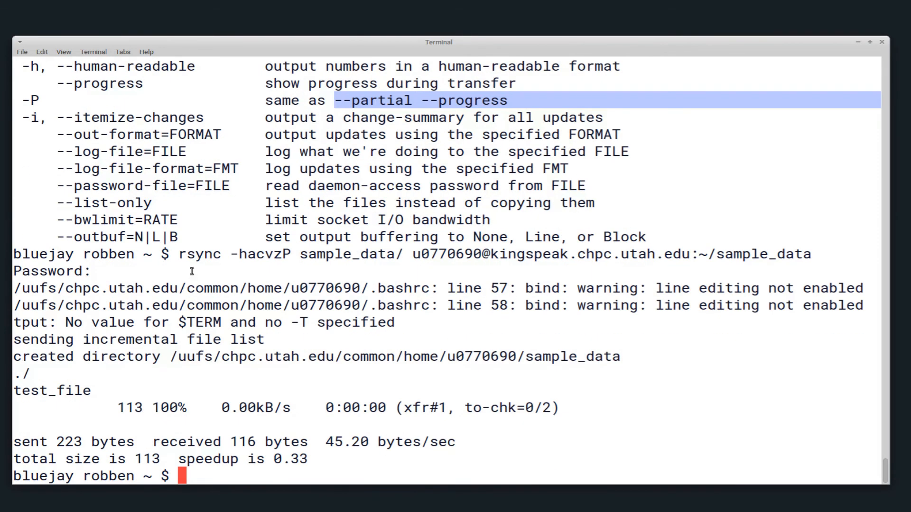
mouse_move(218, 458)
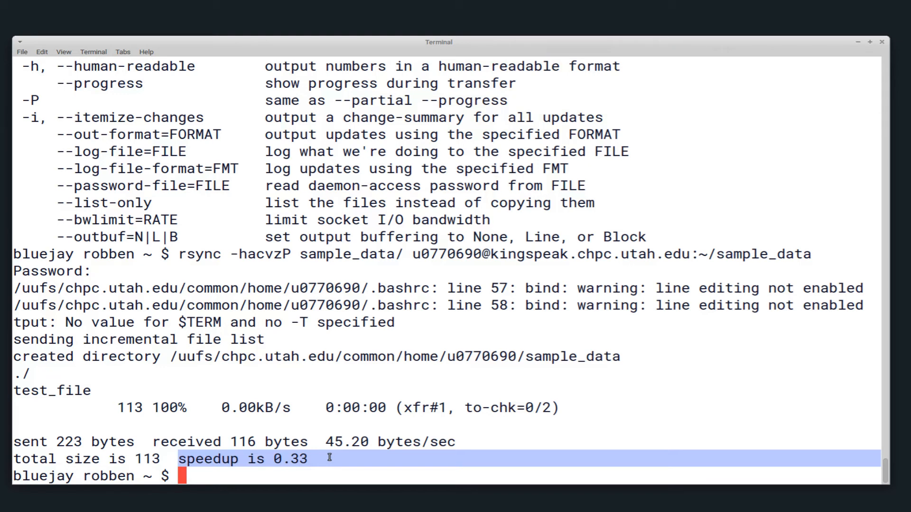
mouse_move(330, 454)
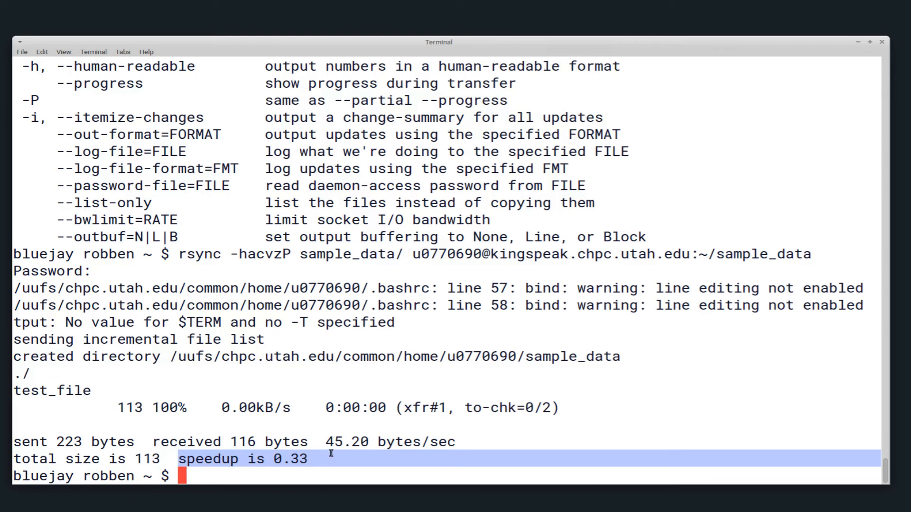
mouse_move(306, 445)
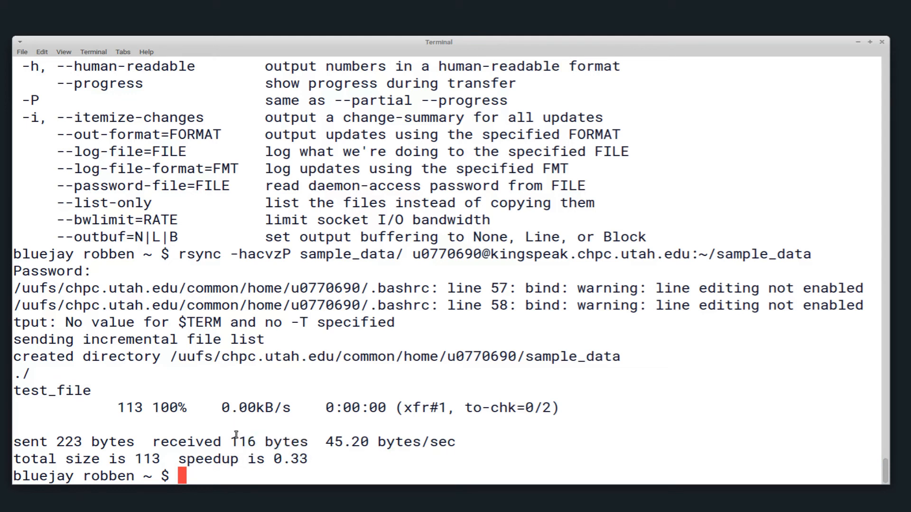
mouse_move(52, 446)
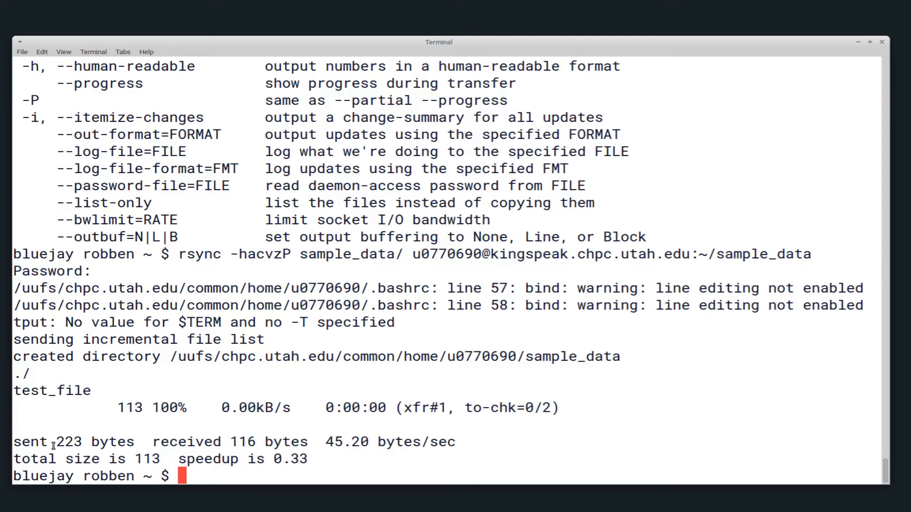
mouse_move(133, 448)
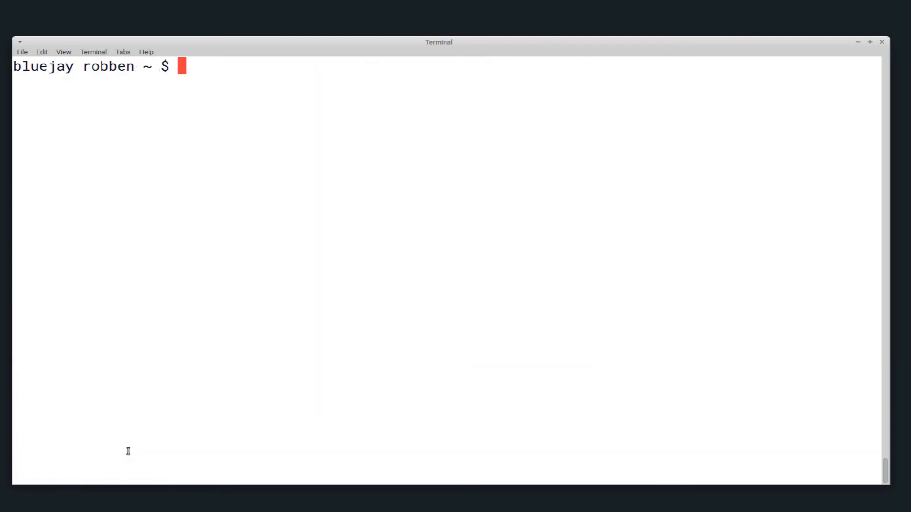
- Mount all configured shares with sudo mount -a, entering the sudo password
text(sudo moun)
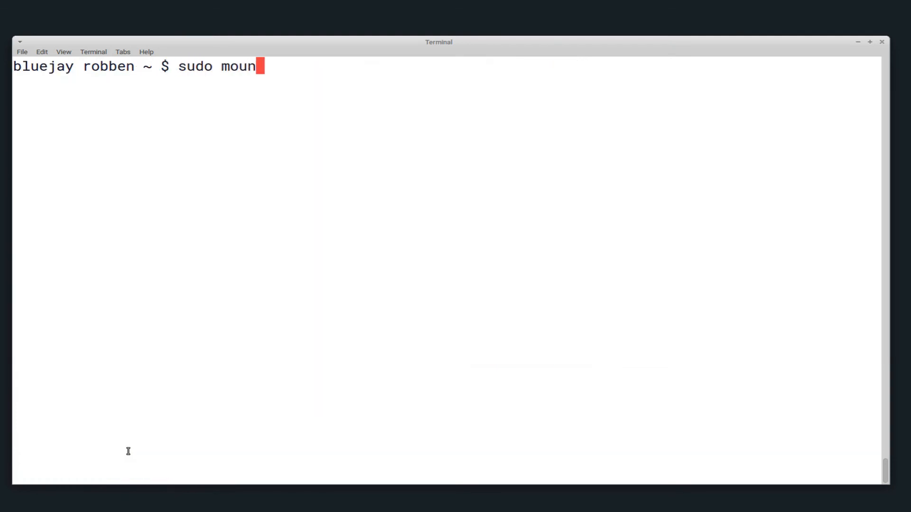
key(Return)
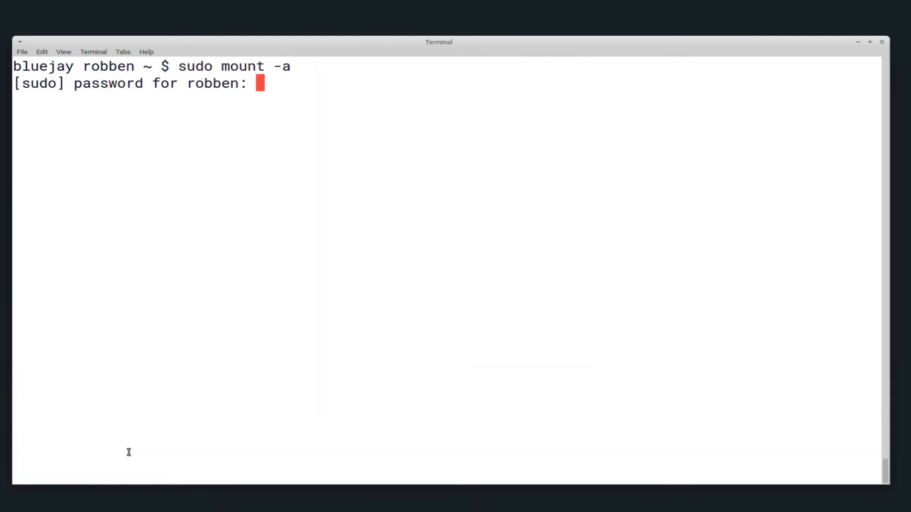
text(password)
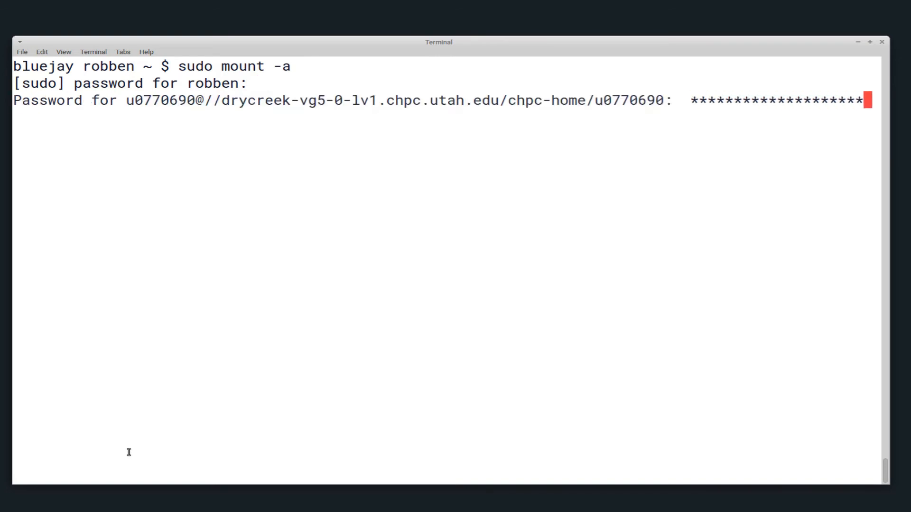
key(Return)
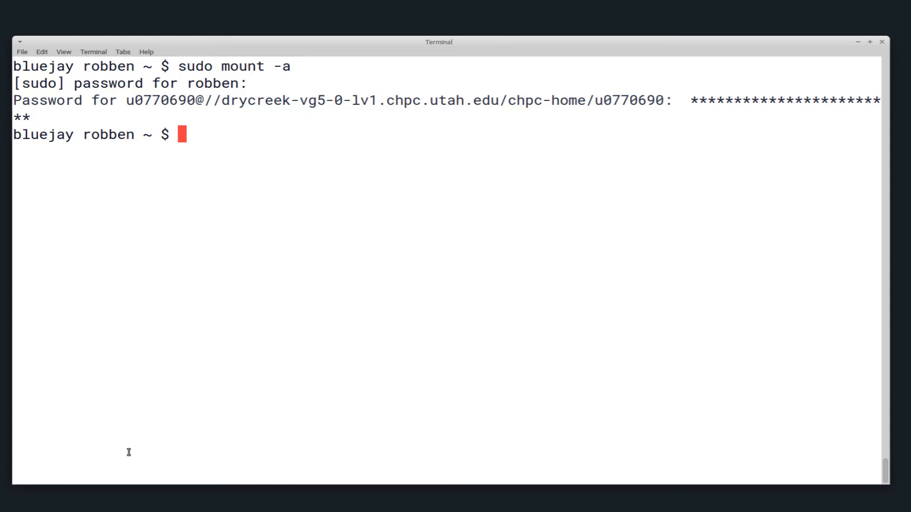
- List /media/robben/chpc to show sample_data in the CHPC home directory
text(ls)
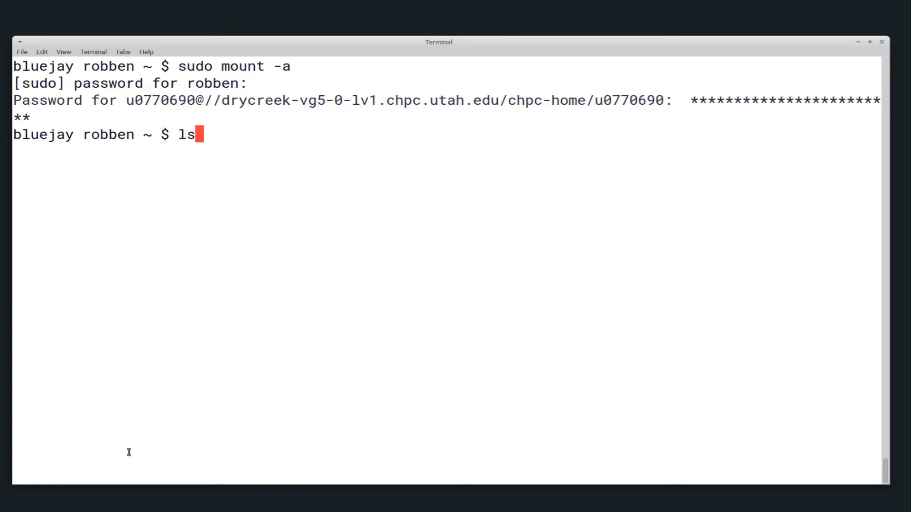
text(/media/robben/c)
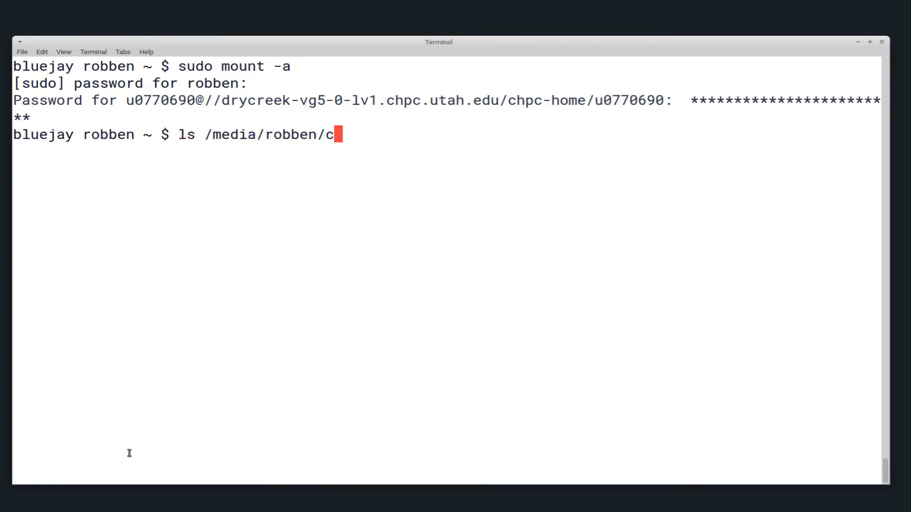
key(Return)
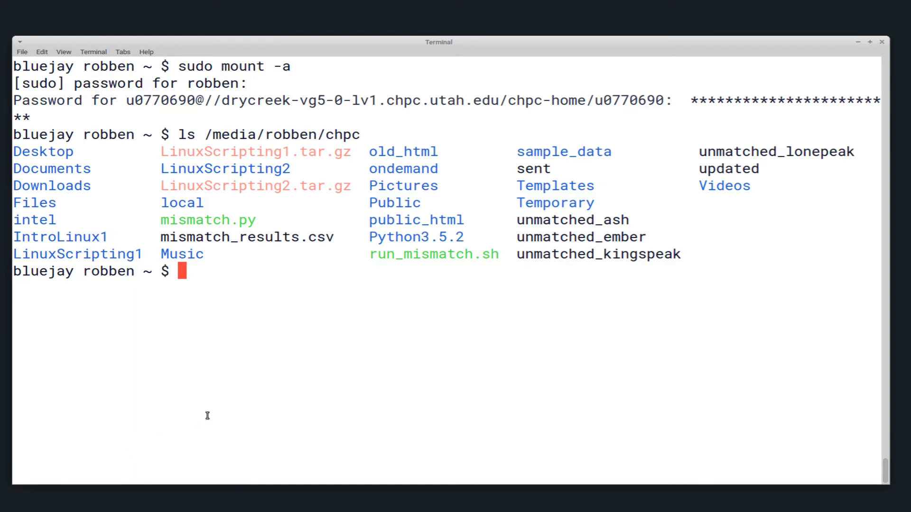
mouse_move(328, 404)
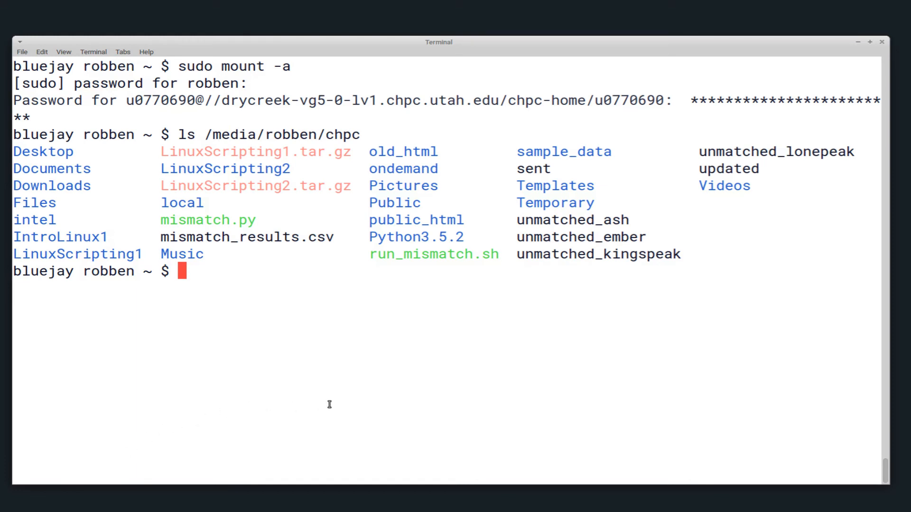
mouse_move(334, 402)
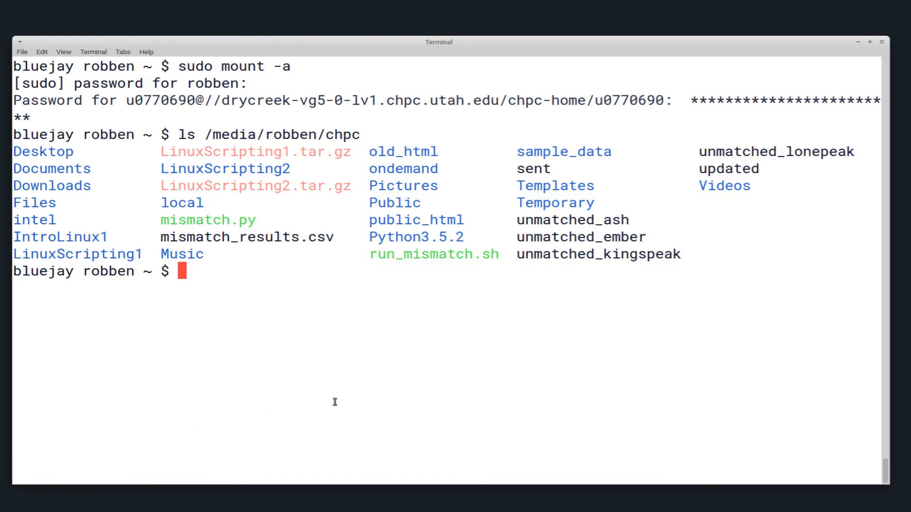
mouse_move(517, 152)
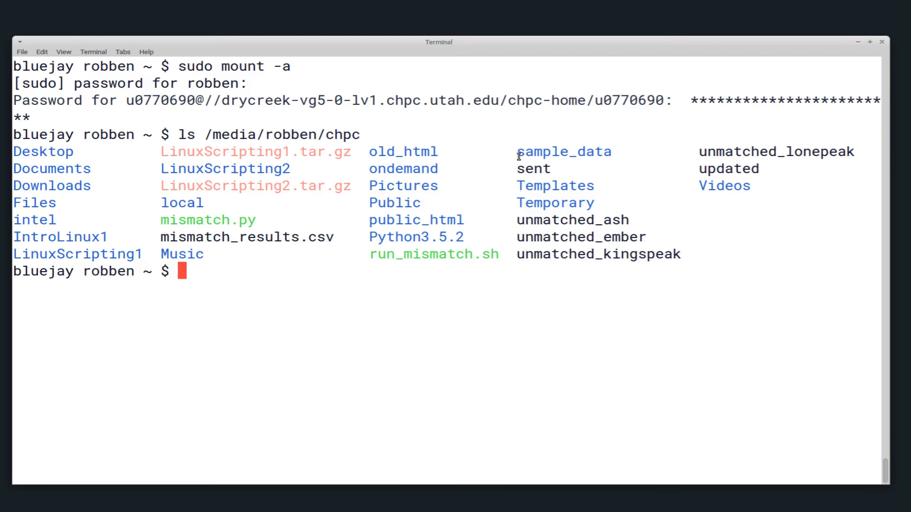
double_click(563, 151)
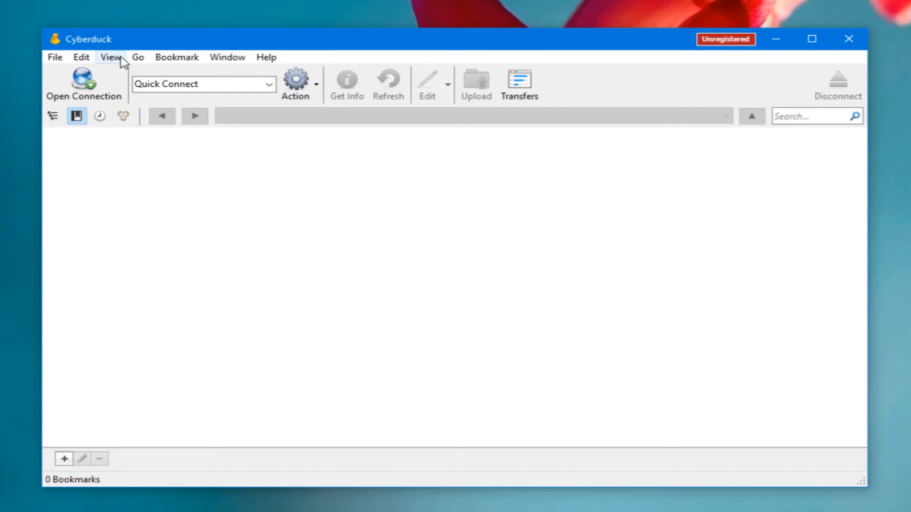
- Start a new Cyberduck connection using the SFTP protocol
click(83, 85)
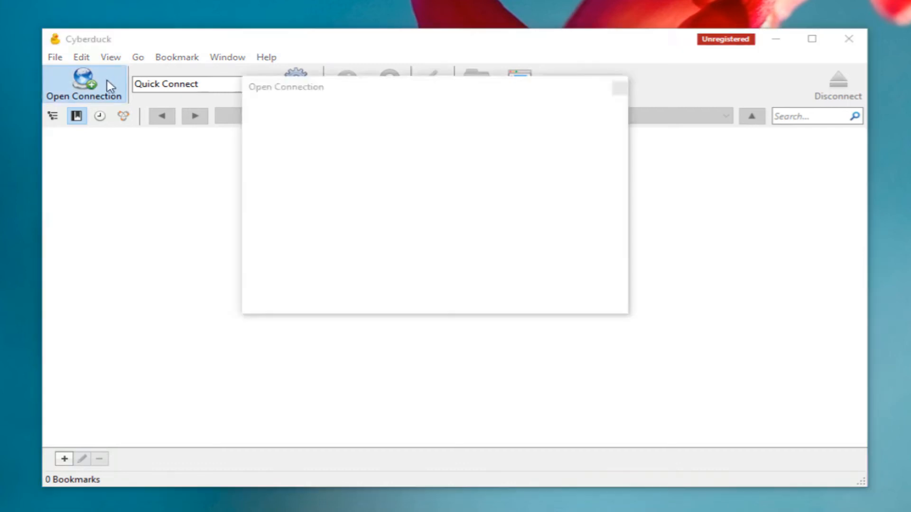
click(84, 85)
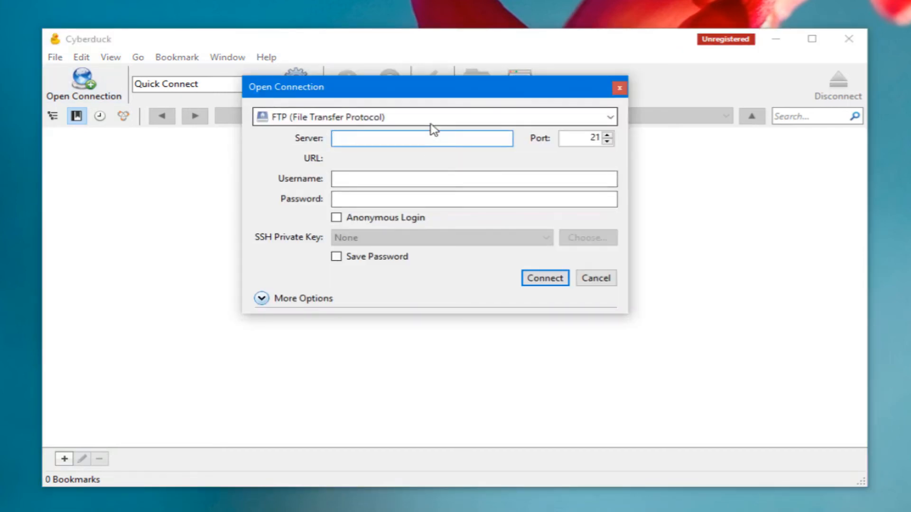
click(609, 116)
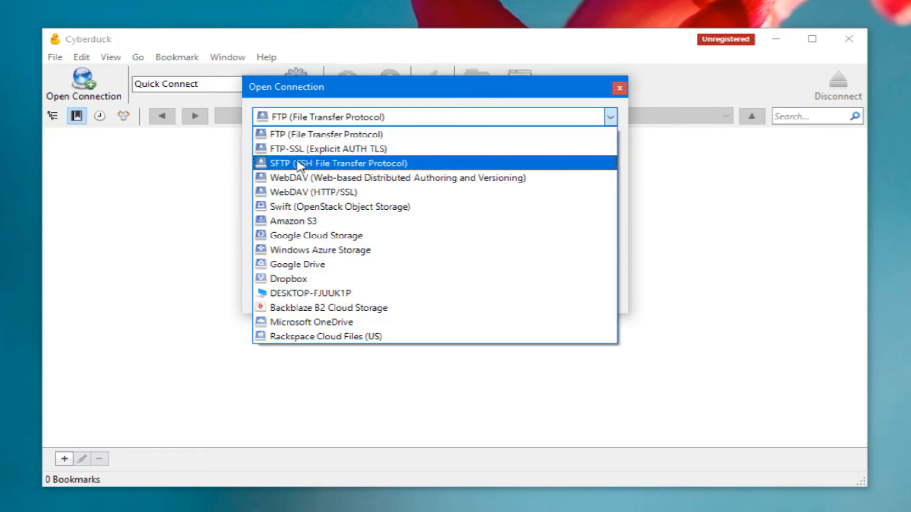
mouse_move(375, 173)
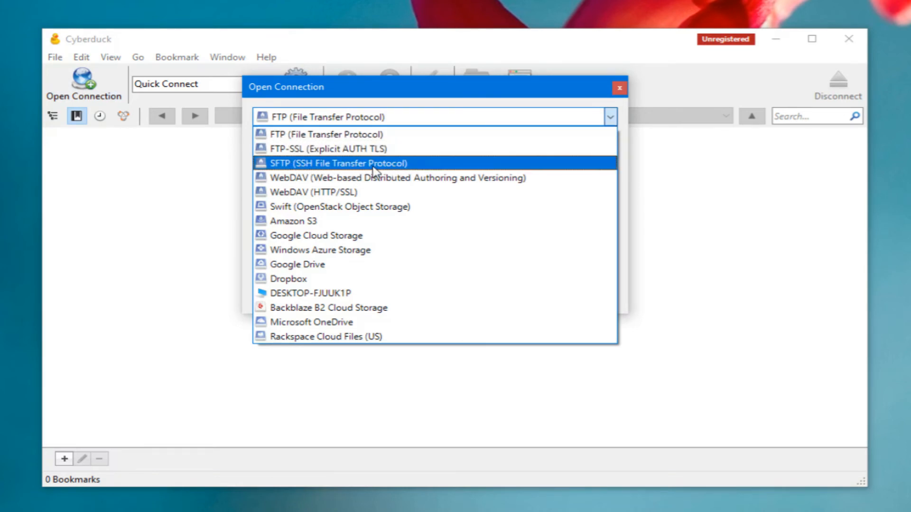
click(336, 163)
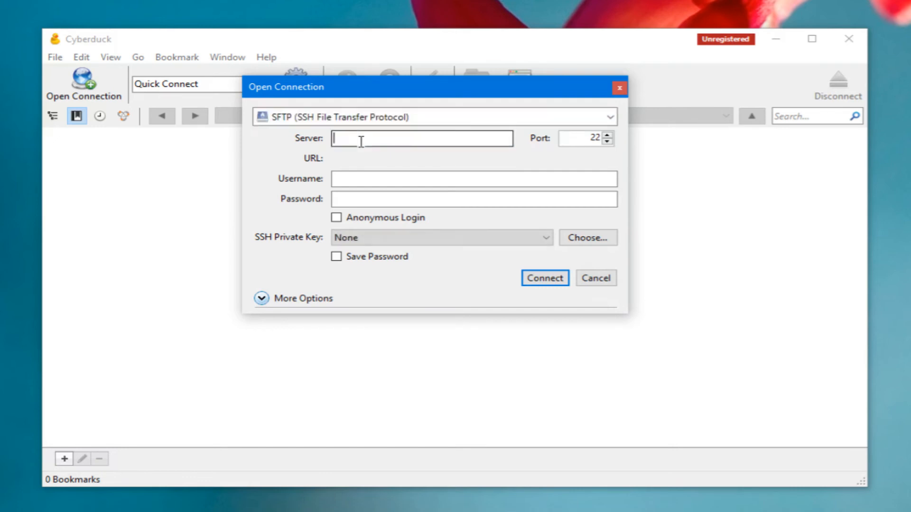
text(kingspeak)
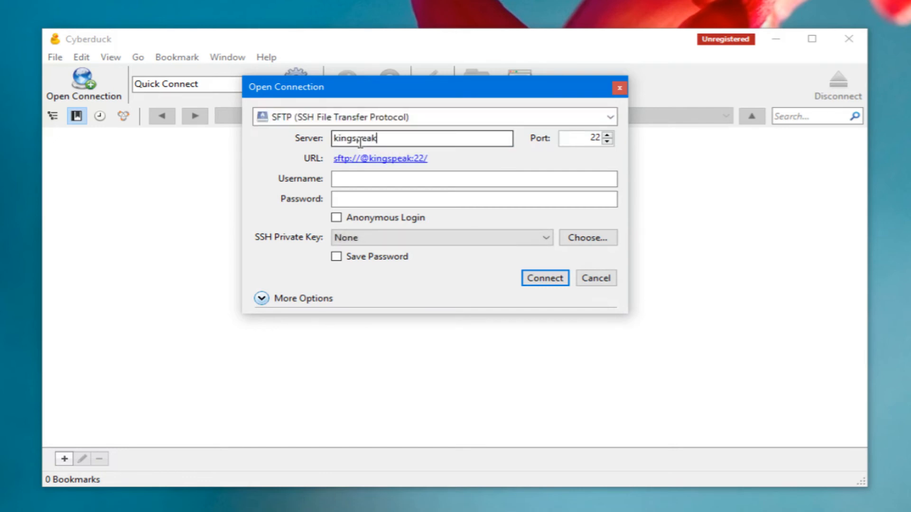
text(.chpc.utah.edu)
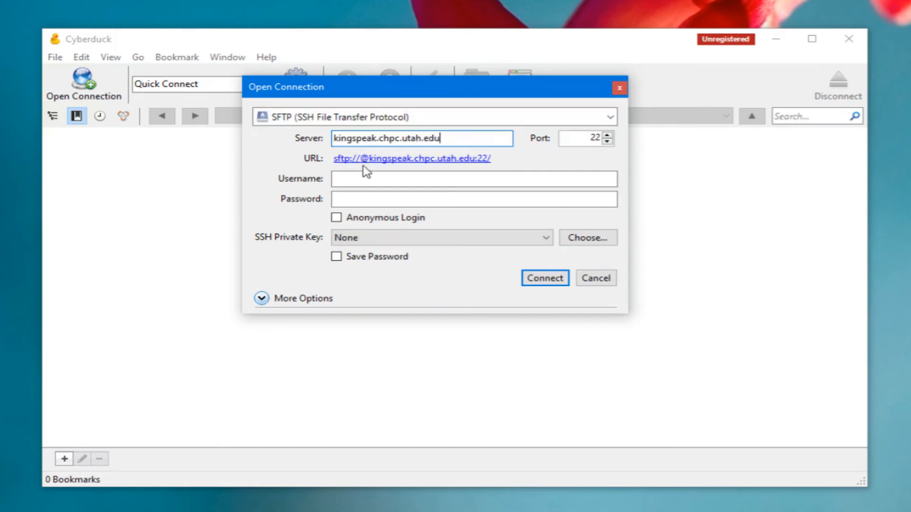
click(473, 179)
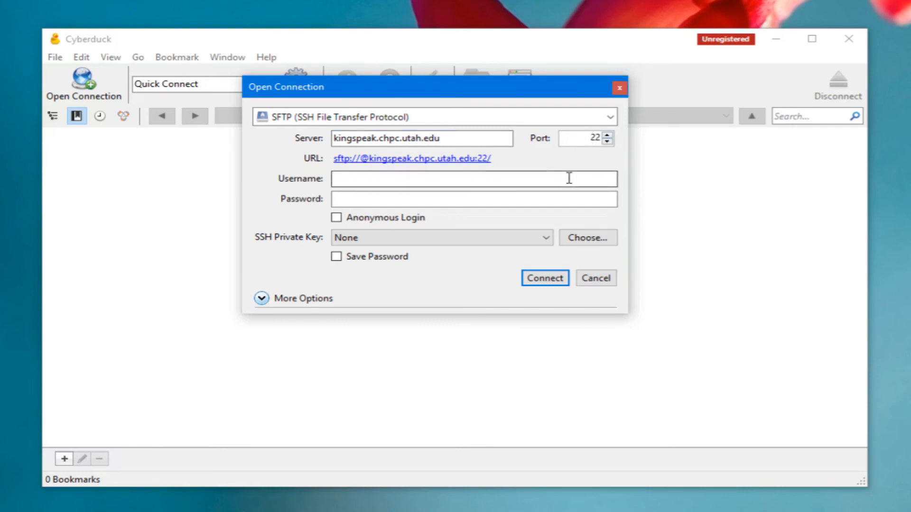
text(u0770690)
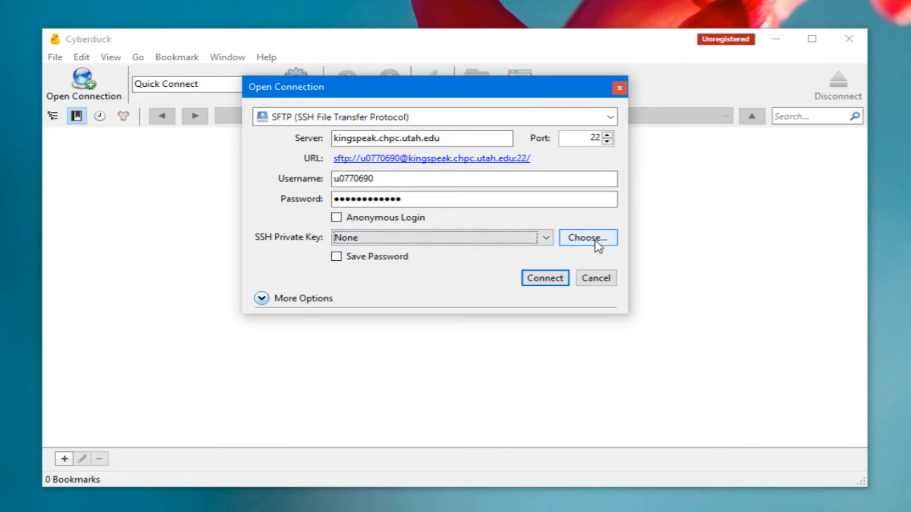
mouse_move(481, 269)
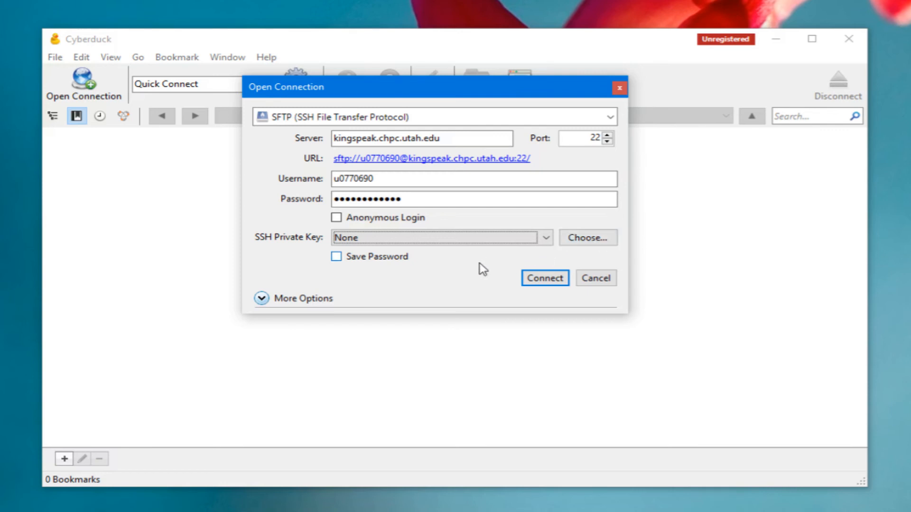
click(543, 278)
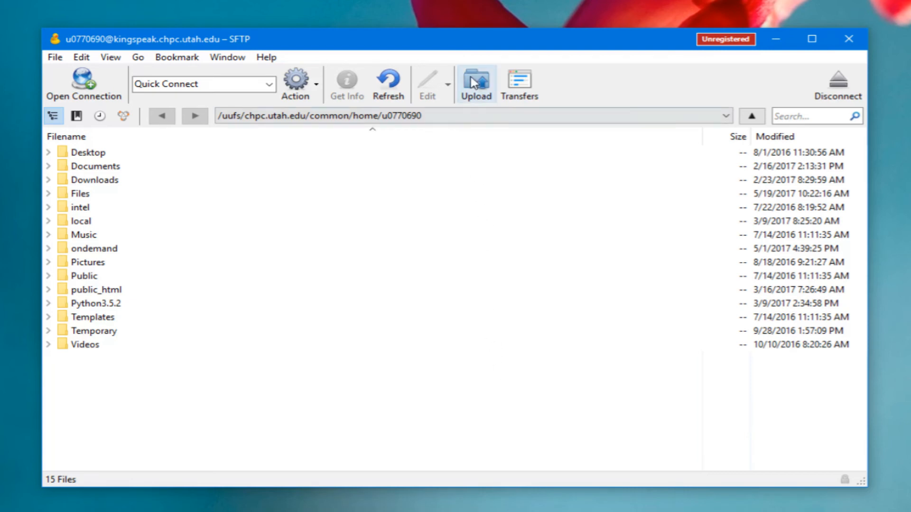
- Upload helloworld.txt and sampledata.csv from the Sample folder, logging in with the password
click(475, 81)
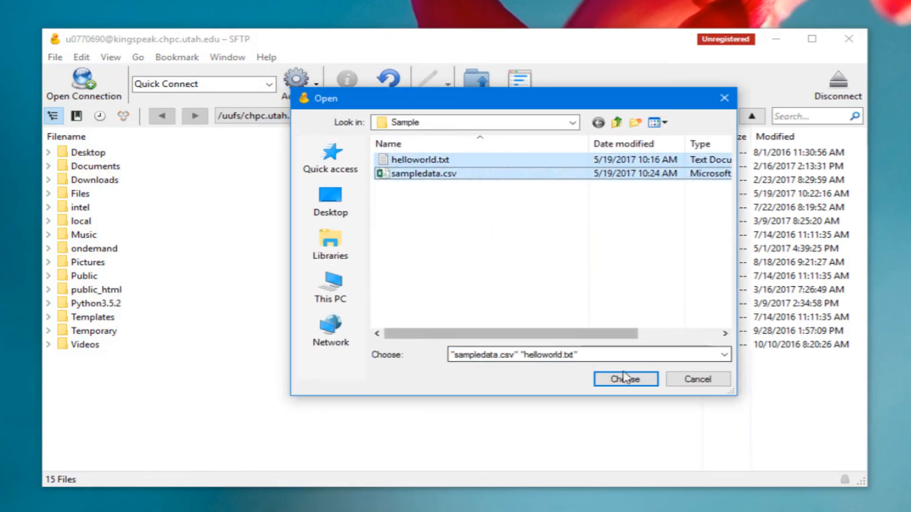
click(626, 379)
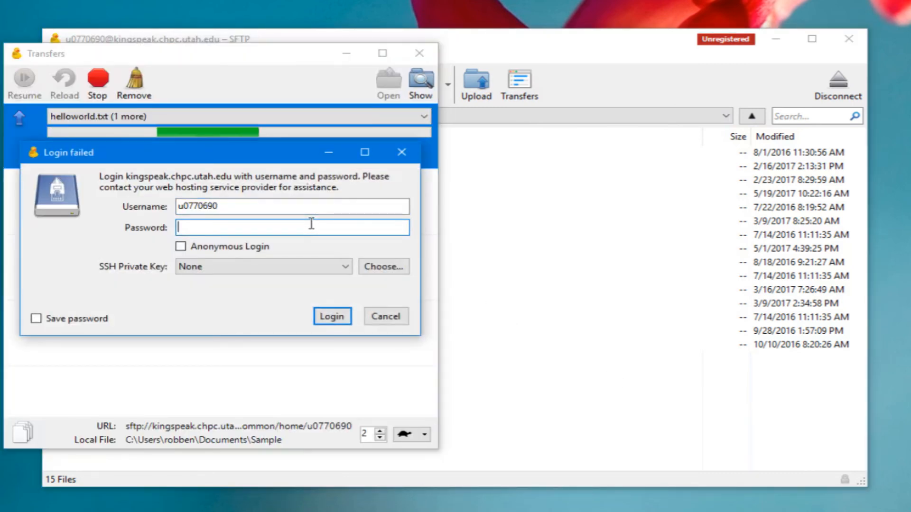
text(password)
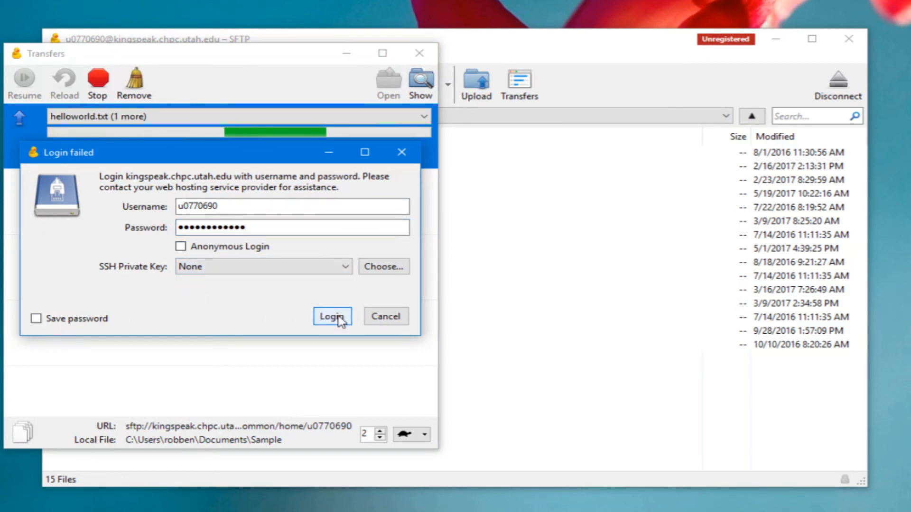
click(331, 316)
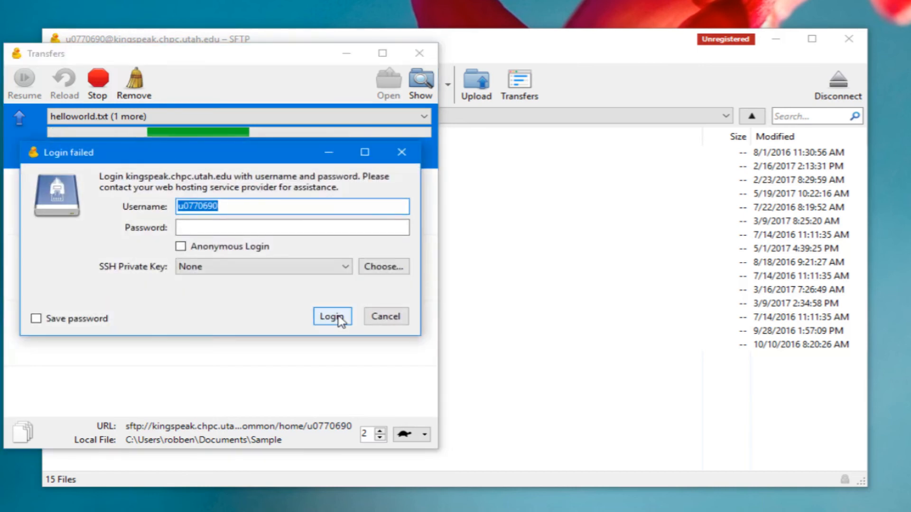
- Re-enter the password in the Login failed dialog until the upload proceeds
click(290, 227)
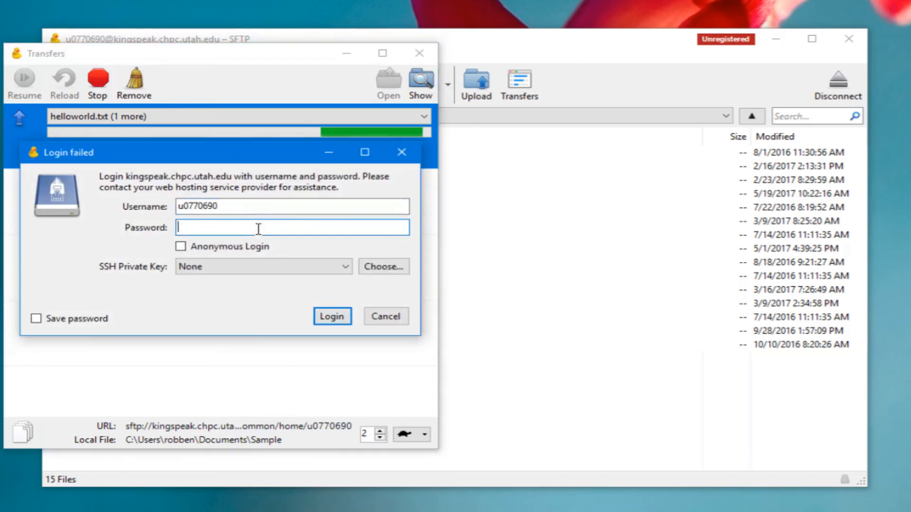
text(password)
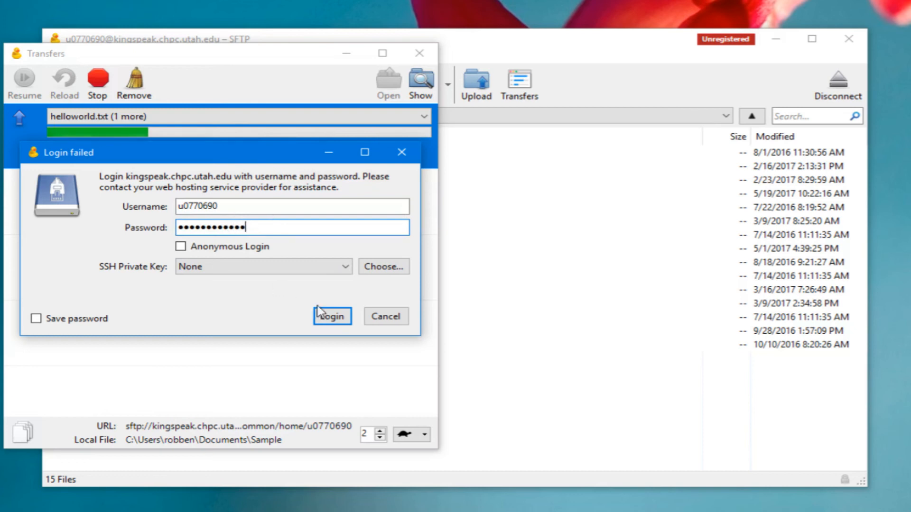
click(332, 316)
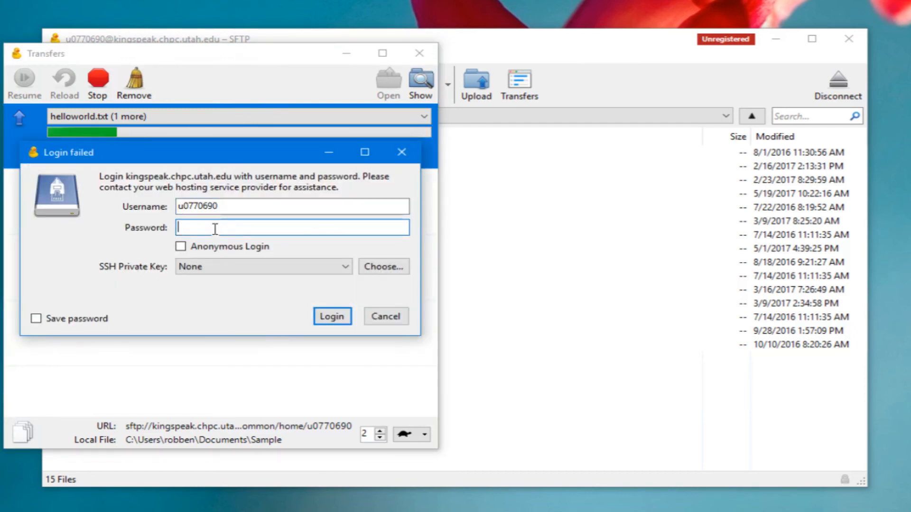
text(password)
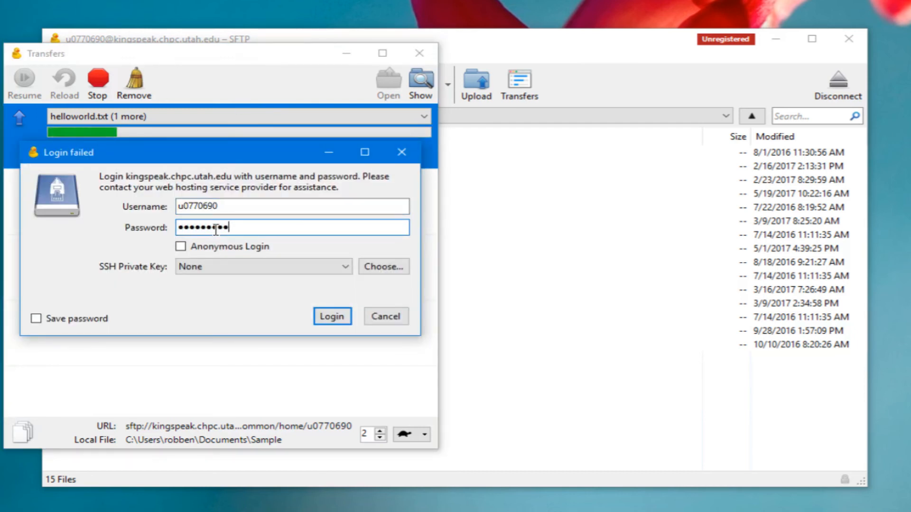
click(332, 316)
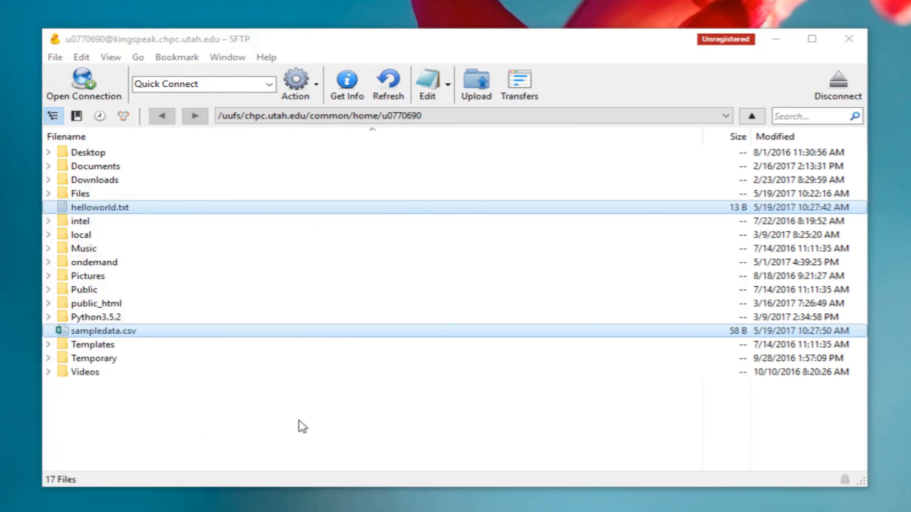
- Open the remote helloworld.txt in Notepad and close it after viewing 'Hello, world!'
right_click(100, 208)
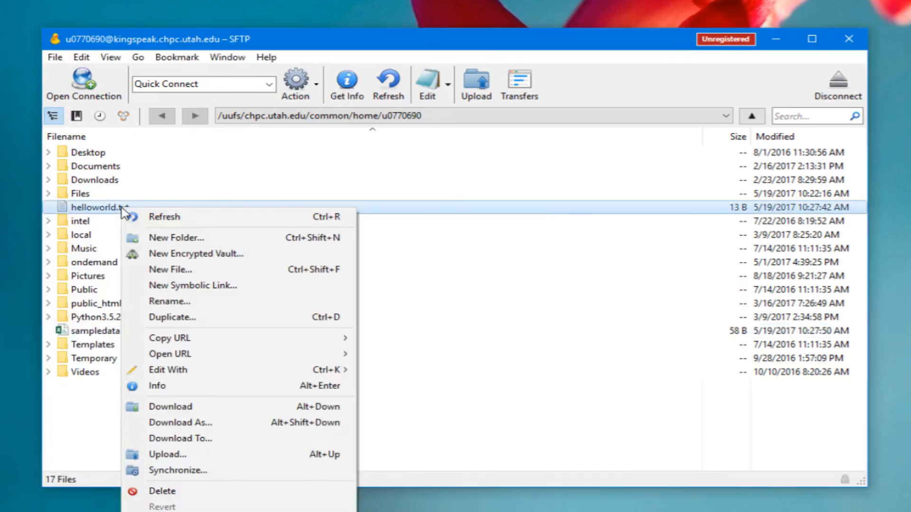
mouse_move(169, 339)
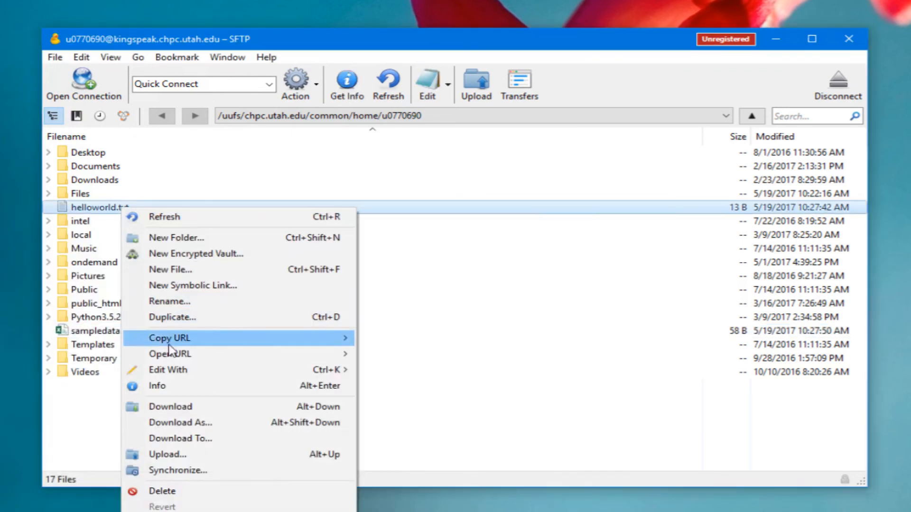
click(162, 491)
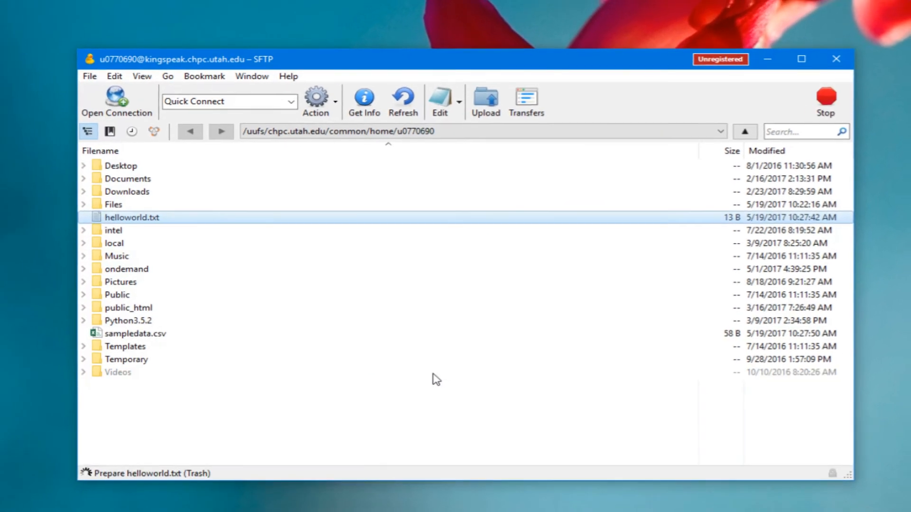
double_click(131, 217)
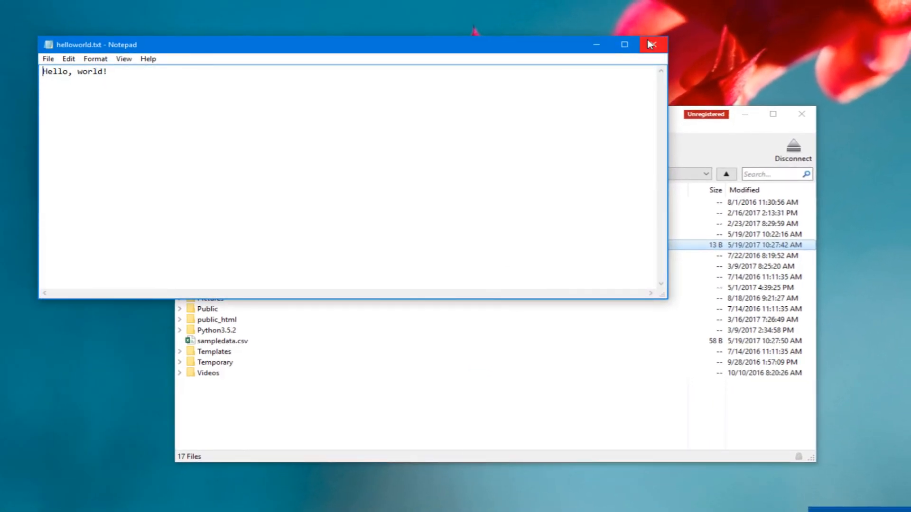
click(650, 45)
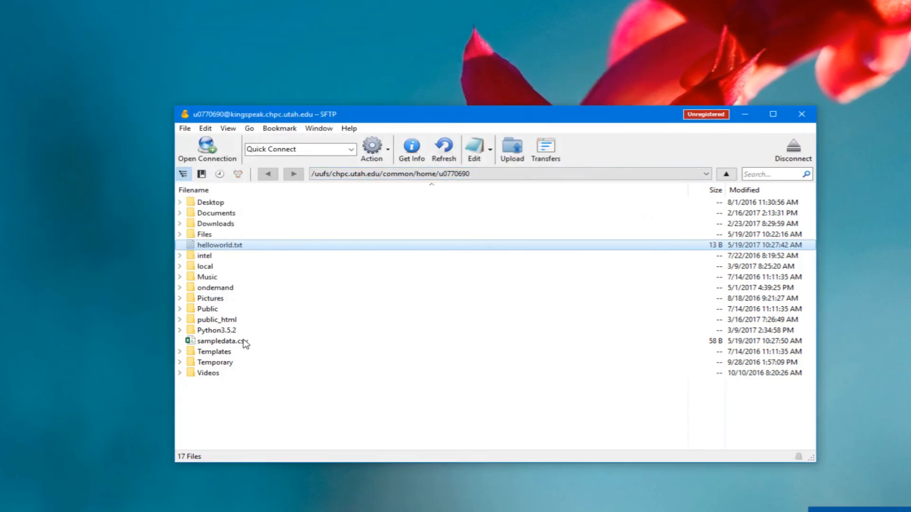
- View the info for sampledata.csv, then bring up the actions for helloworld.txt
right_click(220, 342)
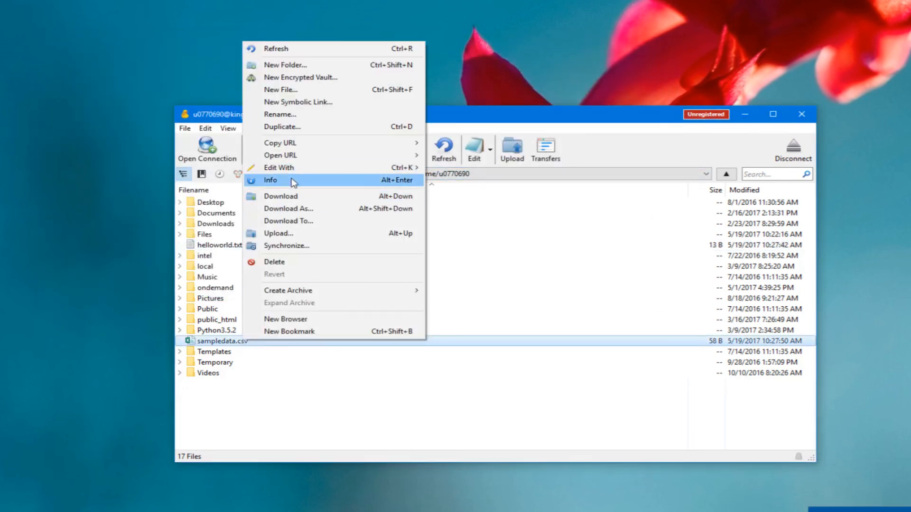
click(270, 180)
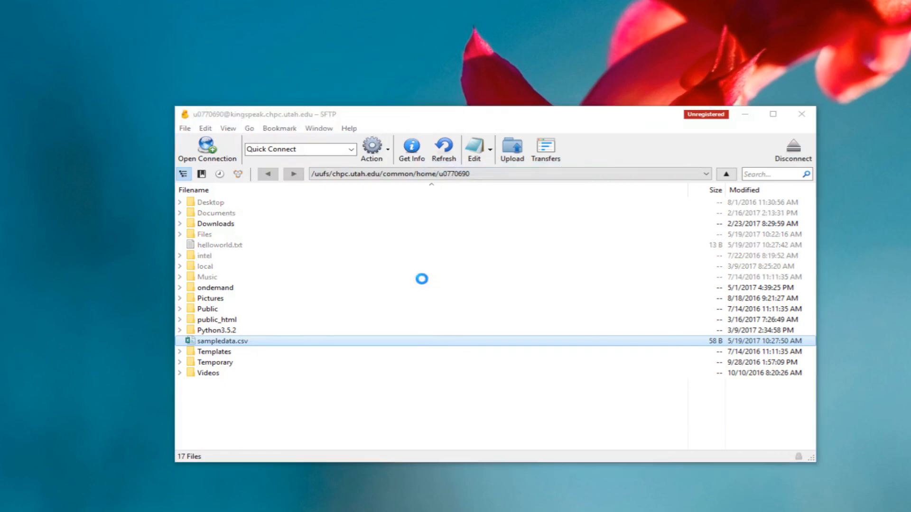
double_click(221, 341)
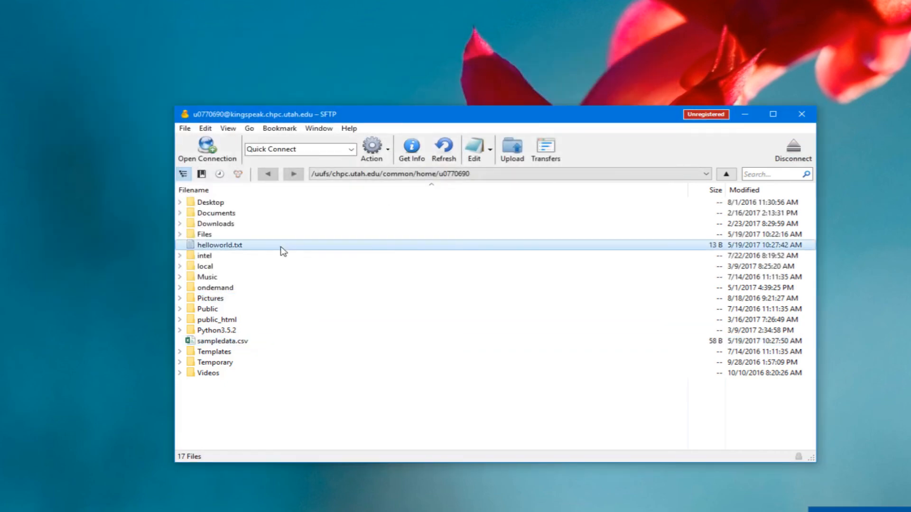
right_click(219, 244)
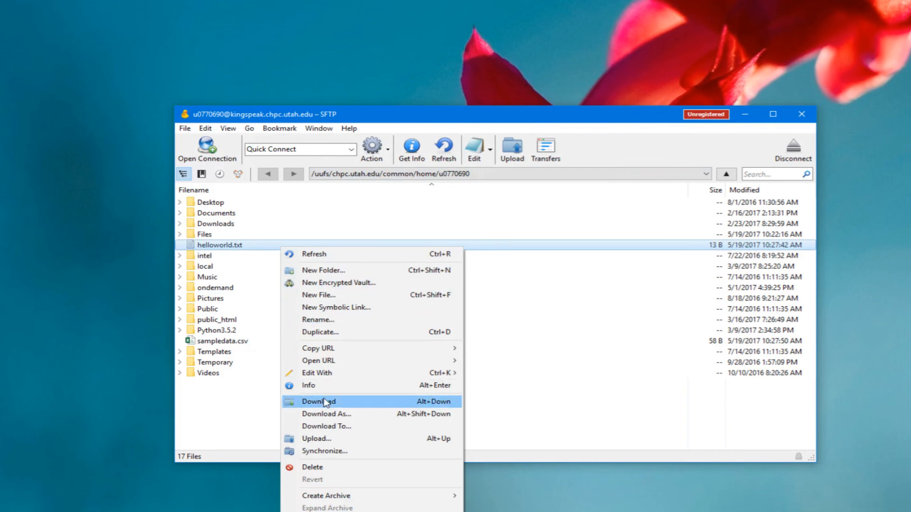
mouse_move(326, 414)
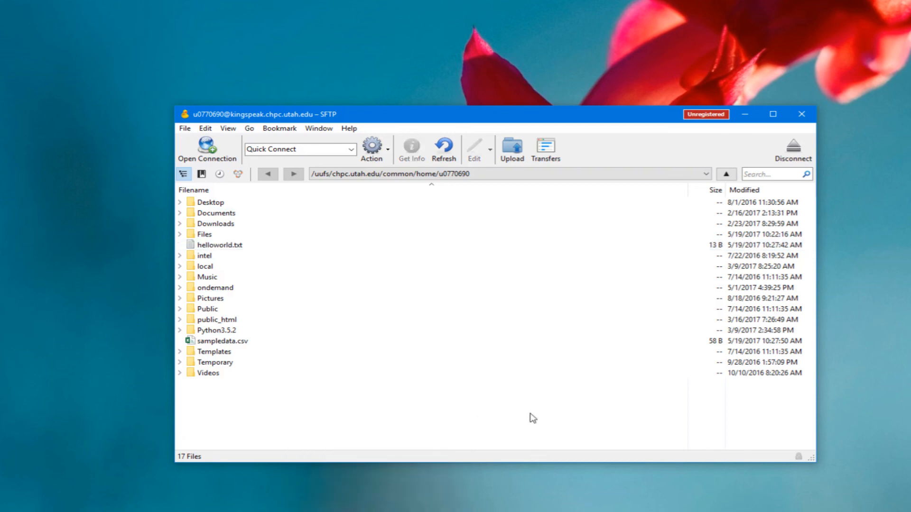
mouse_move(792, 147)
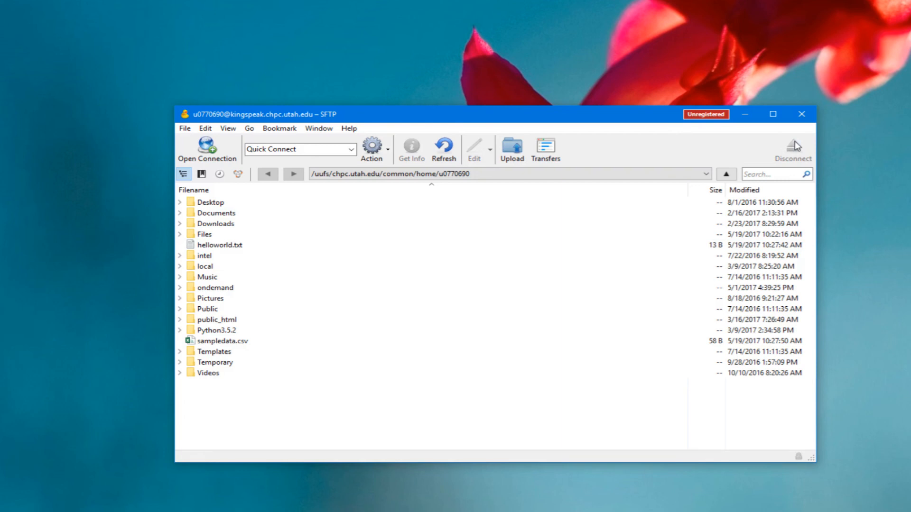
mouse_move(715, 157)
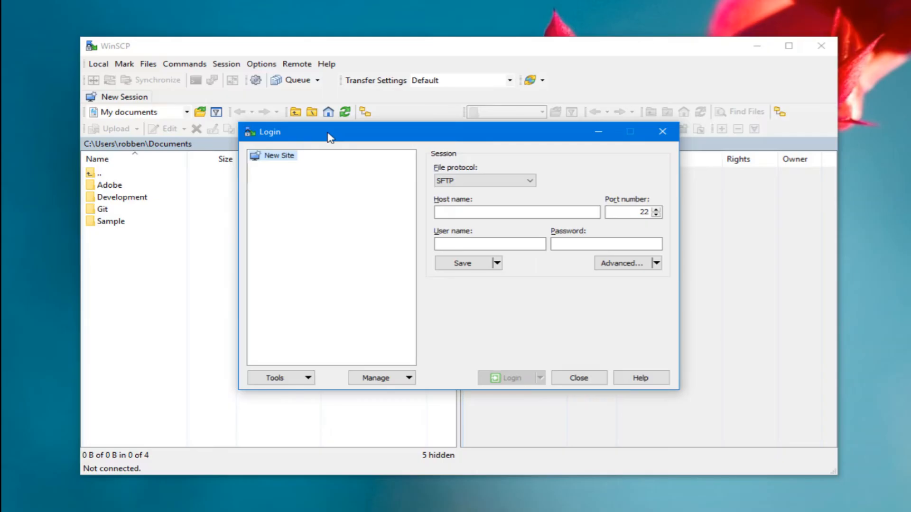
mouse_move(591, 176)
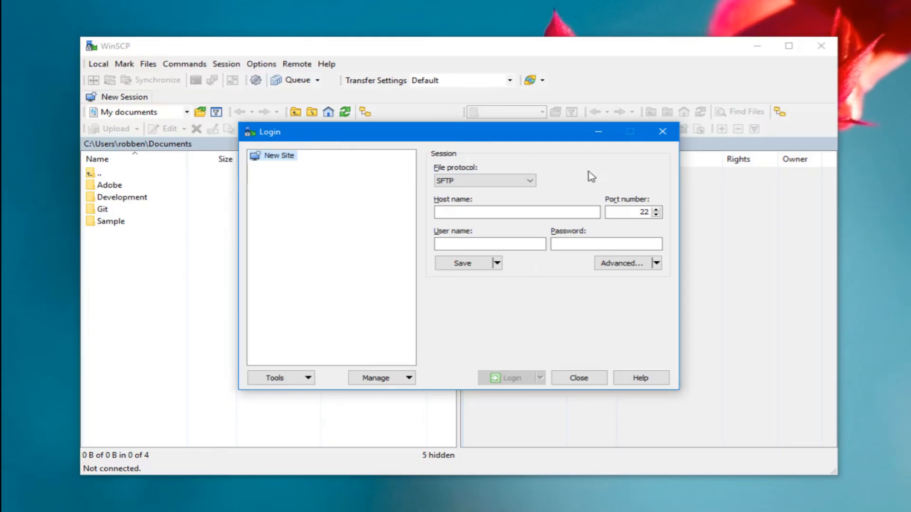
- Log in over SCP to kingspeak.chpc.utah.edu with user name and password
click(527, 180)
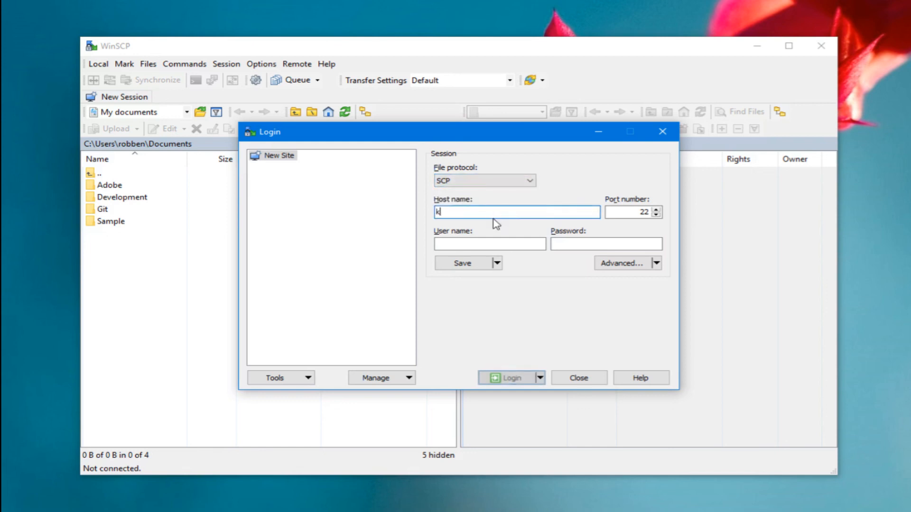
text(ingspeak.chpc.utah.e)
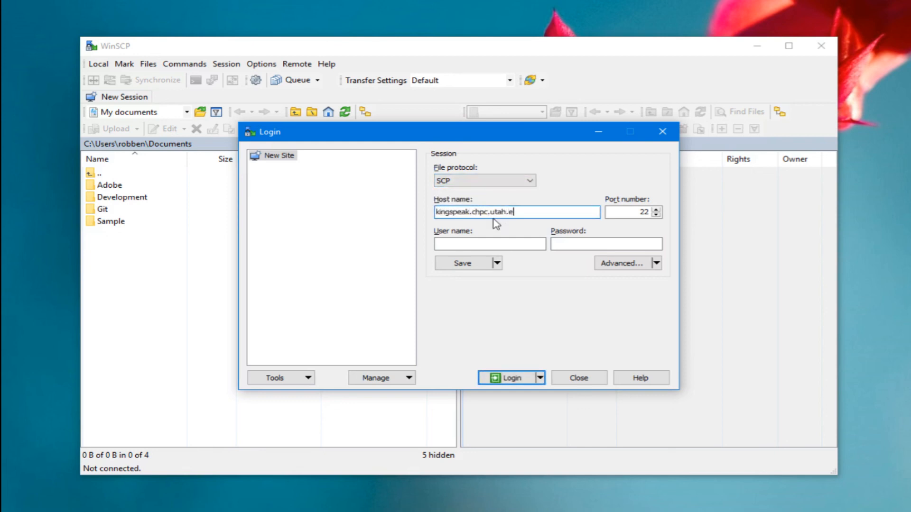
text(u0770690)
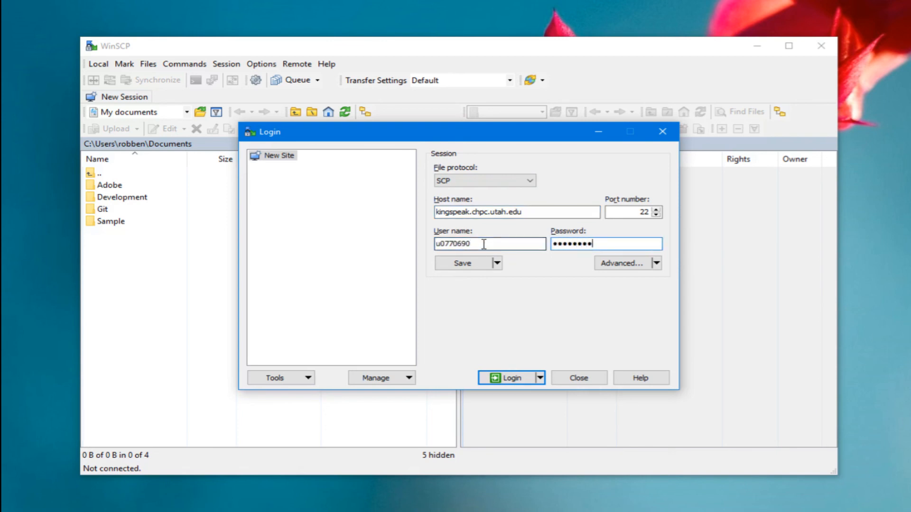
click(510, 377)
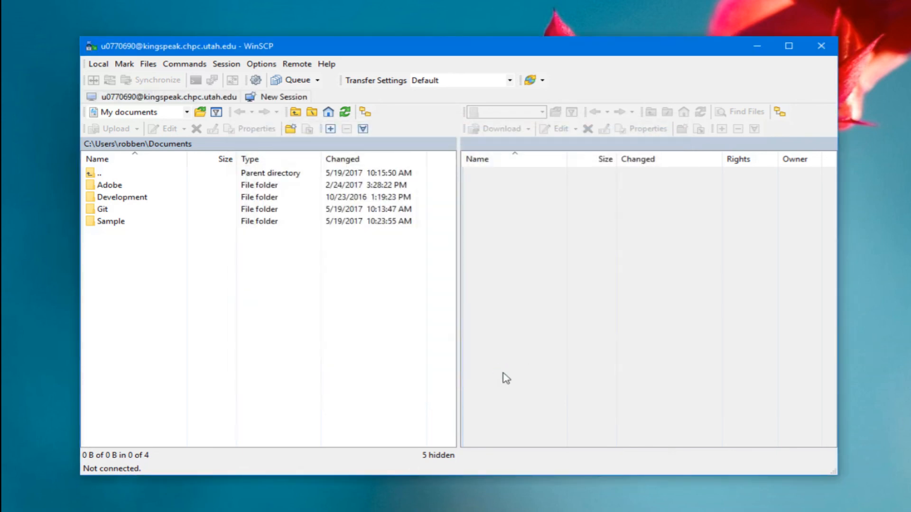
click(166, 97)
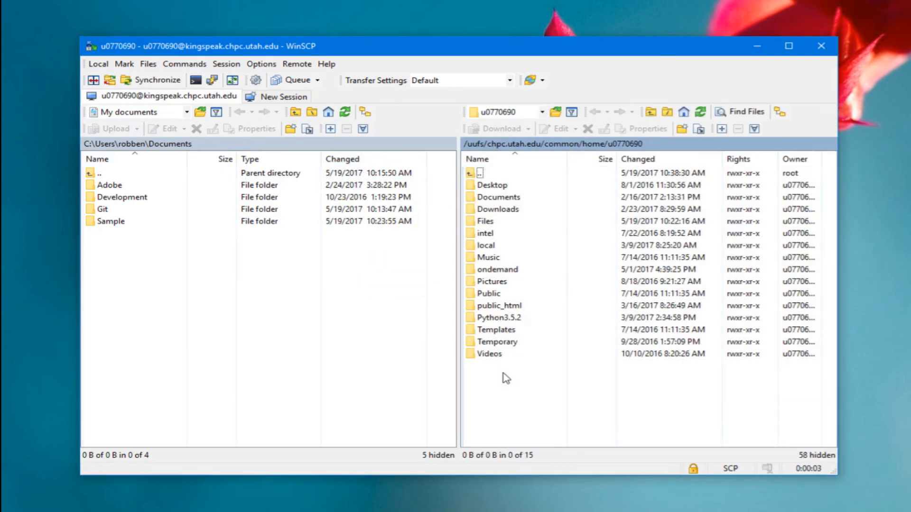
- Upload helloworld.txt and sampledata.csv from the local Sample folder to the kingspeak home folder
double_click(111, 221)
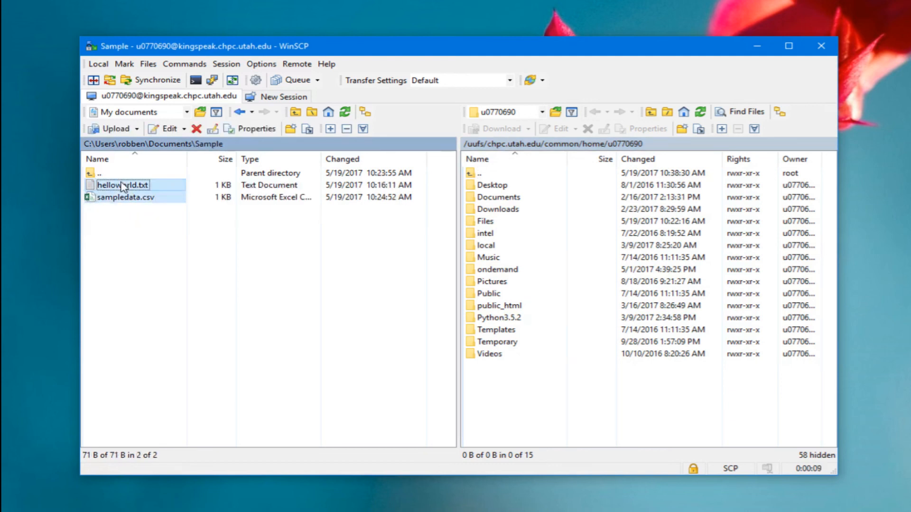
mouse_move(111, 129)
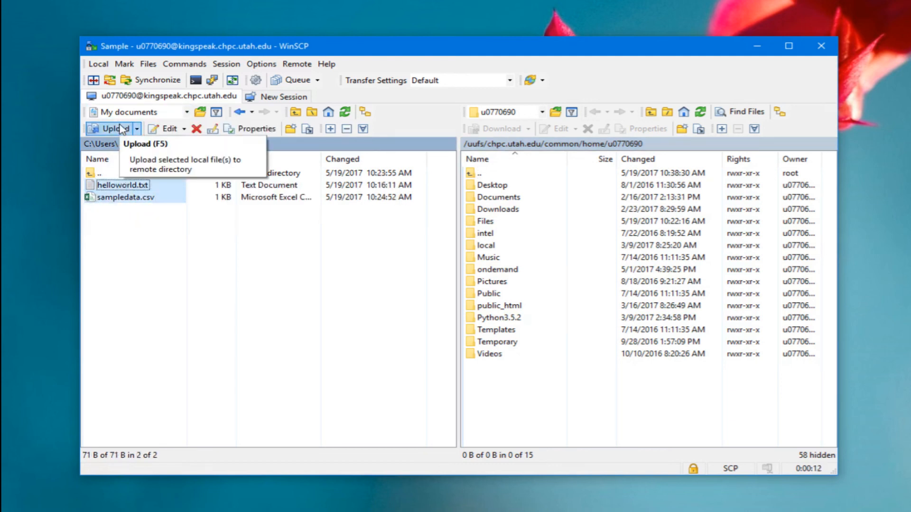
click(111, 129)
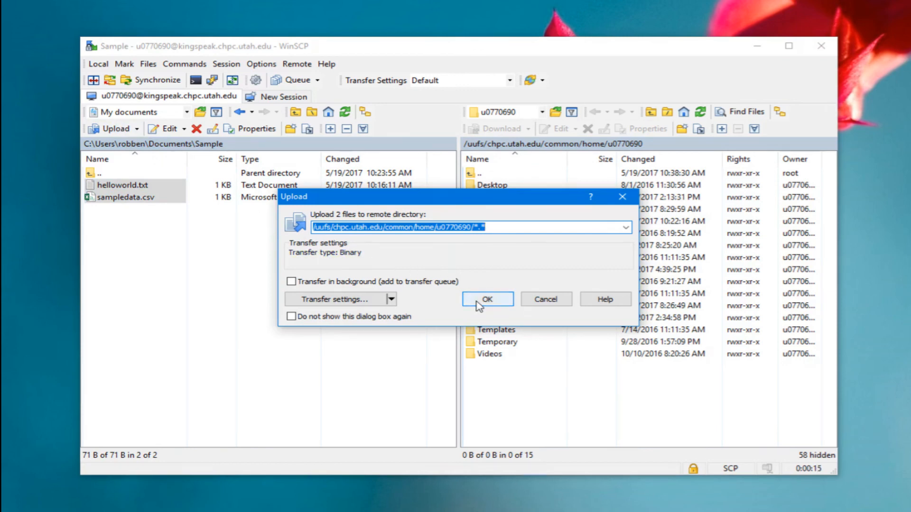
click(486, 299)
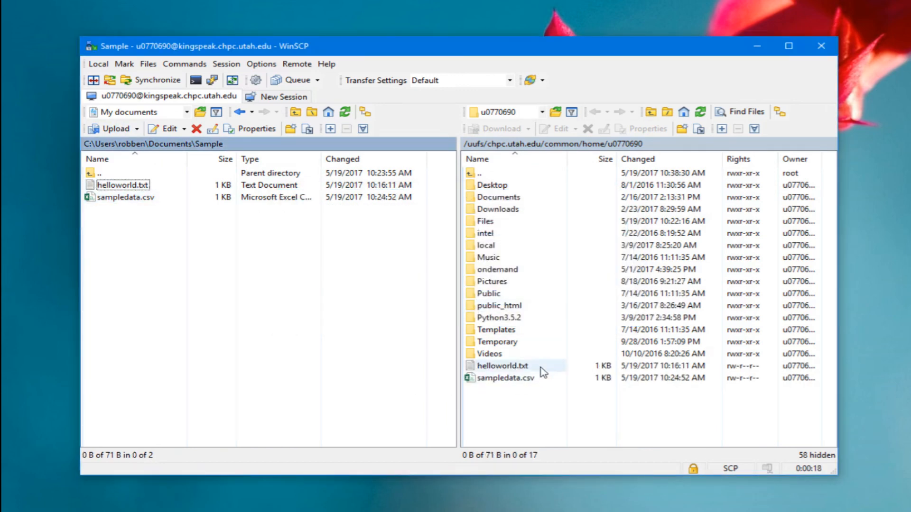
- Download both files back locally as helloworld_two.txt and sampledata_two.csv
double_click(501, 365)
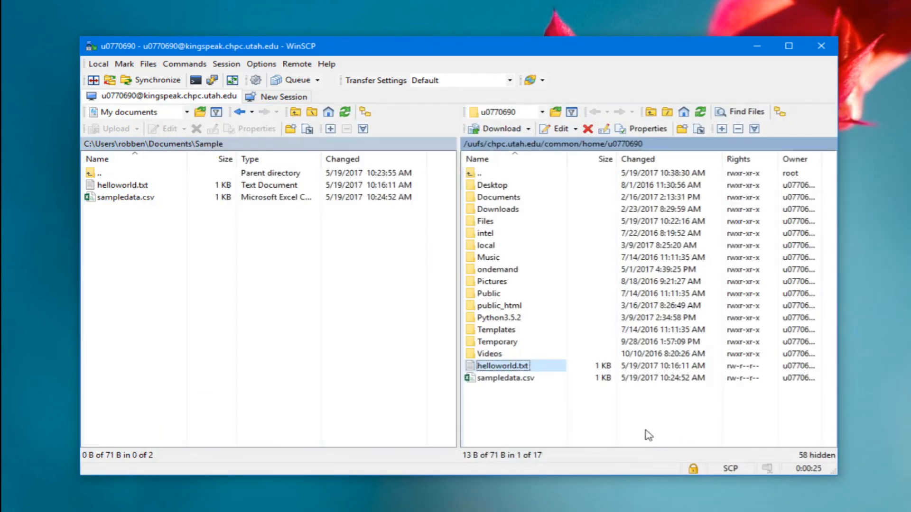
click(508, 377)
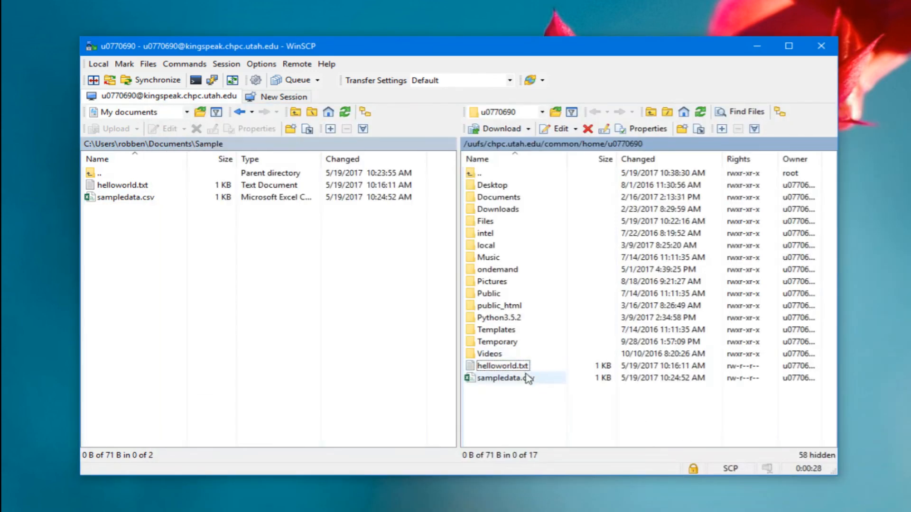
click(501, 128)
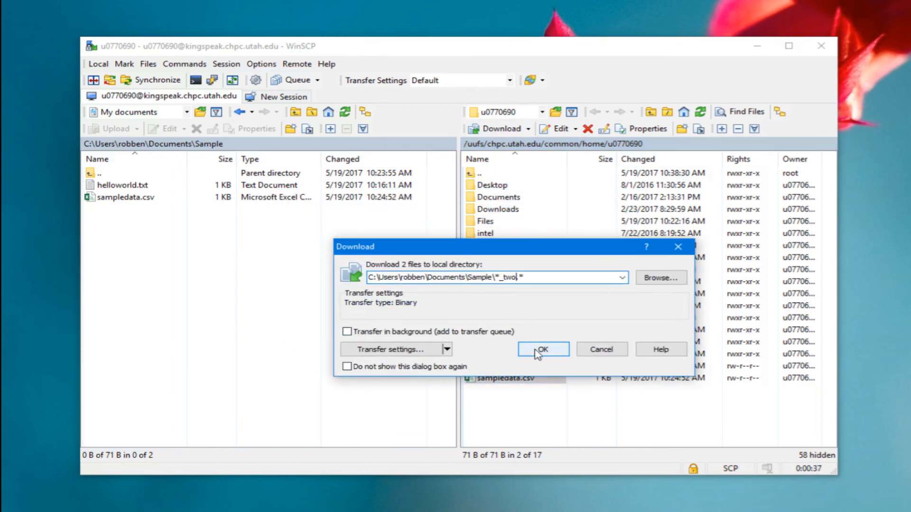
click(541, 349)
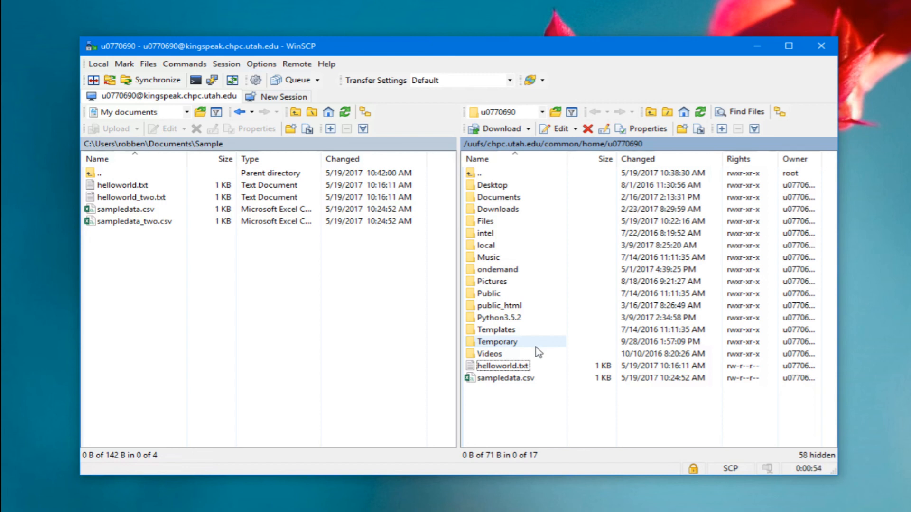
mouse_move(720, 109)
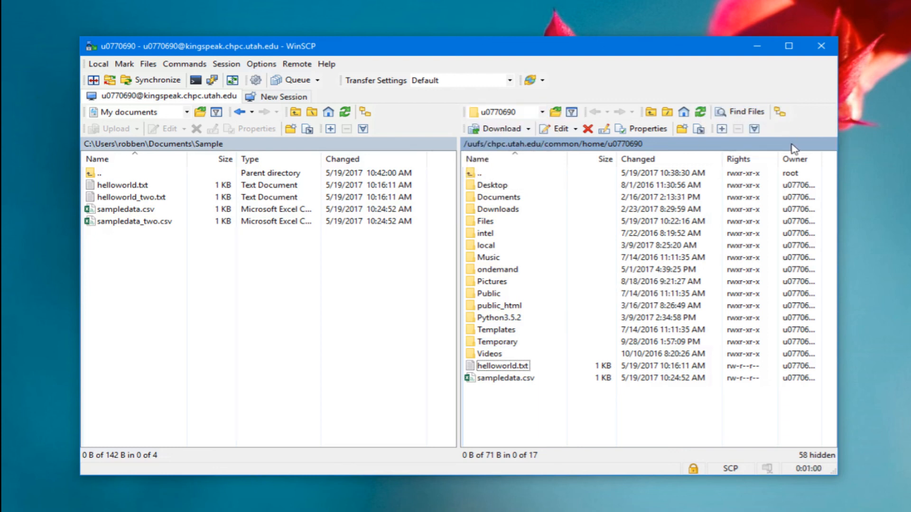
mouse_move(588, 129)
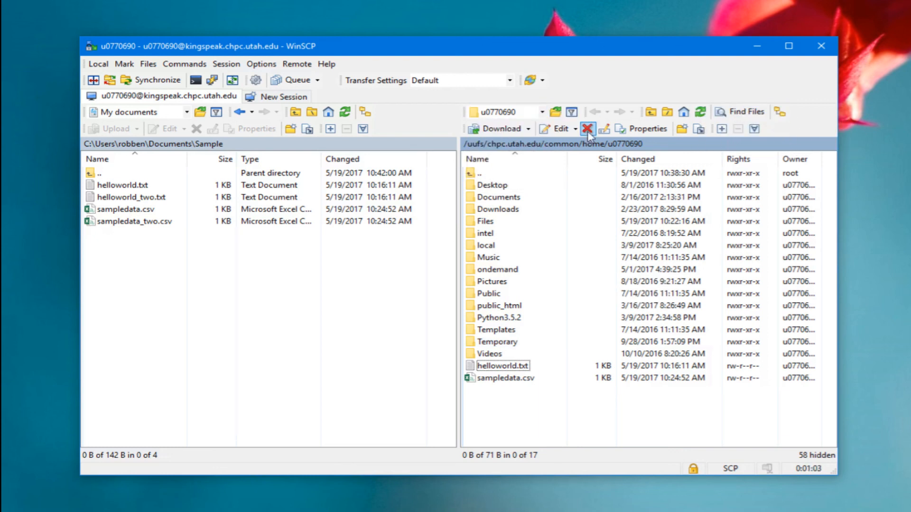
mouse_move(593, 91)
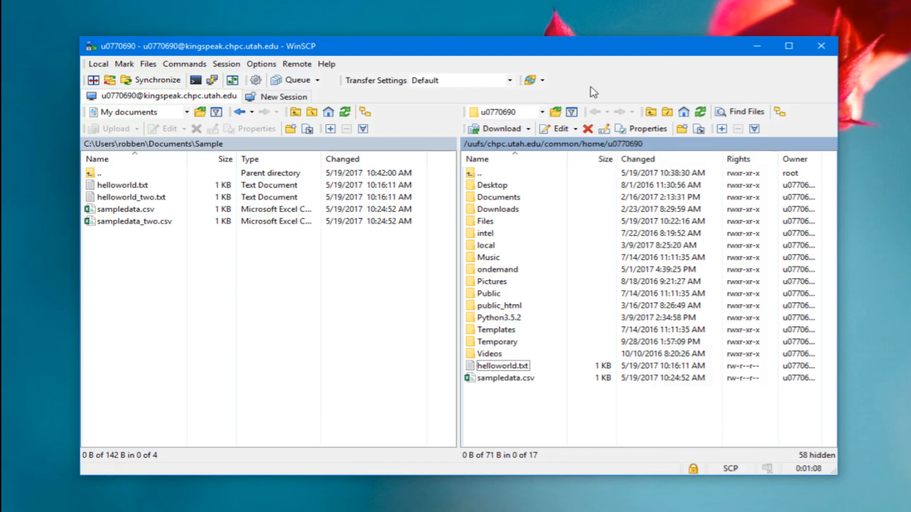
- Close WinSCP to bring up the Terminate session confirmation
click(820, 46)
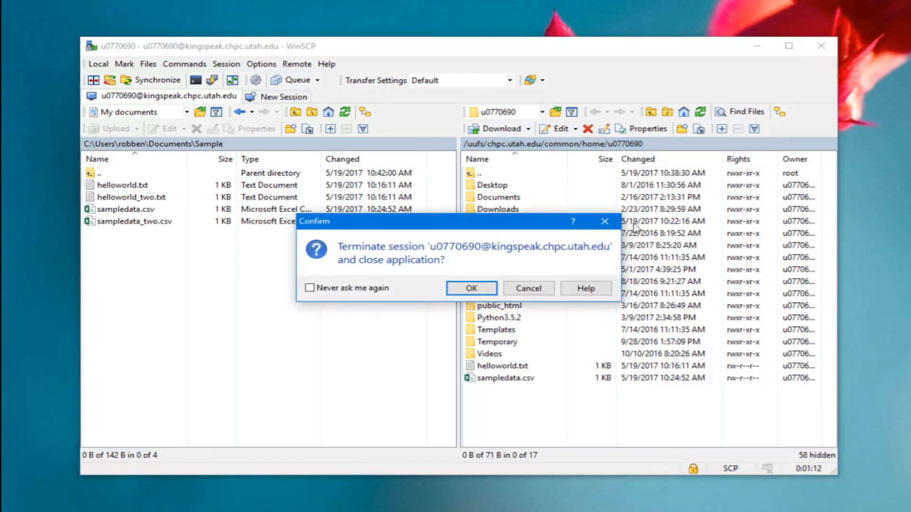